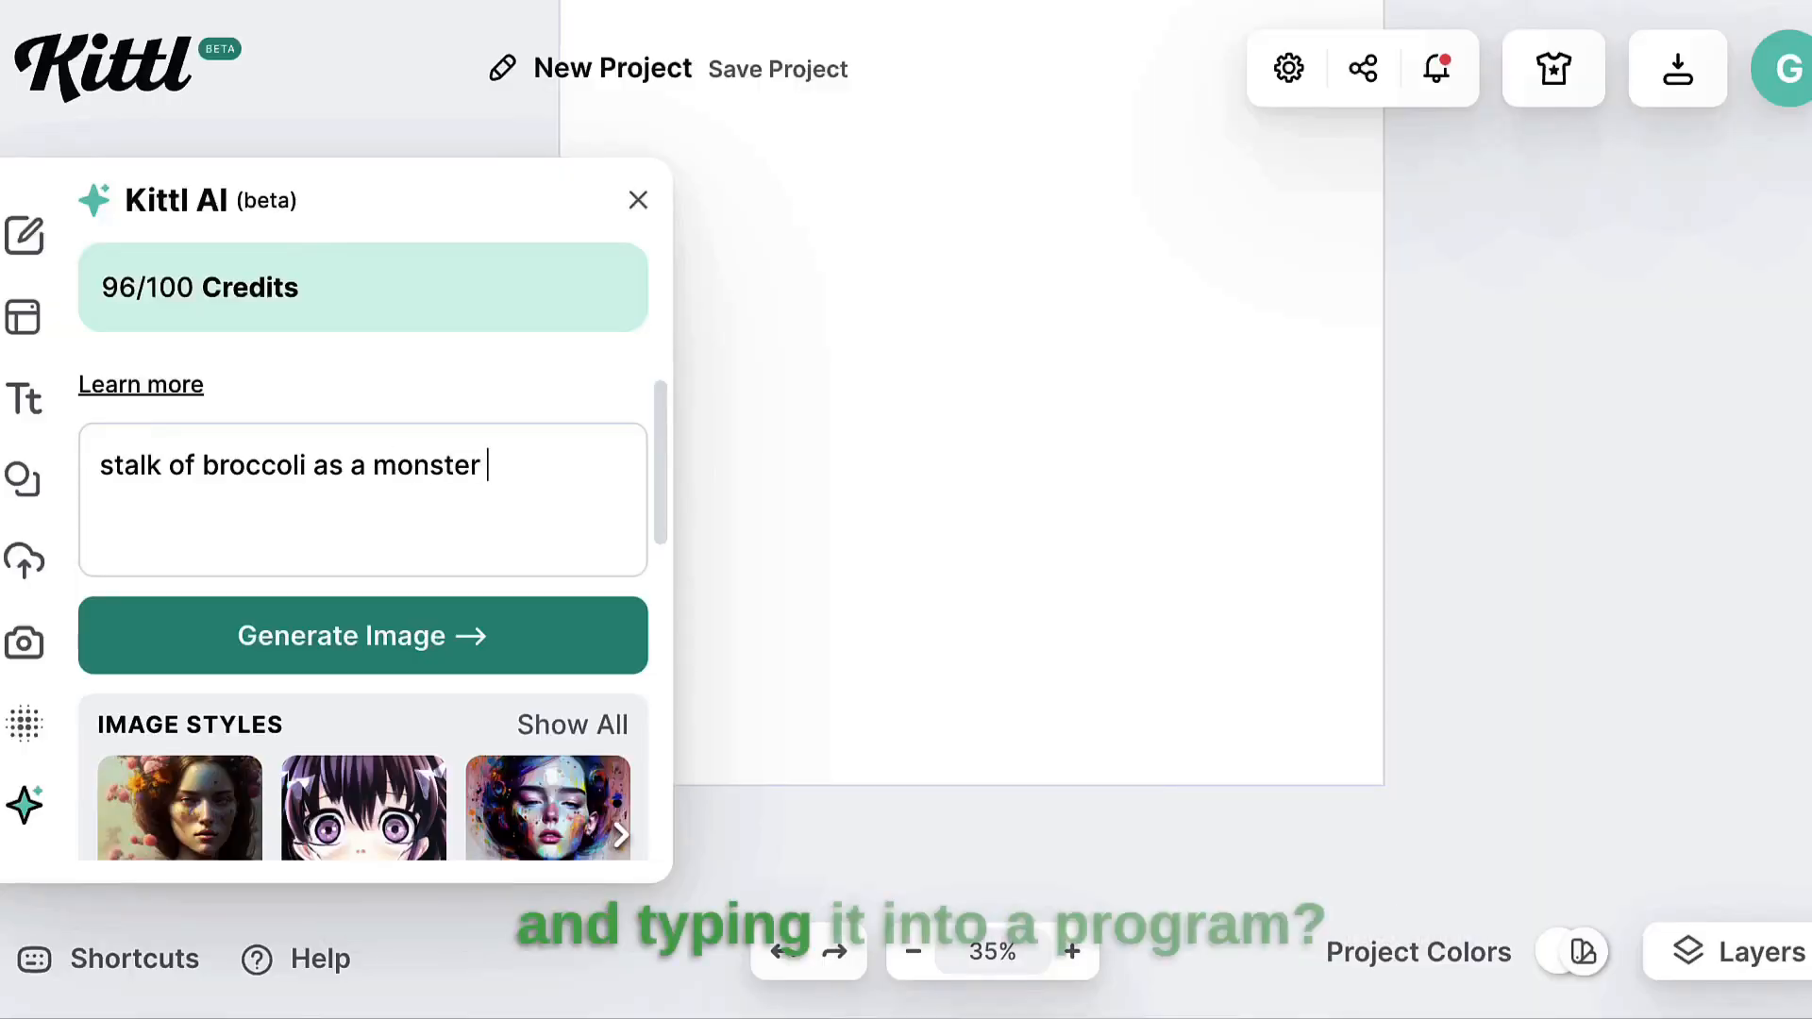
Type 'climbing the em' into the AI prompt, then return to the Kittl home page
type("climbing the em")
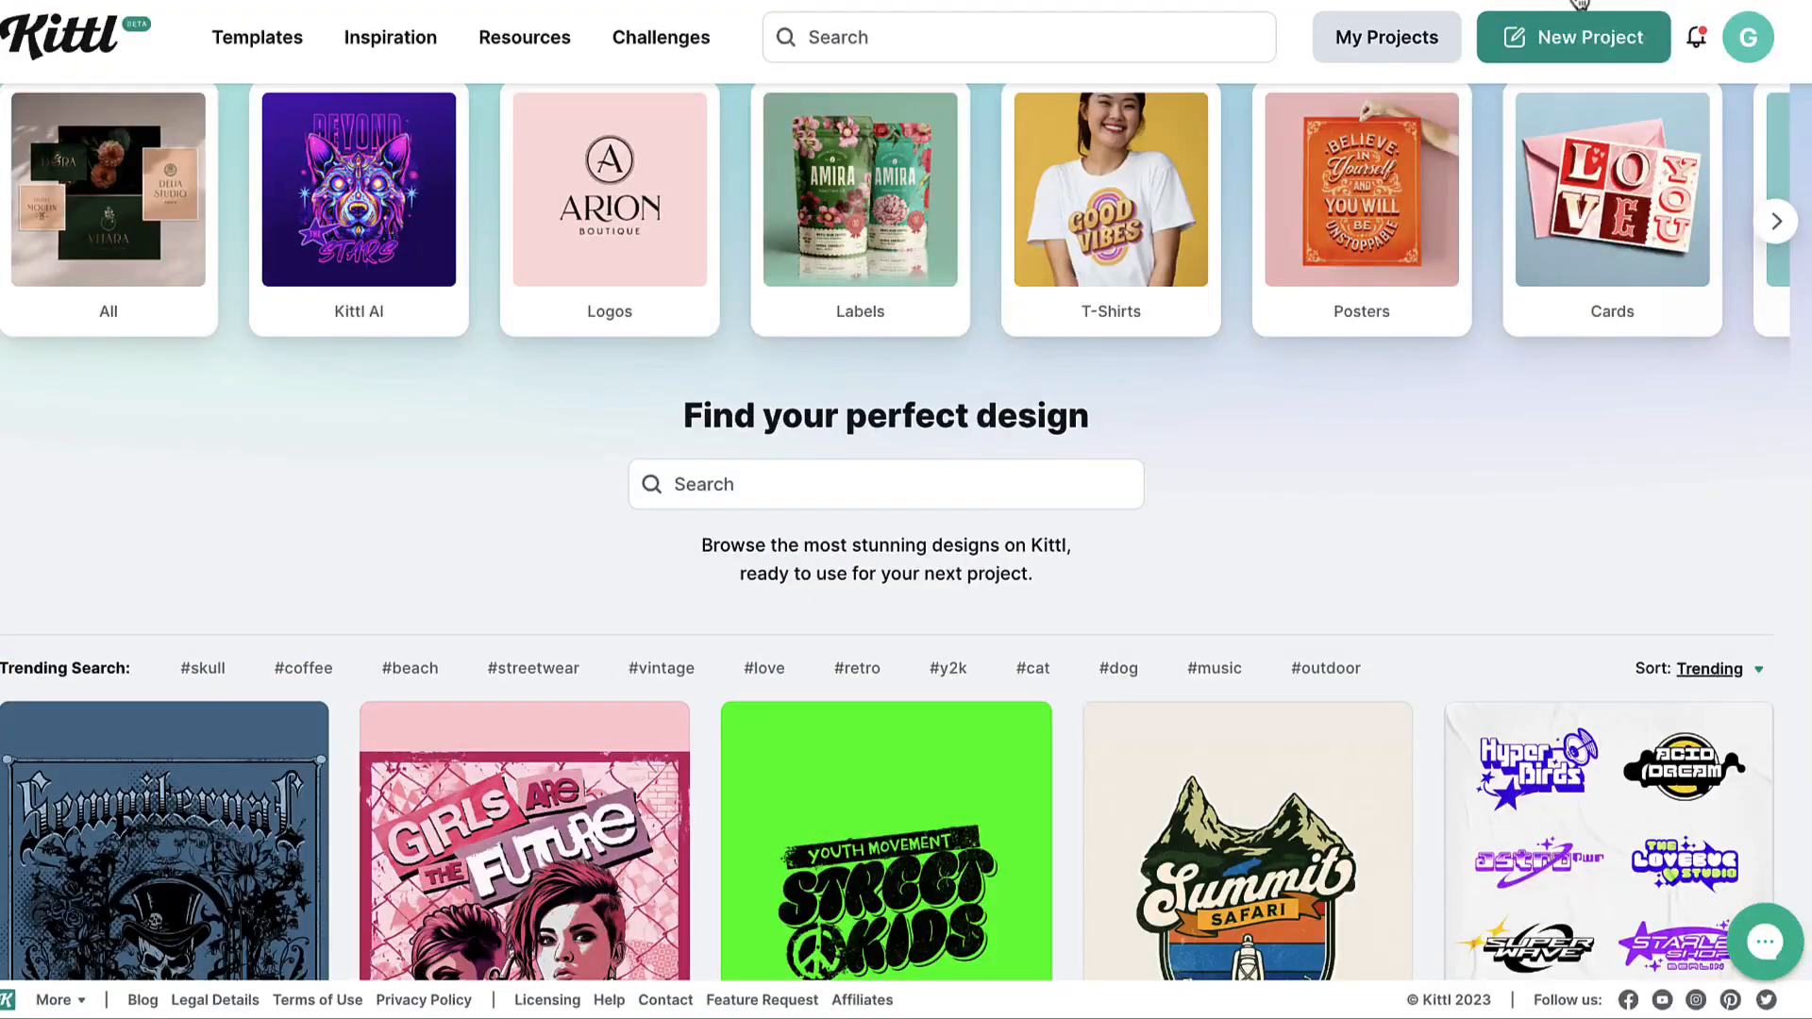
Start a new project and type a giant octopus monster climbing prompt into Kittl AI
left_click(1574, 36)
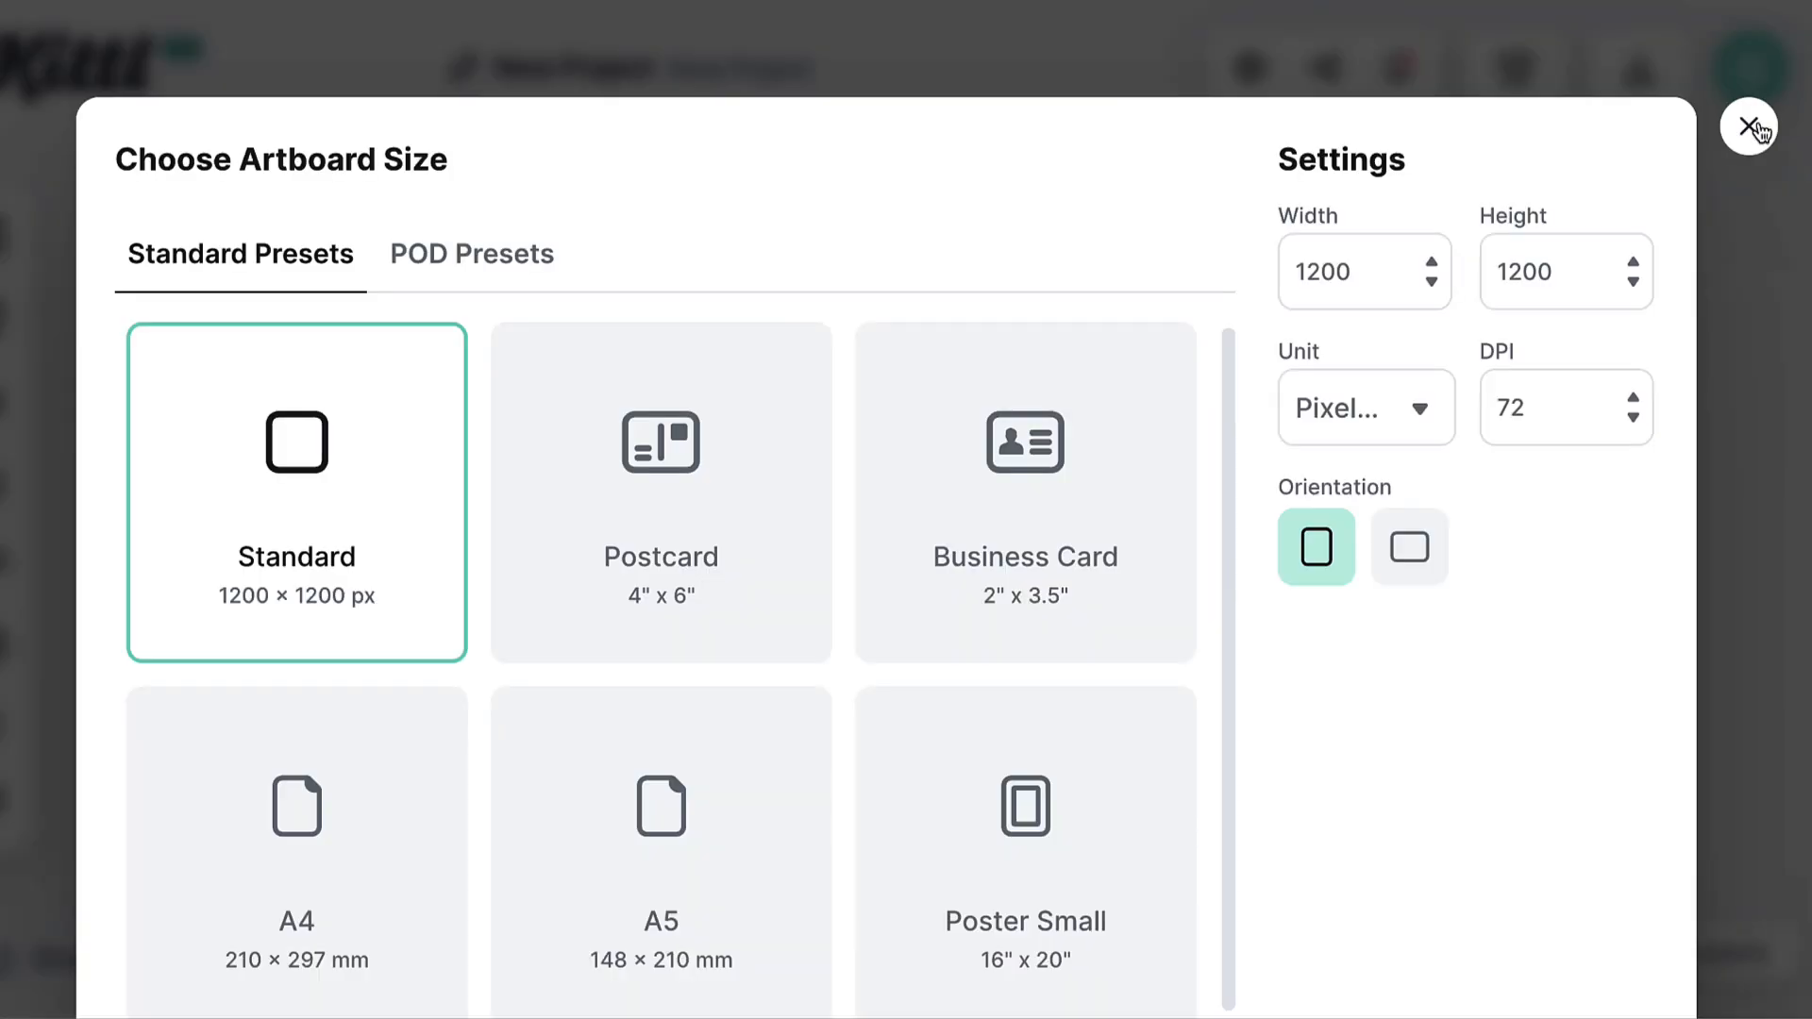
left_click(1750, 126)
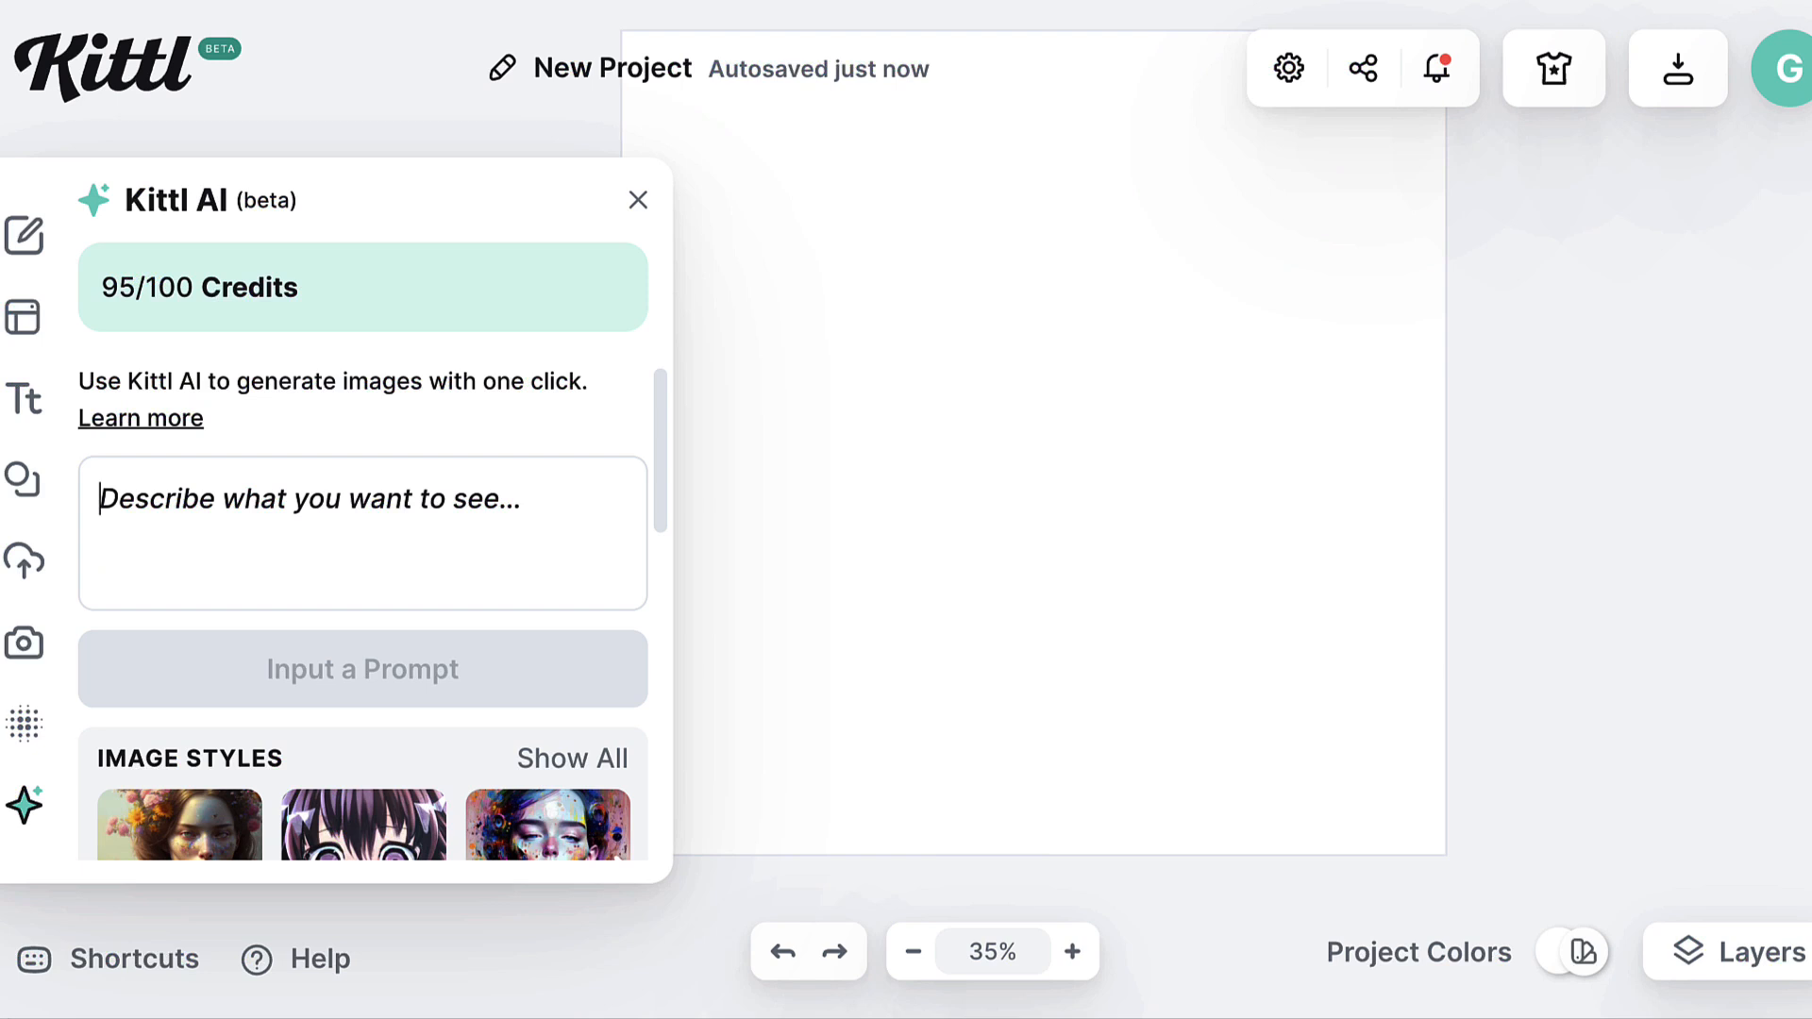
type("g")
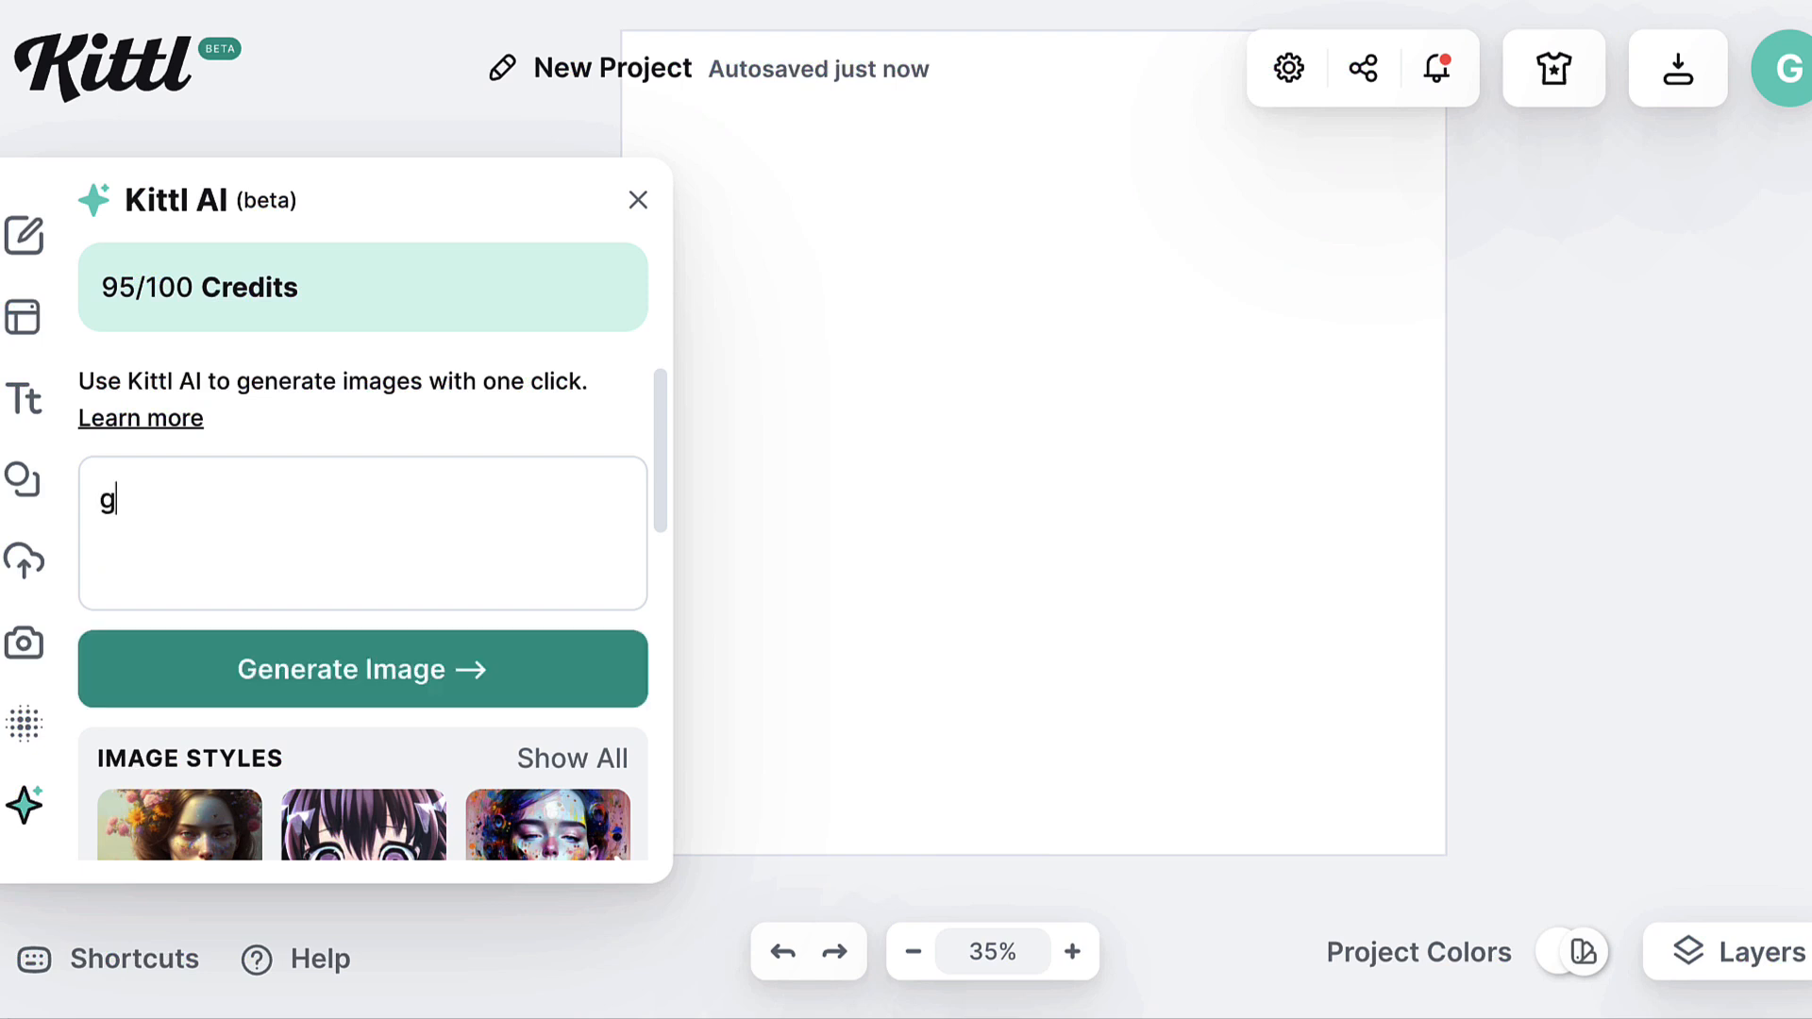
type("iant oc")
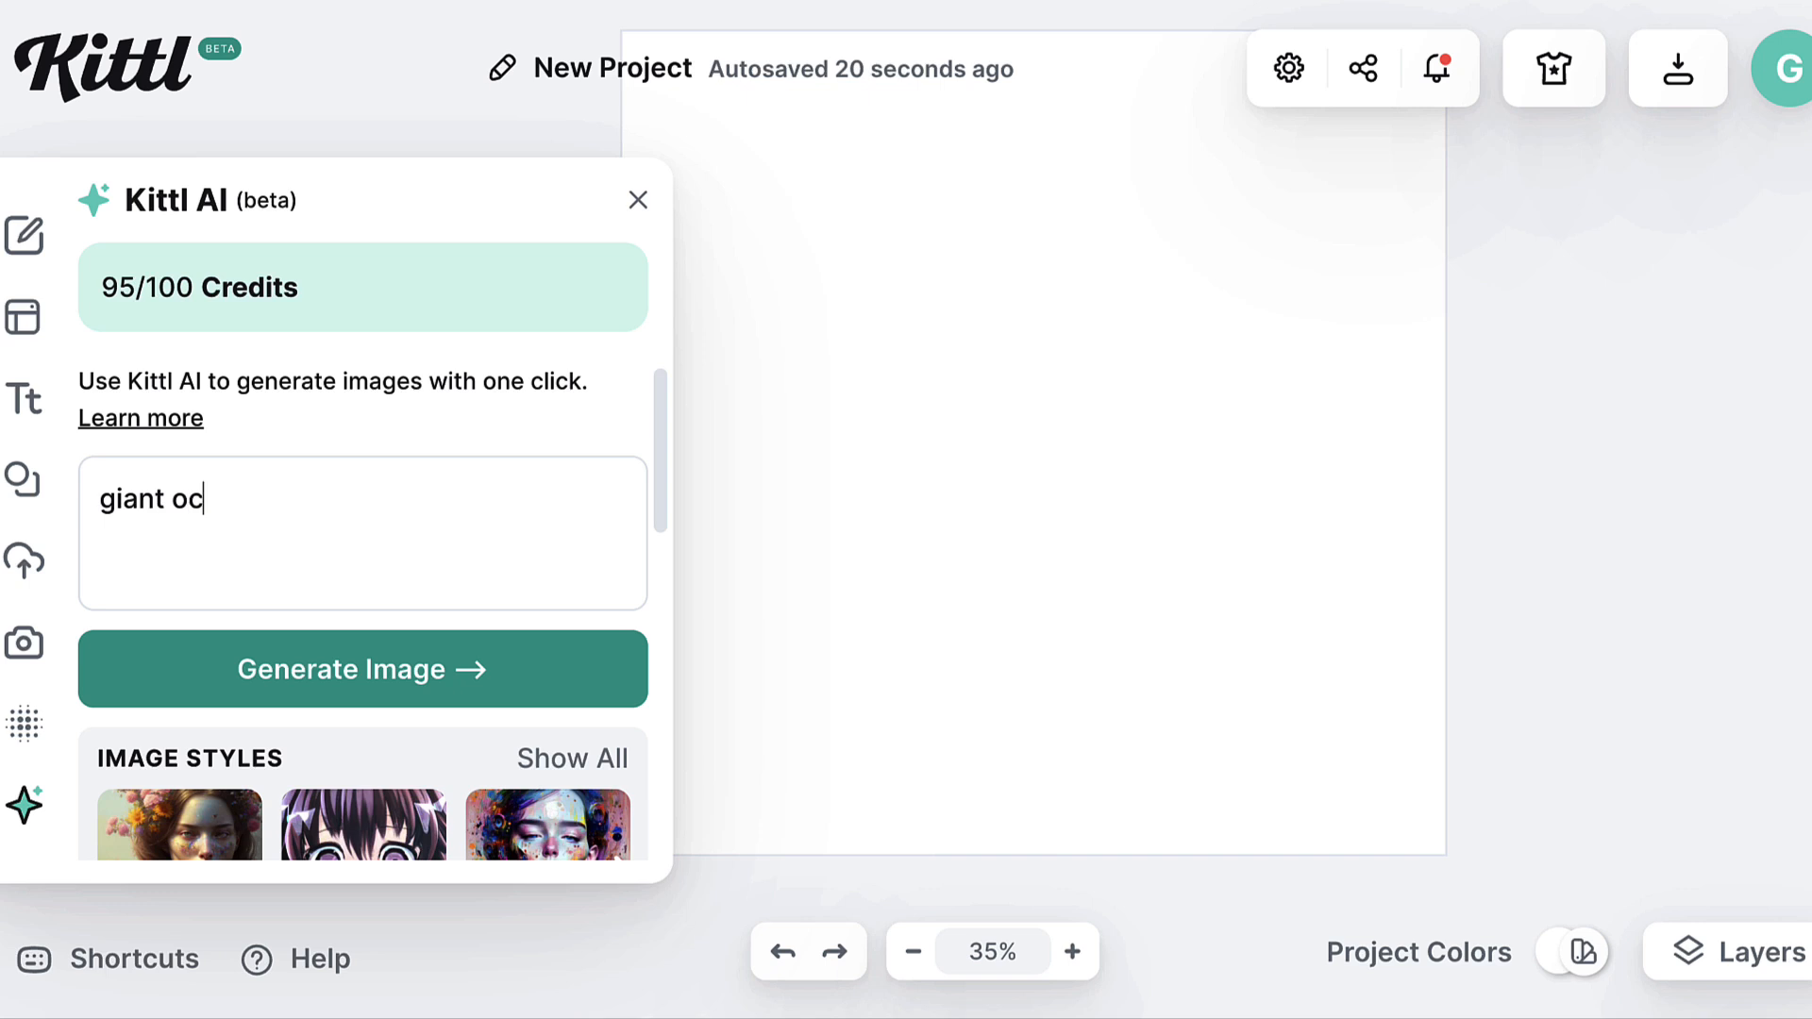
type("topus monster like Godzilla")
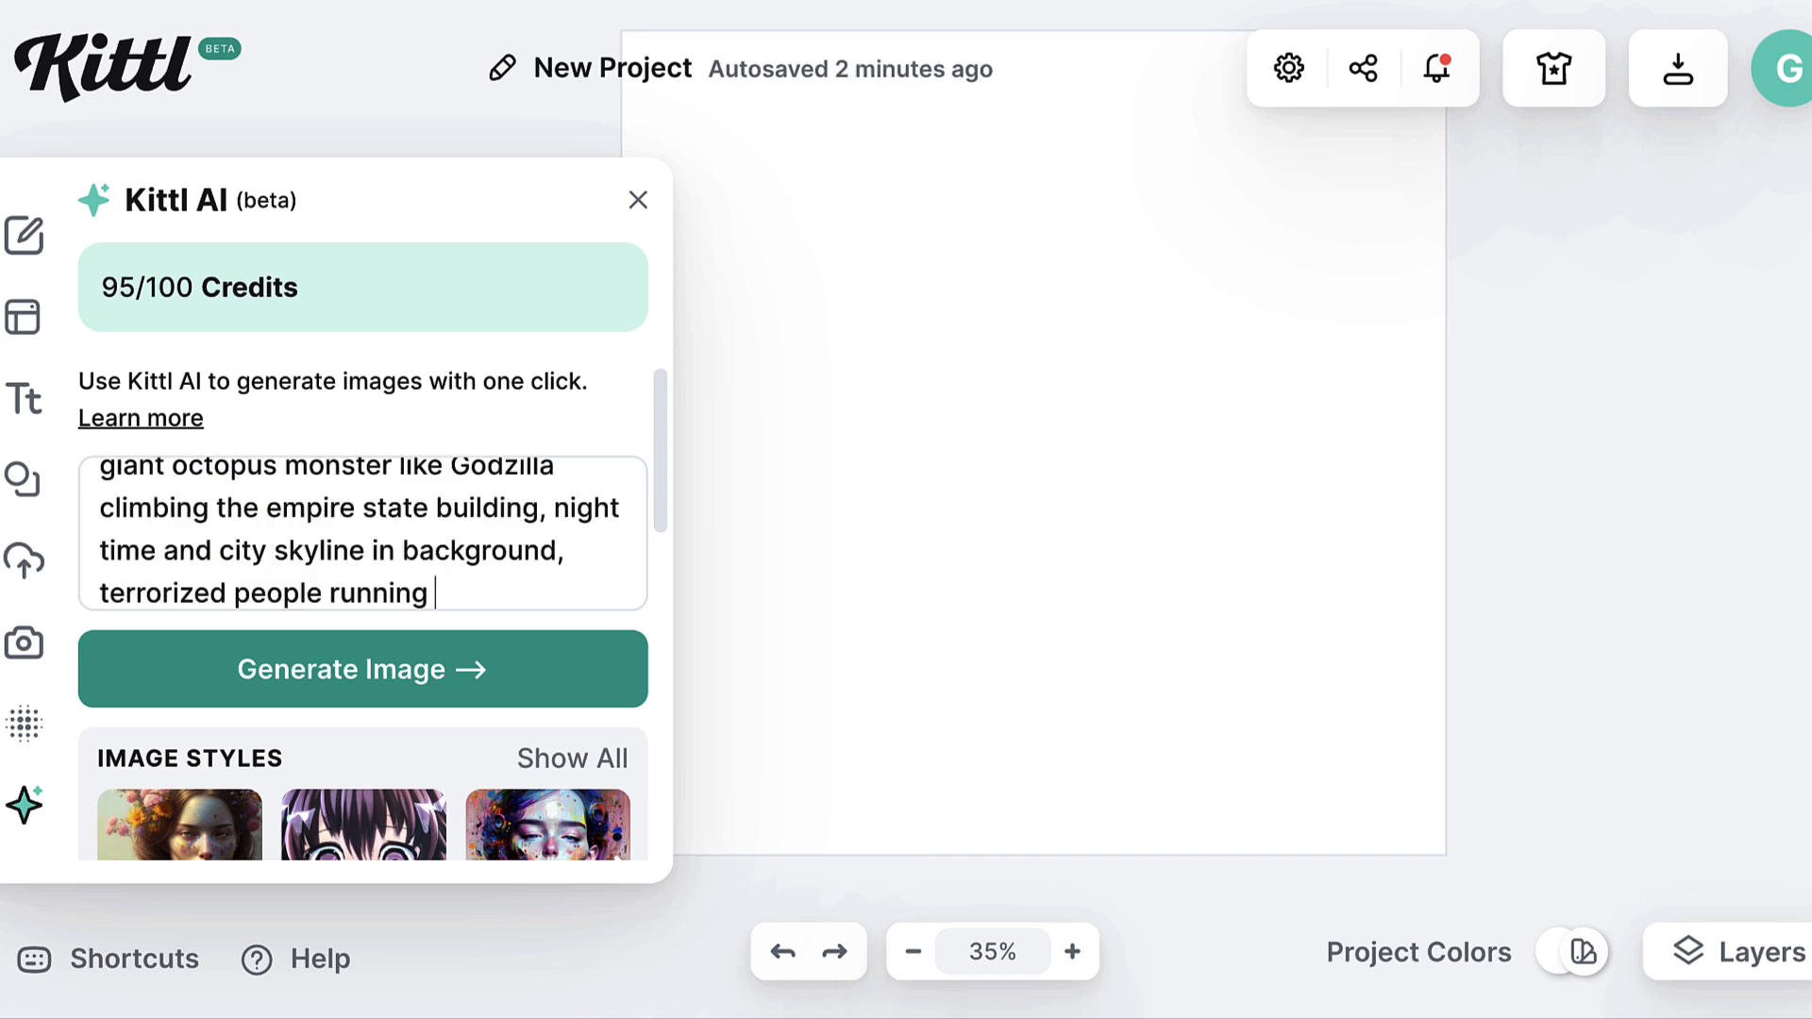
type("in")
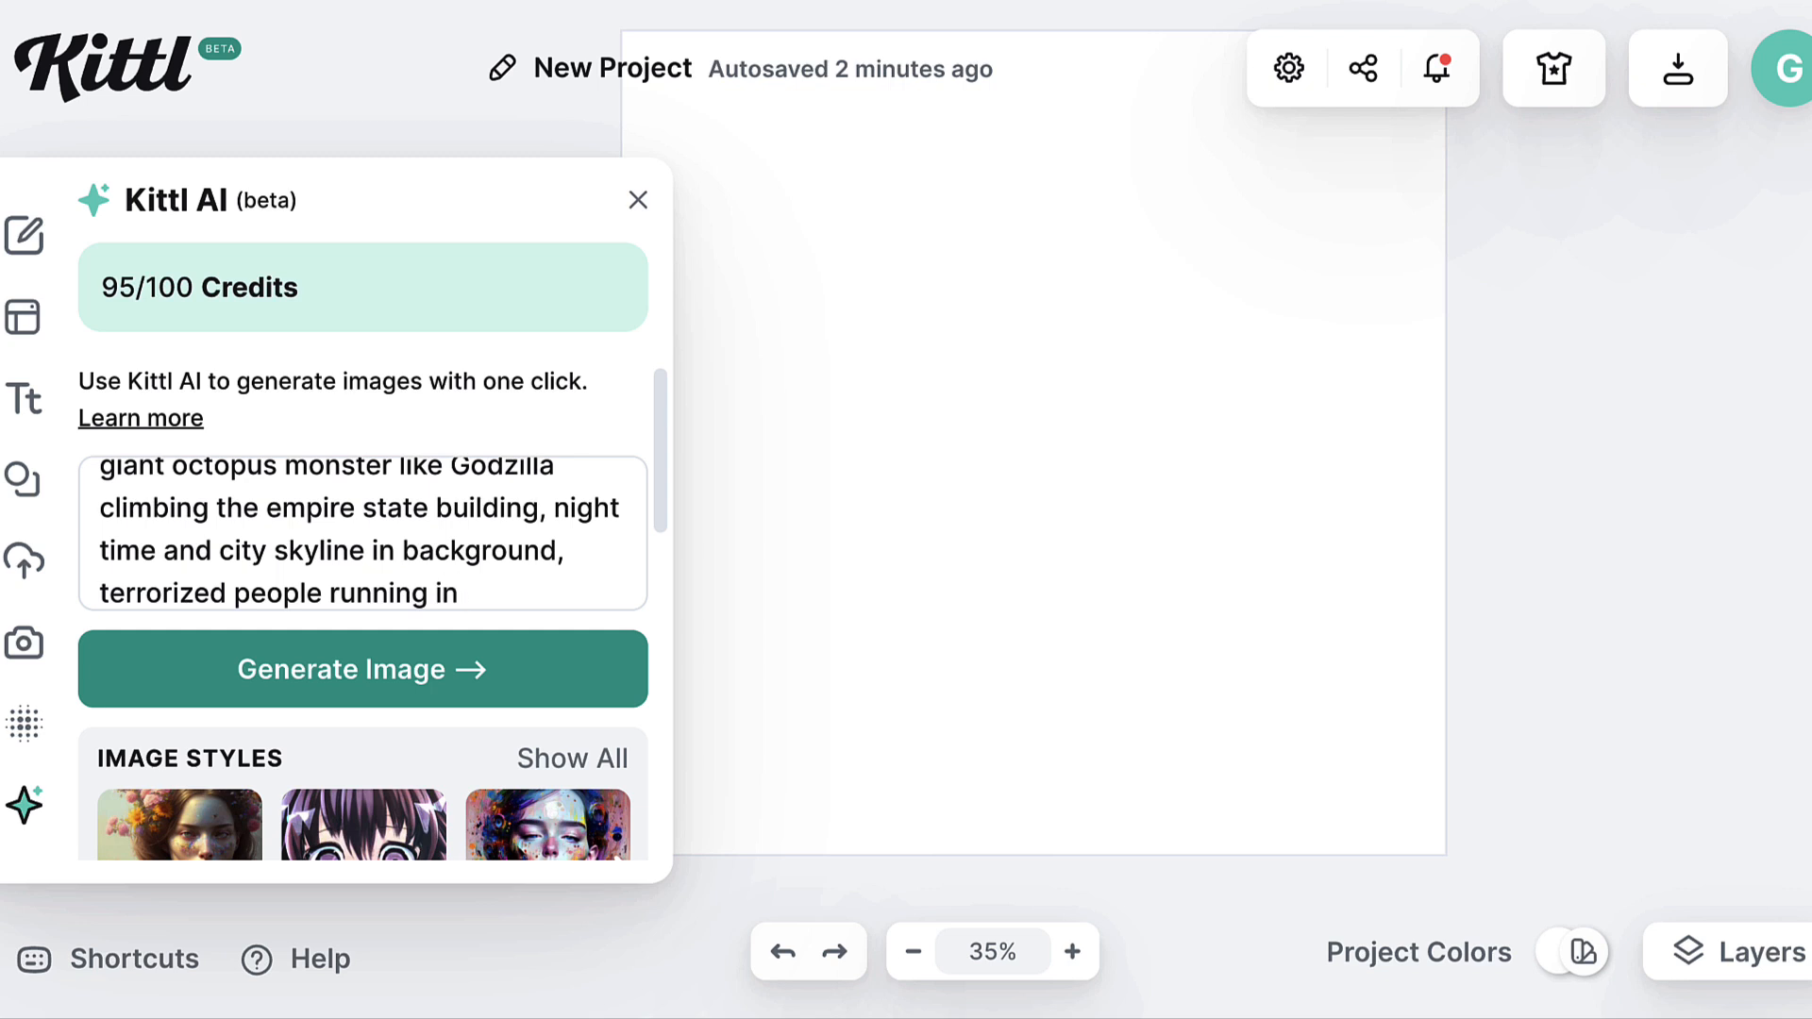
type("the stree")
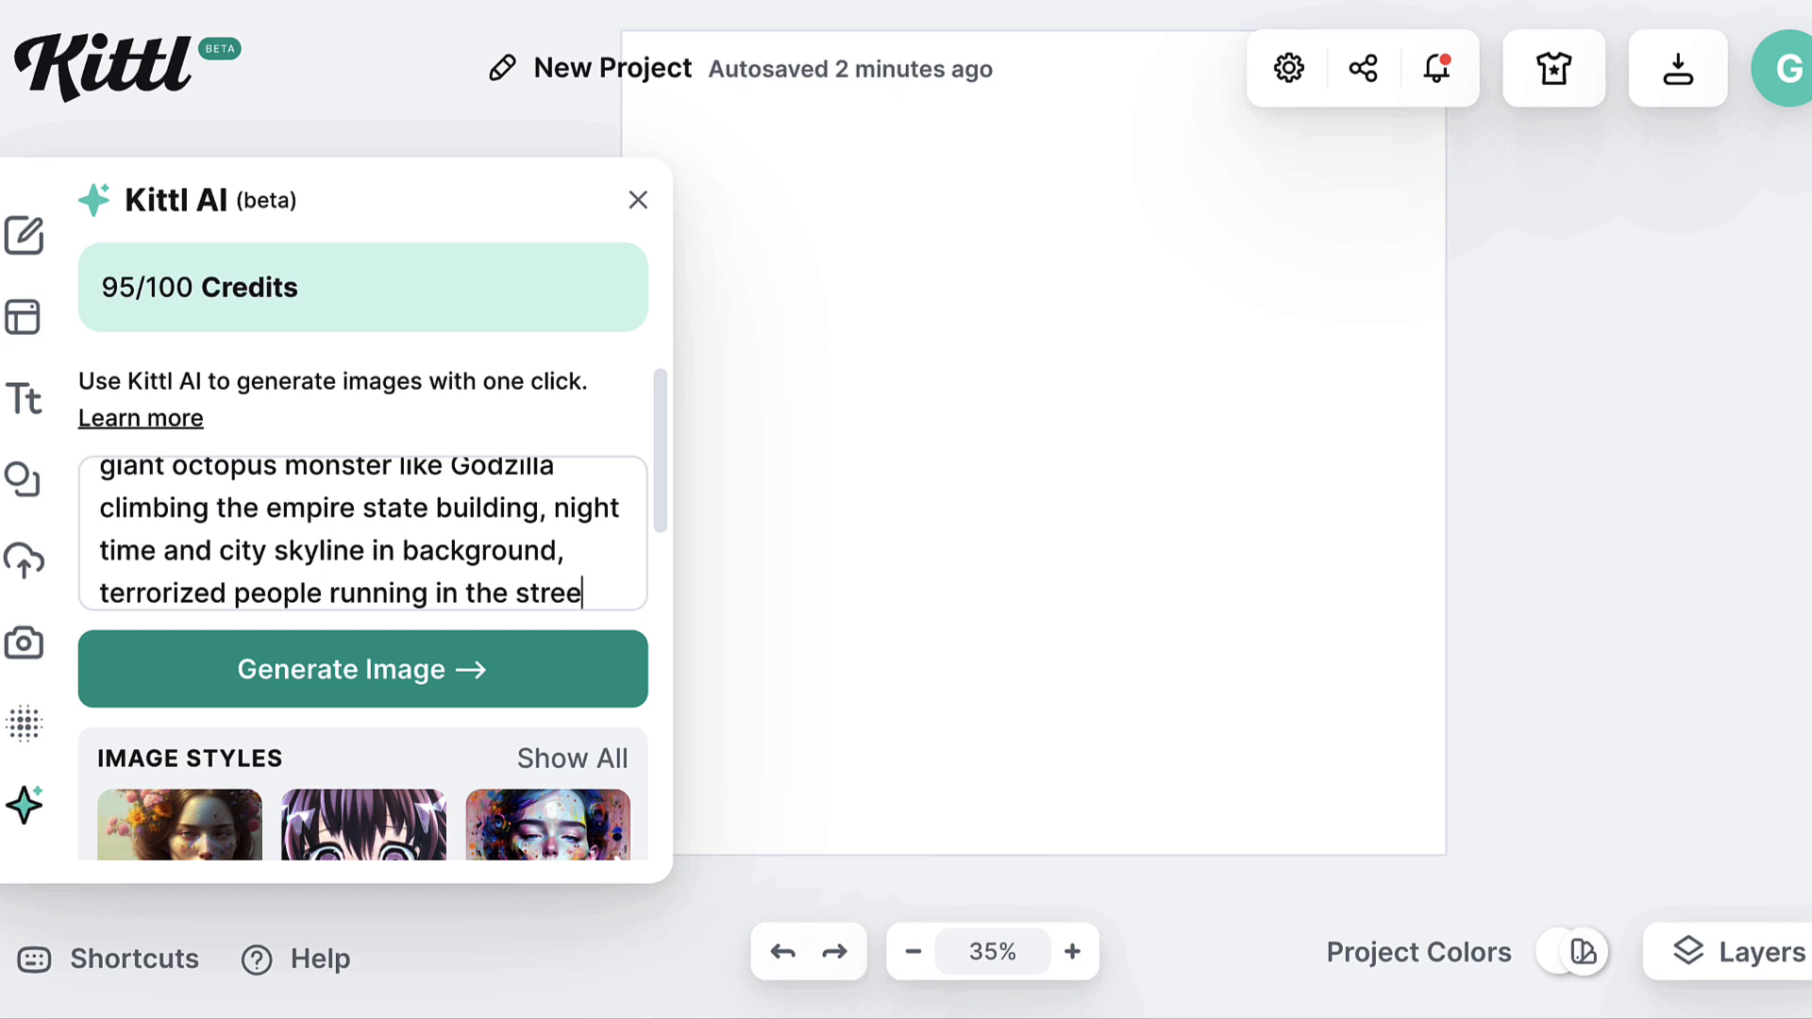
type("t")
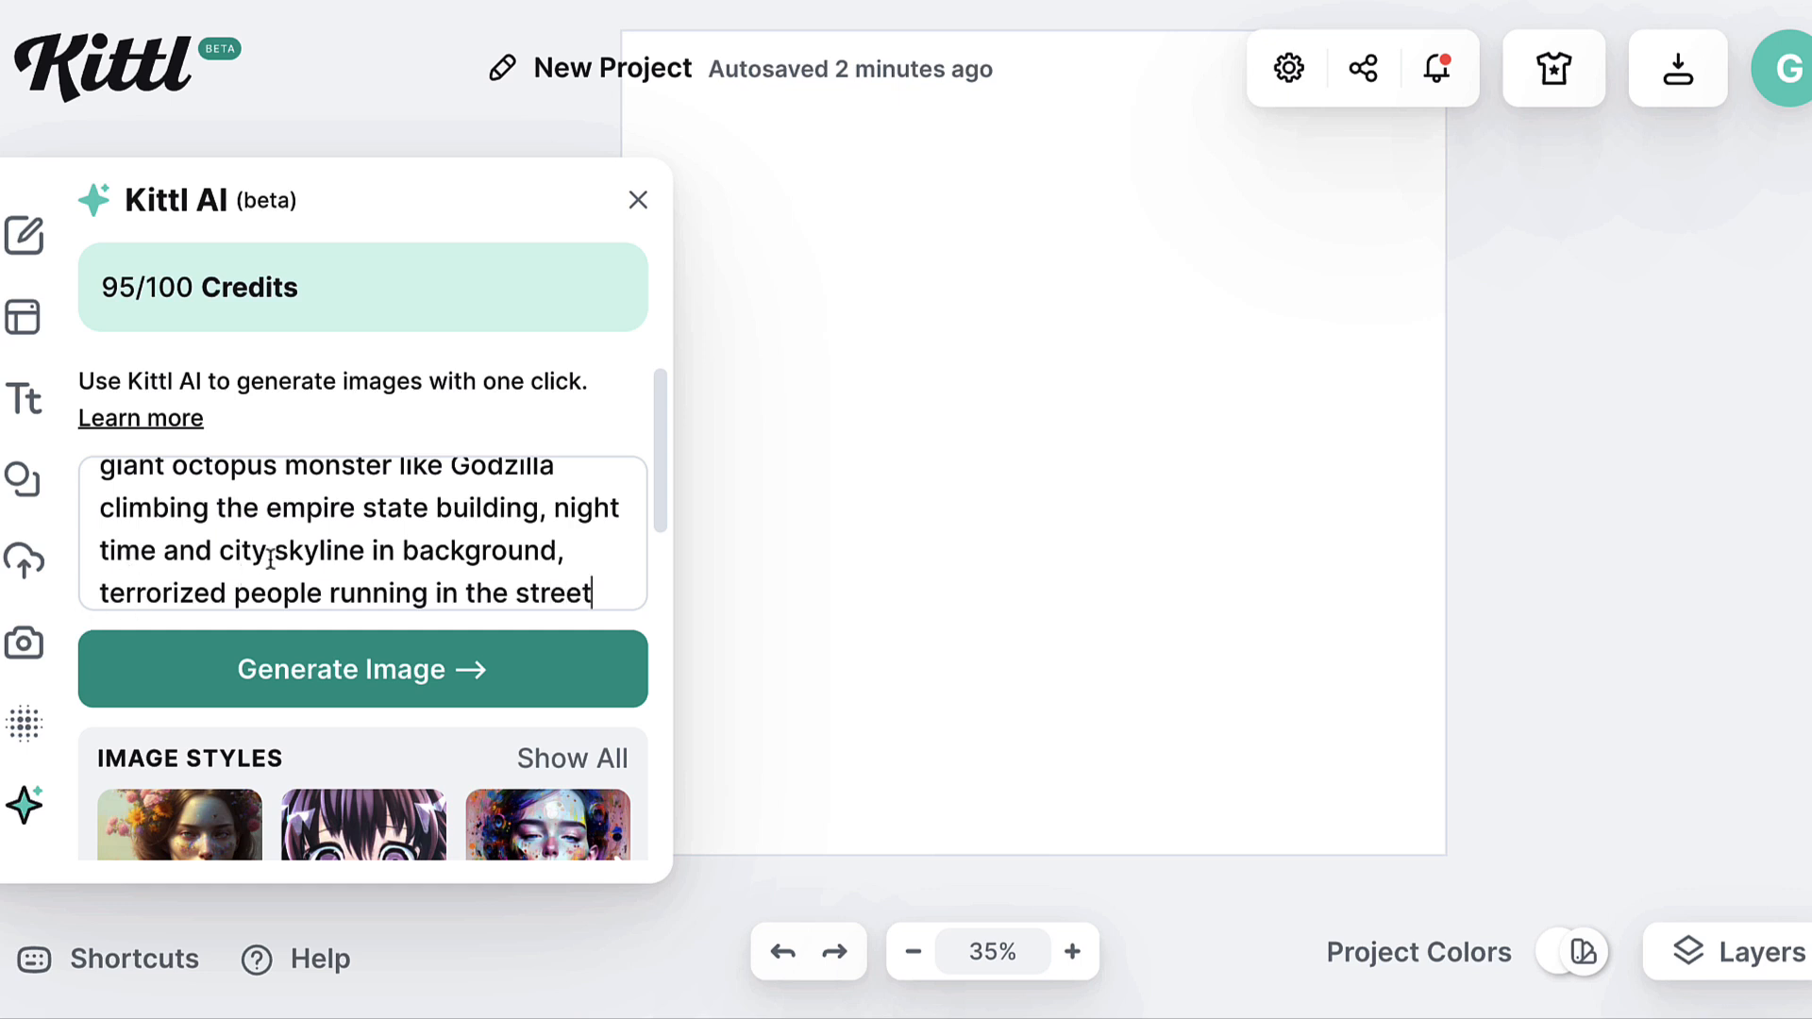
Generate the octopus monster image and drag its corners to fill most of the artboard
left_click(362, 668)
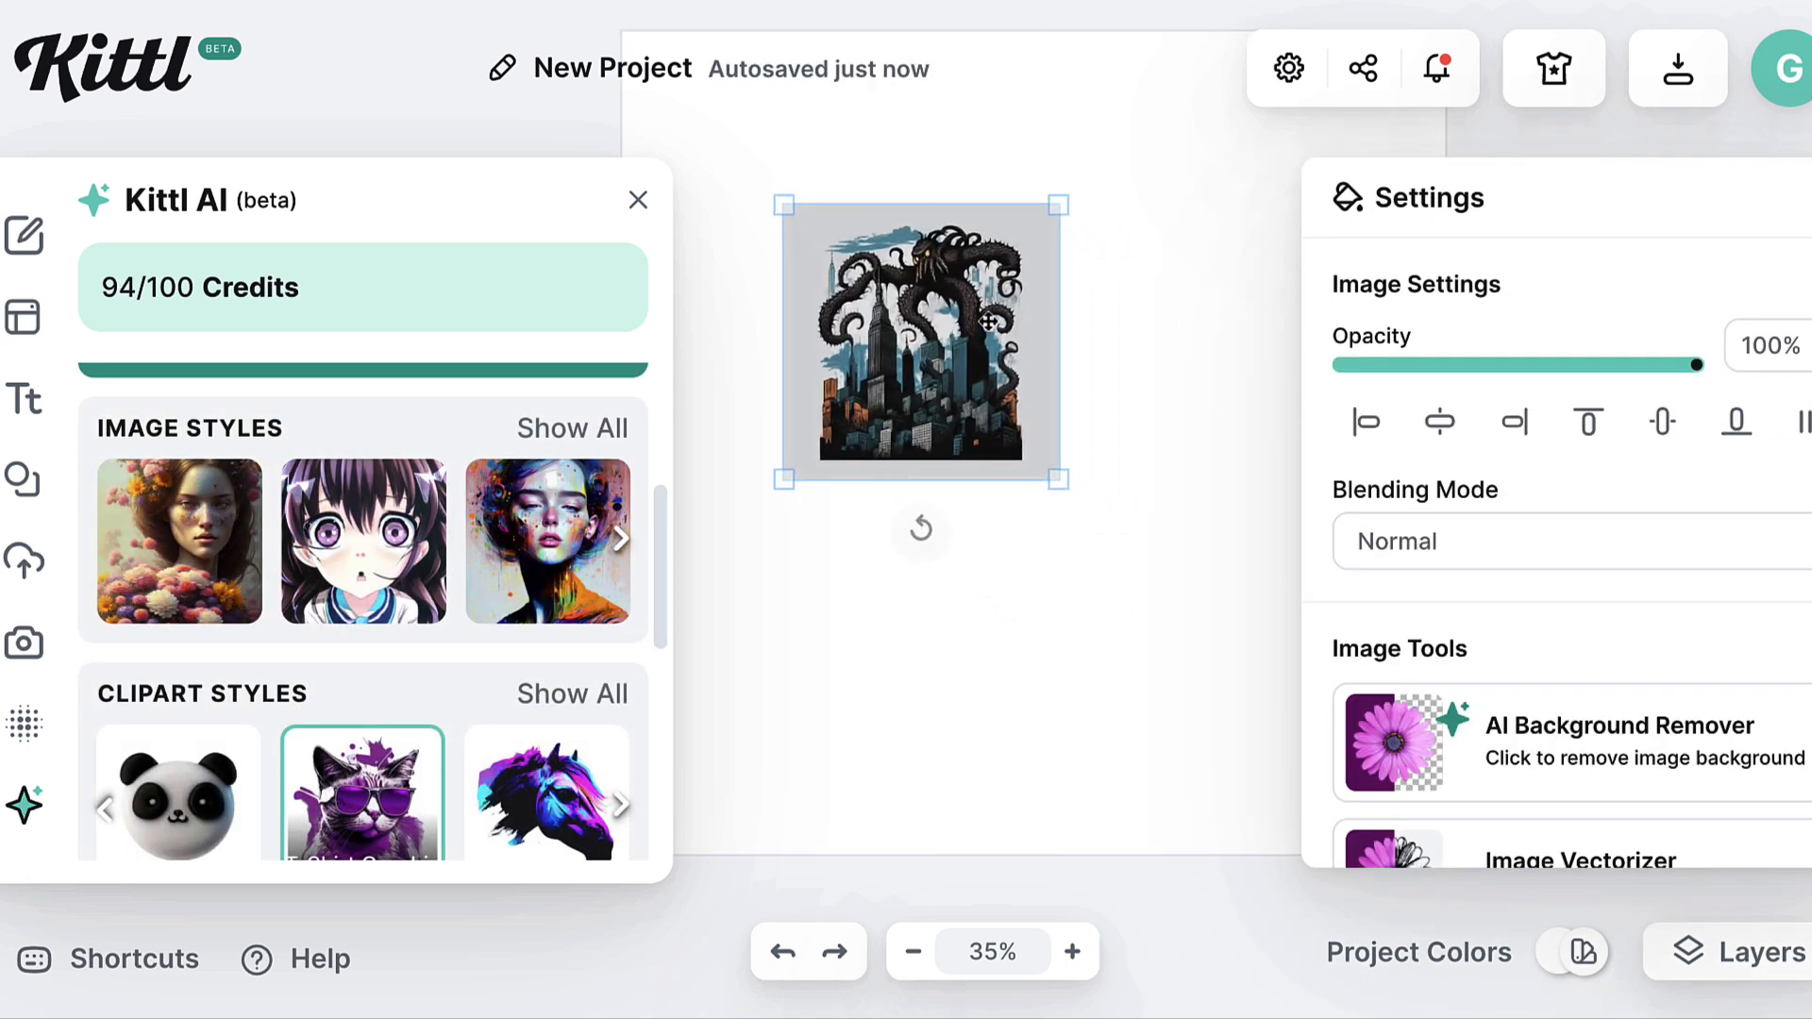
left_click_drag(1074, 480, 1216, 633)
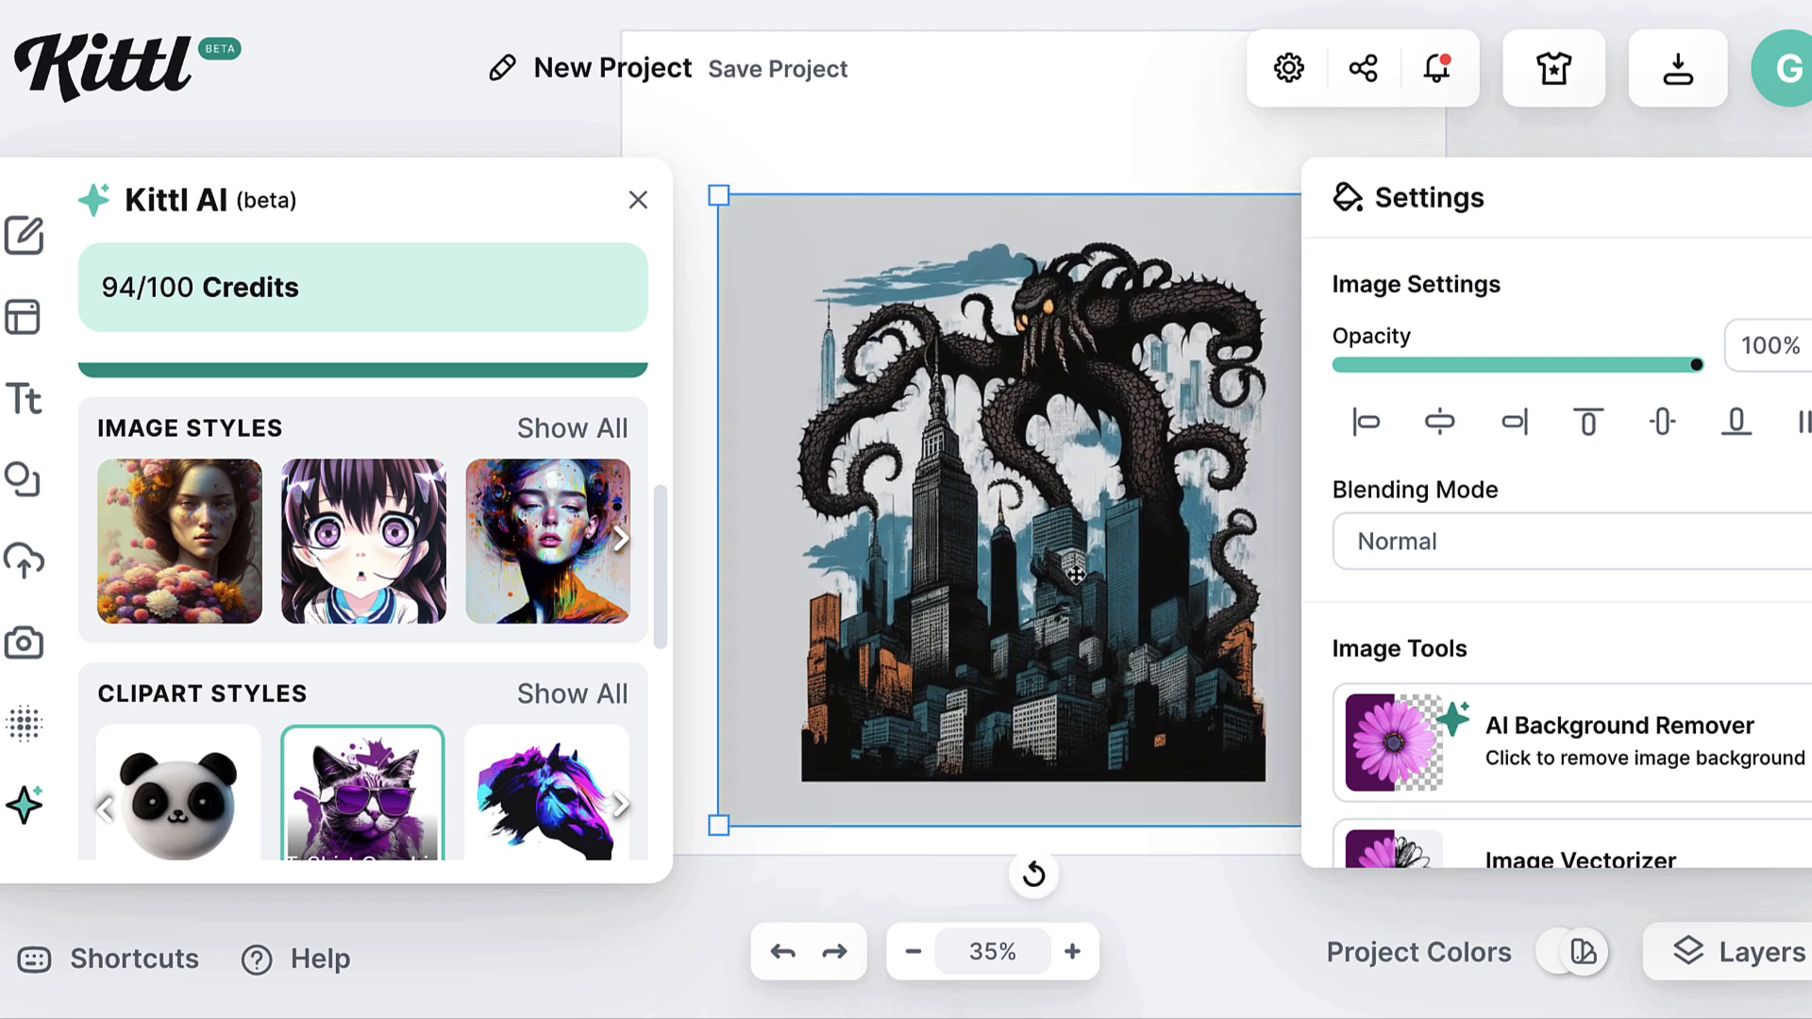
left_click_drag(716, 192, 699, 181)
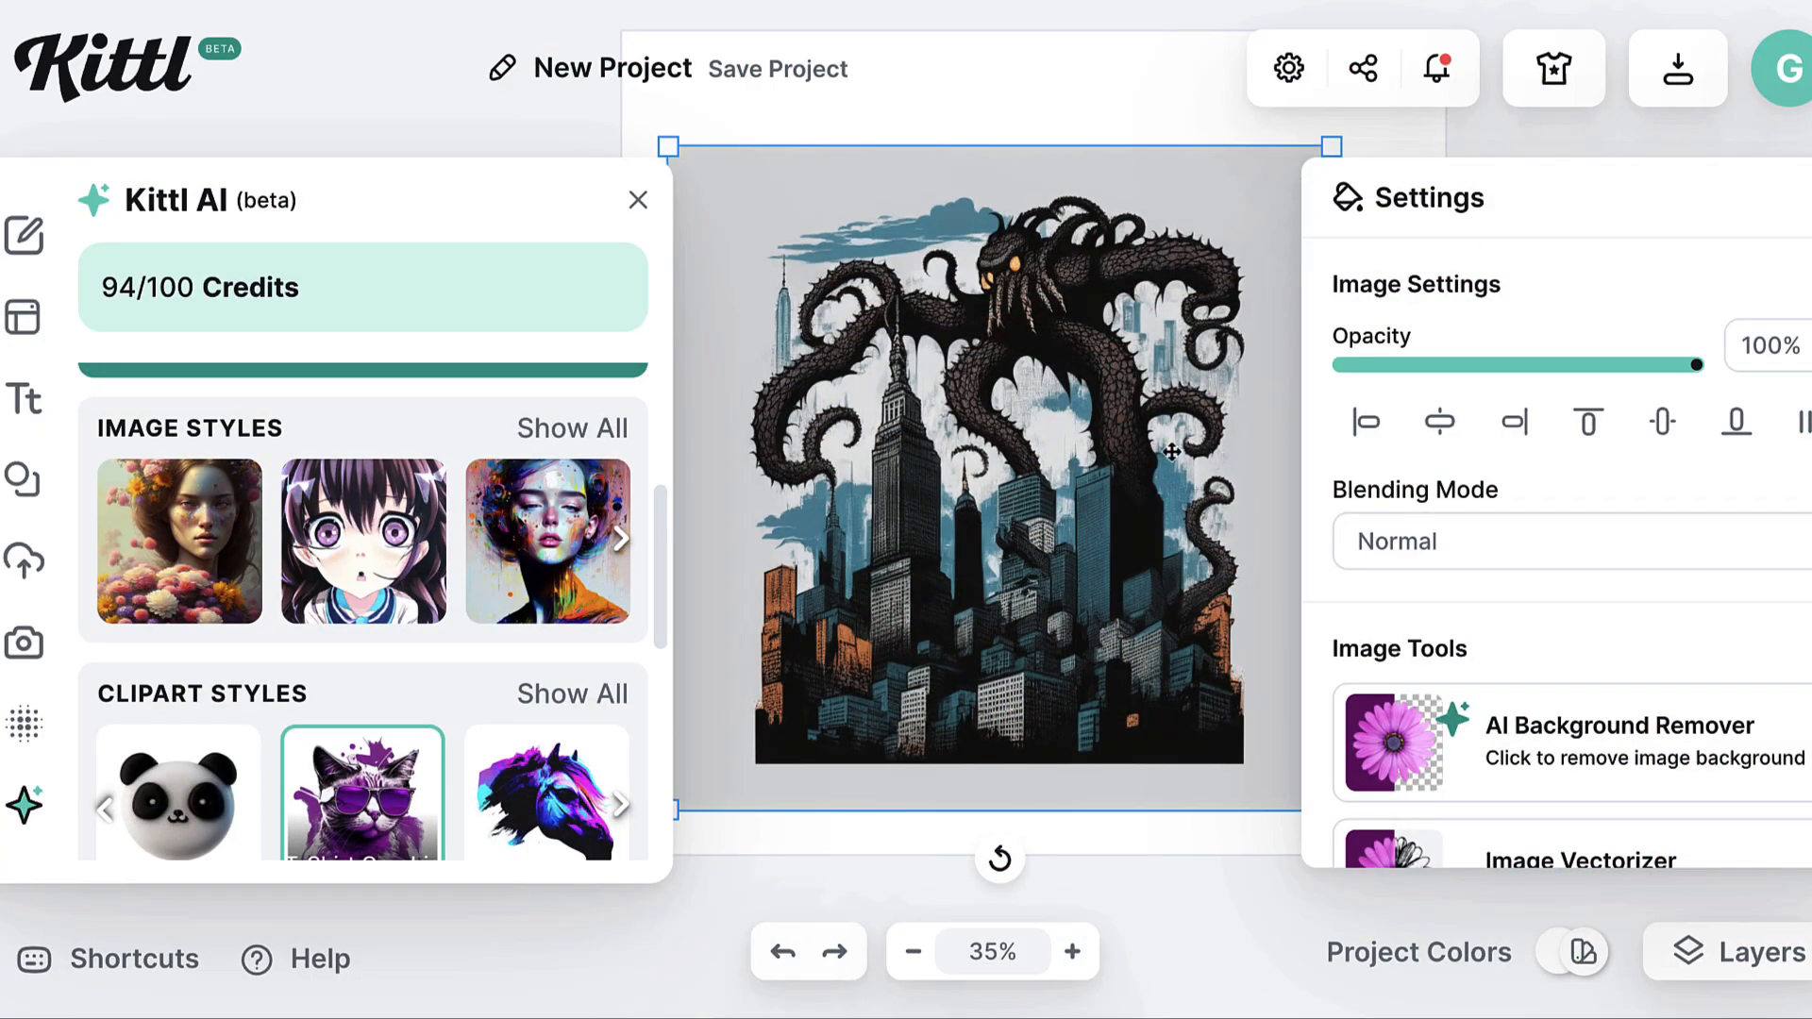
mouse_move(1756, 205)
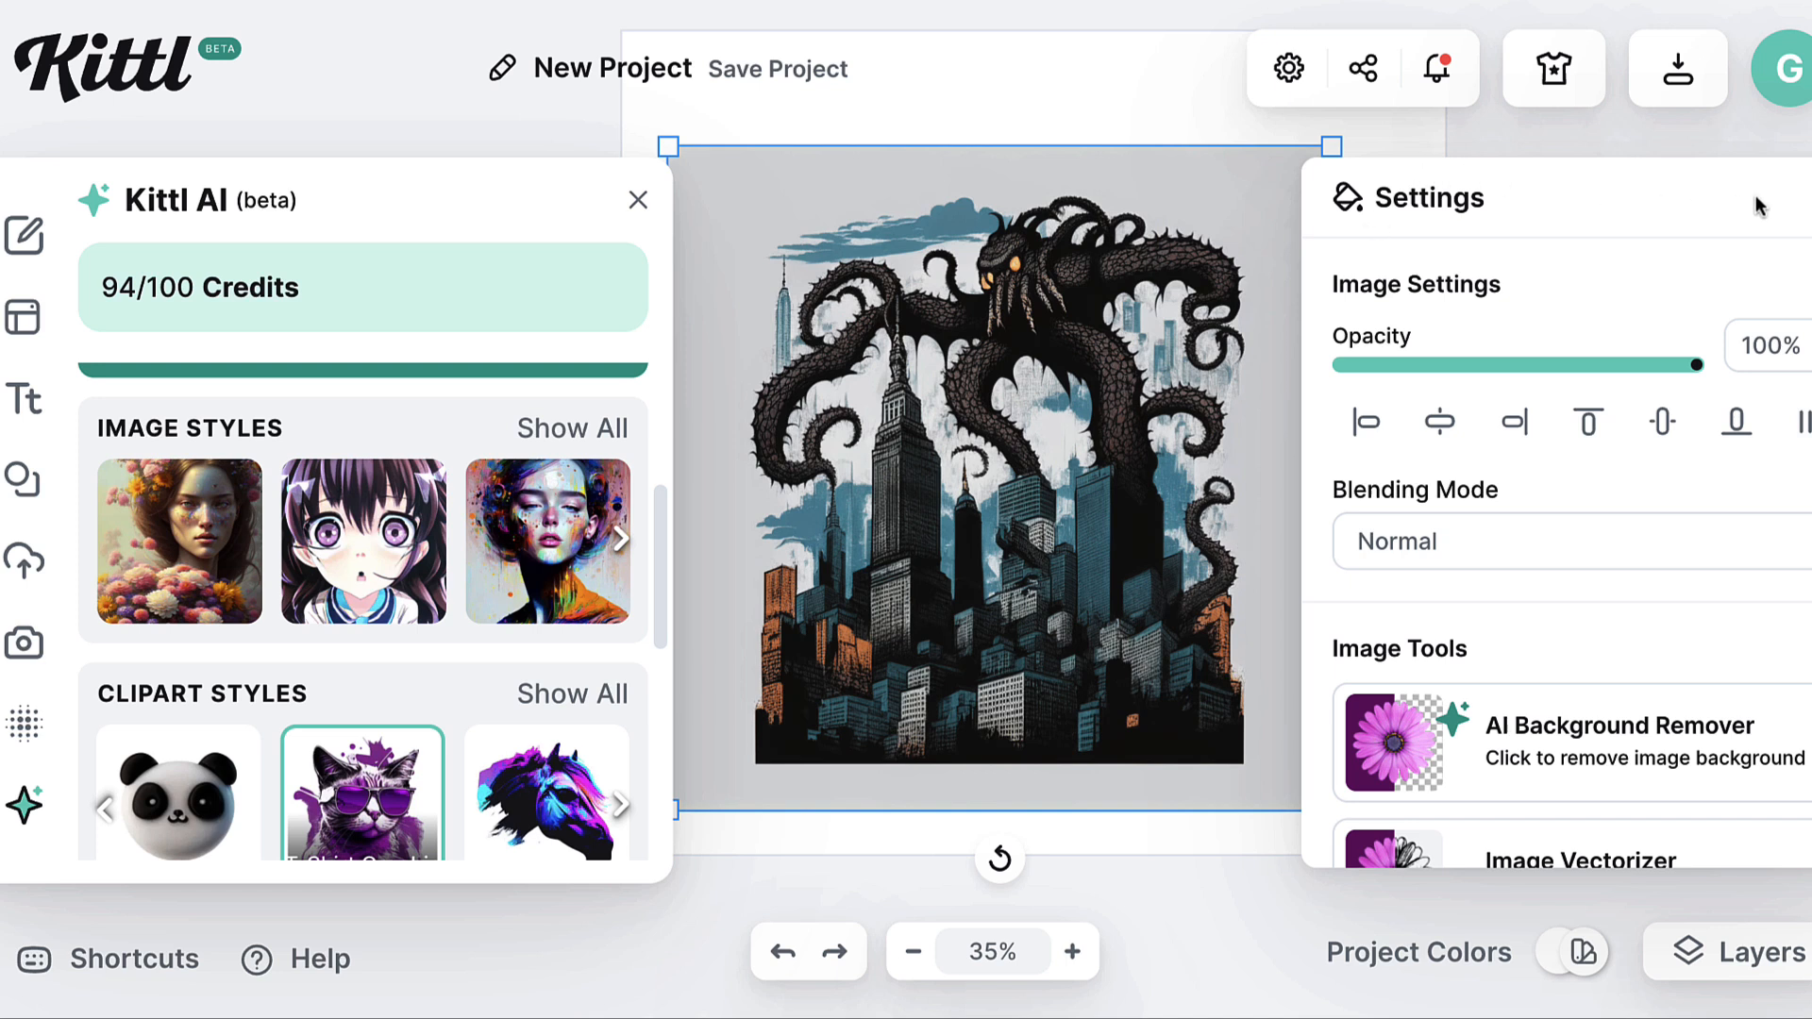
mouse_move(1306, 823)
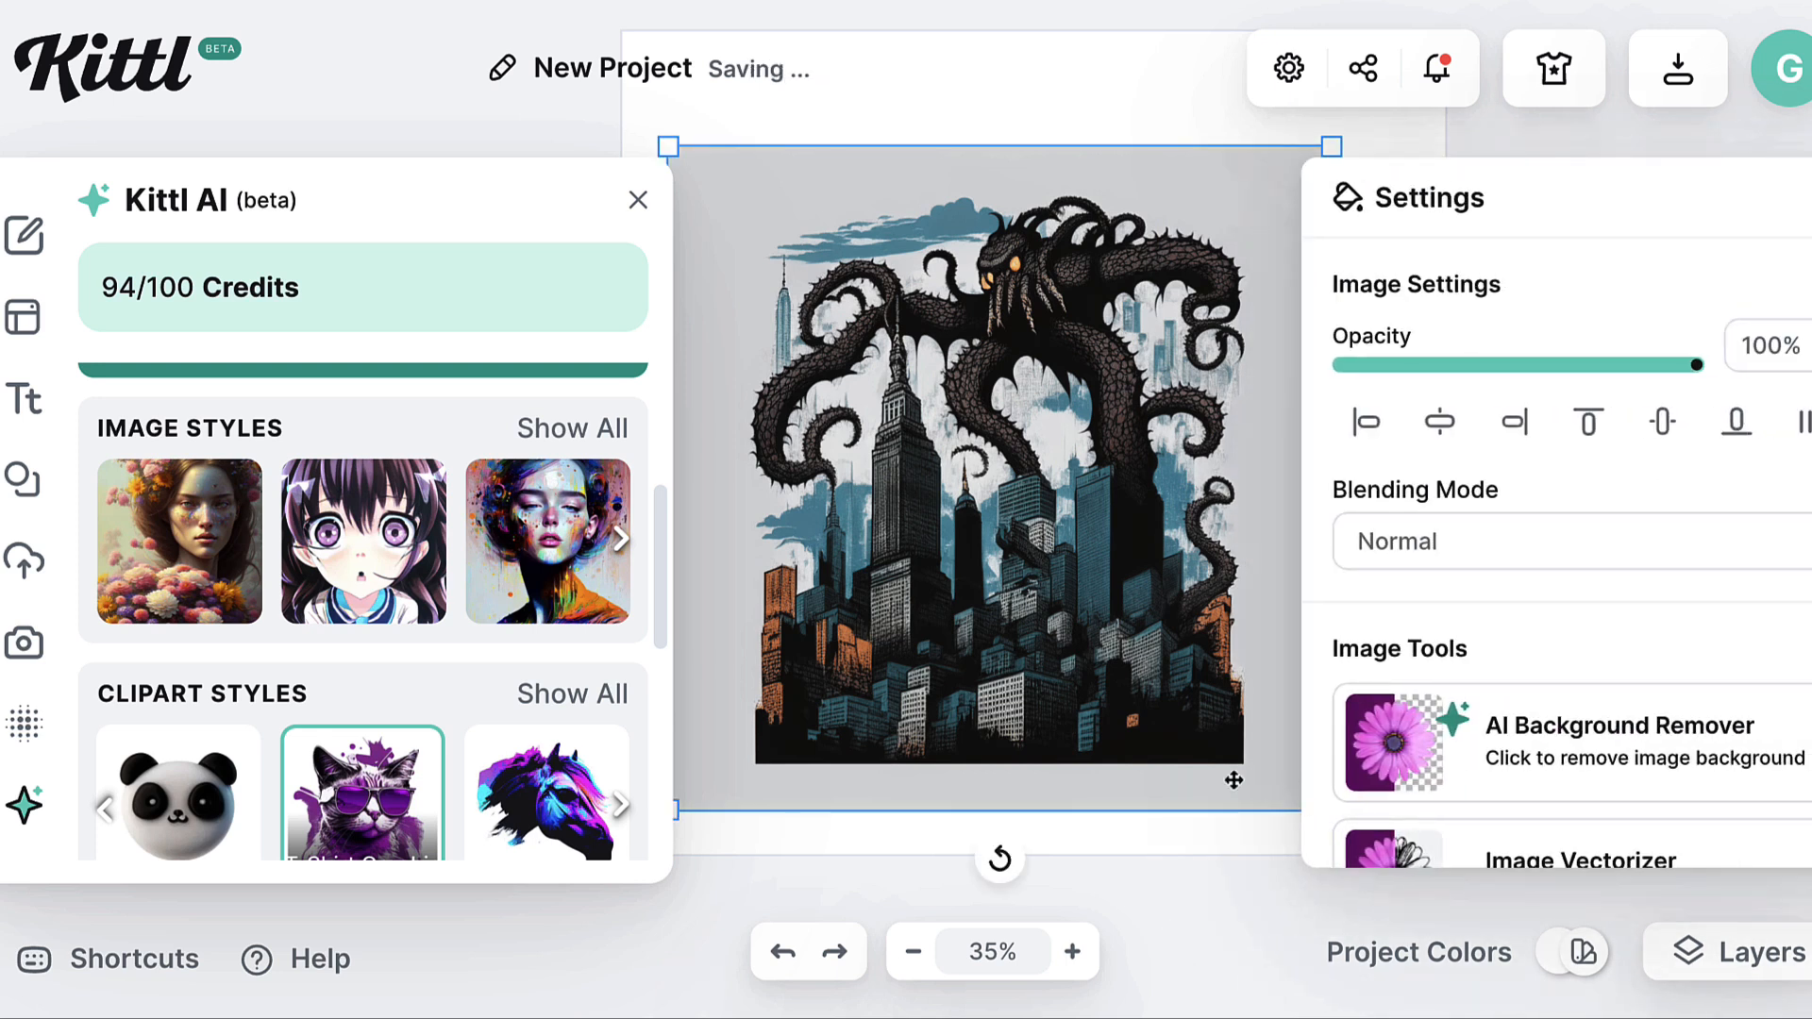
left_click(637, 200)
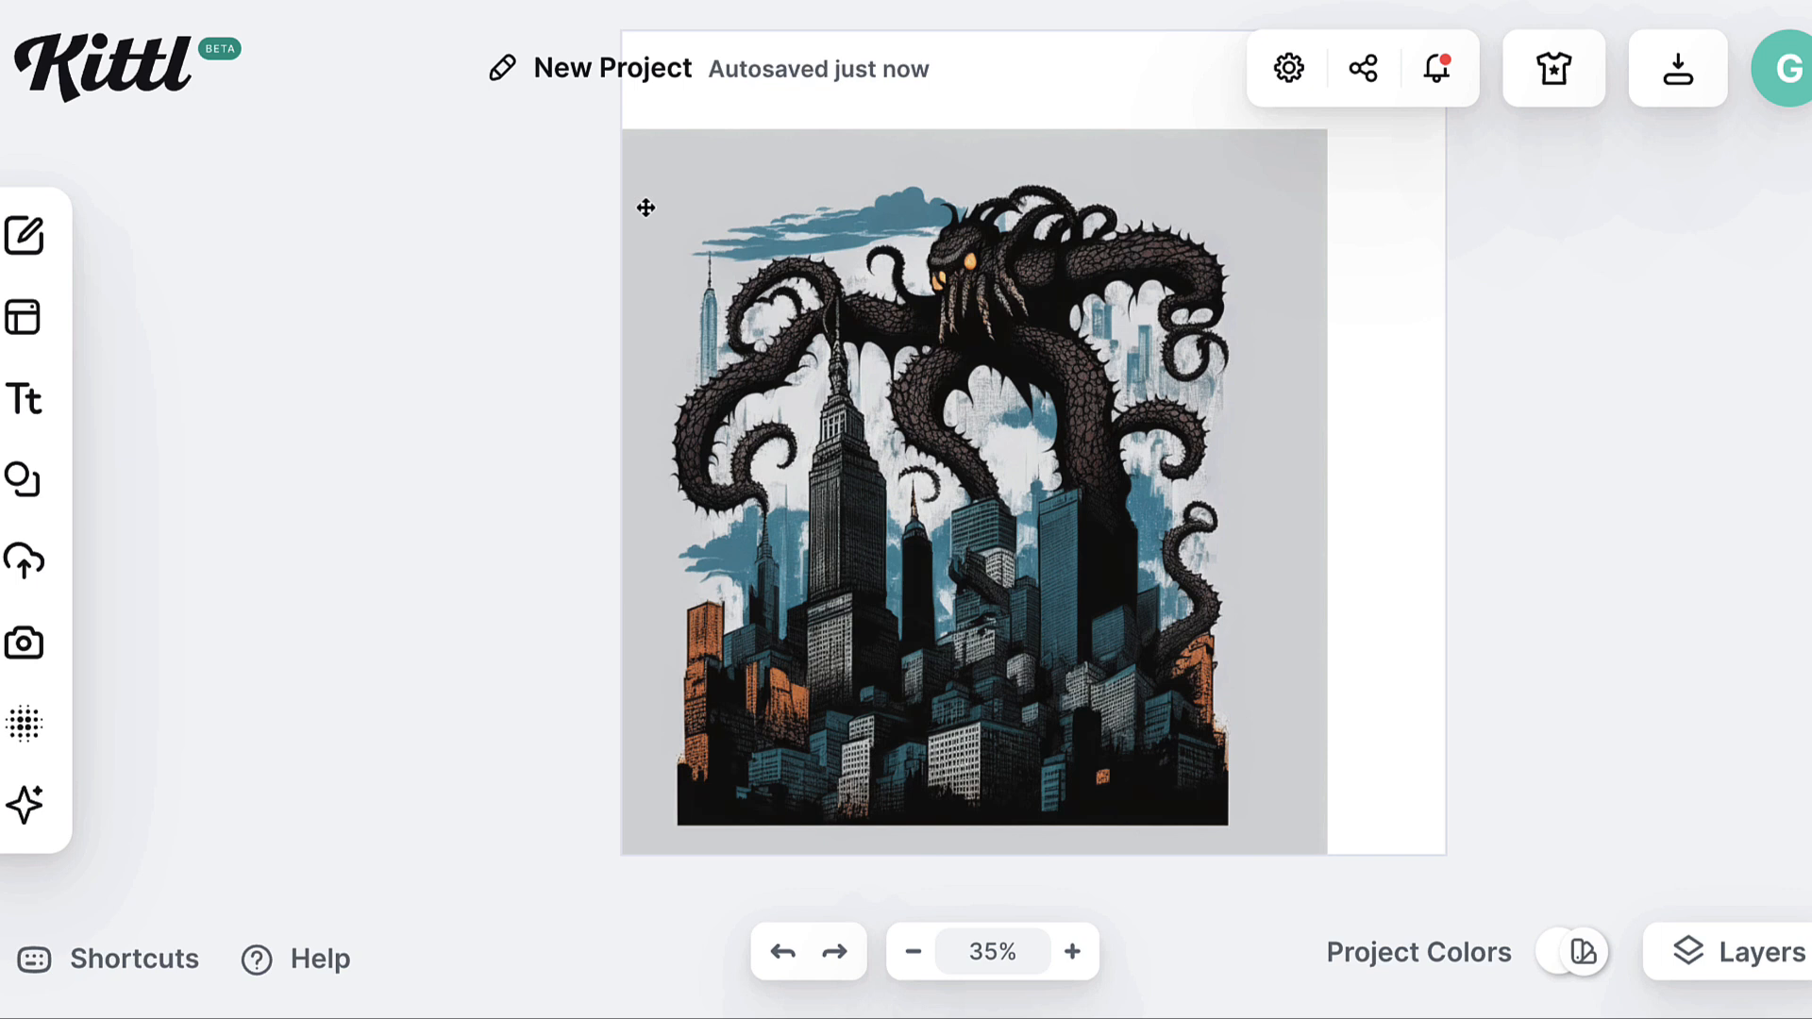
Remove the octopus image's grey background and set Remove Color Intensity to 18%
left_click(937, 497)
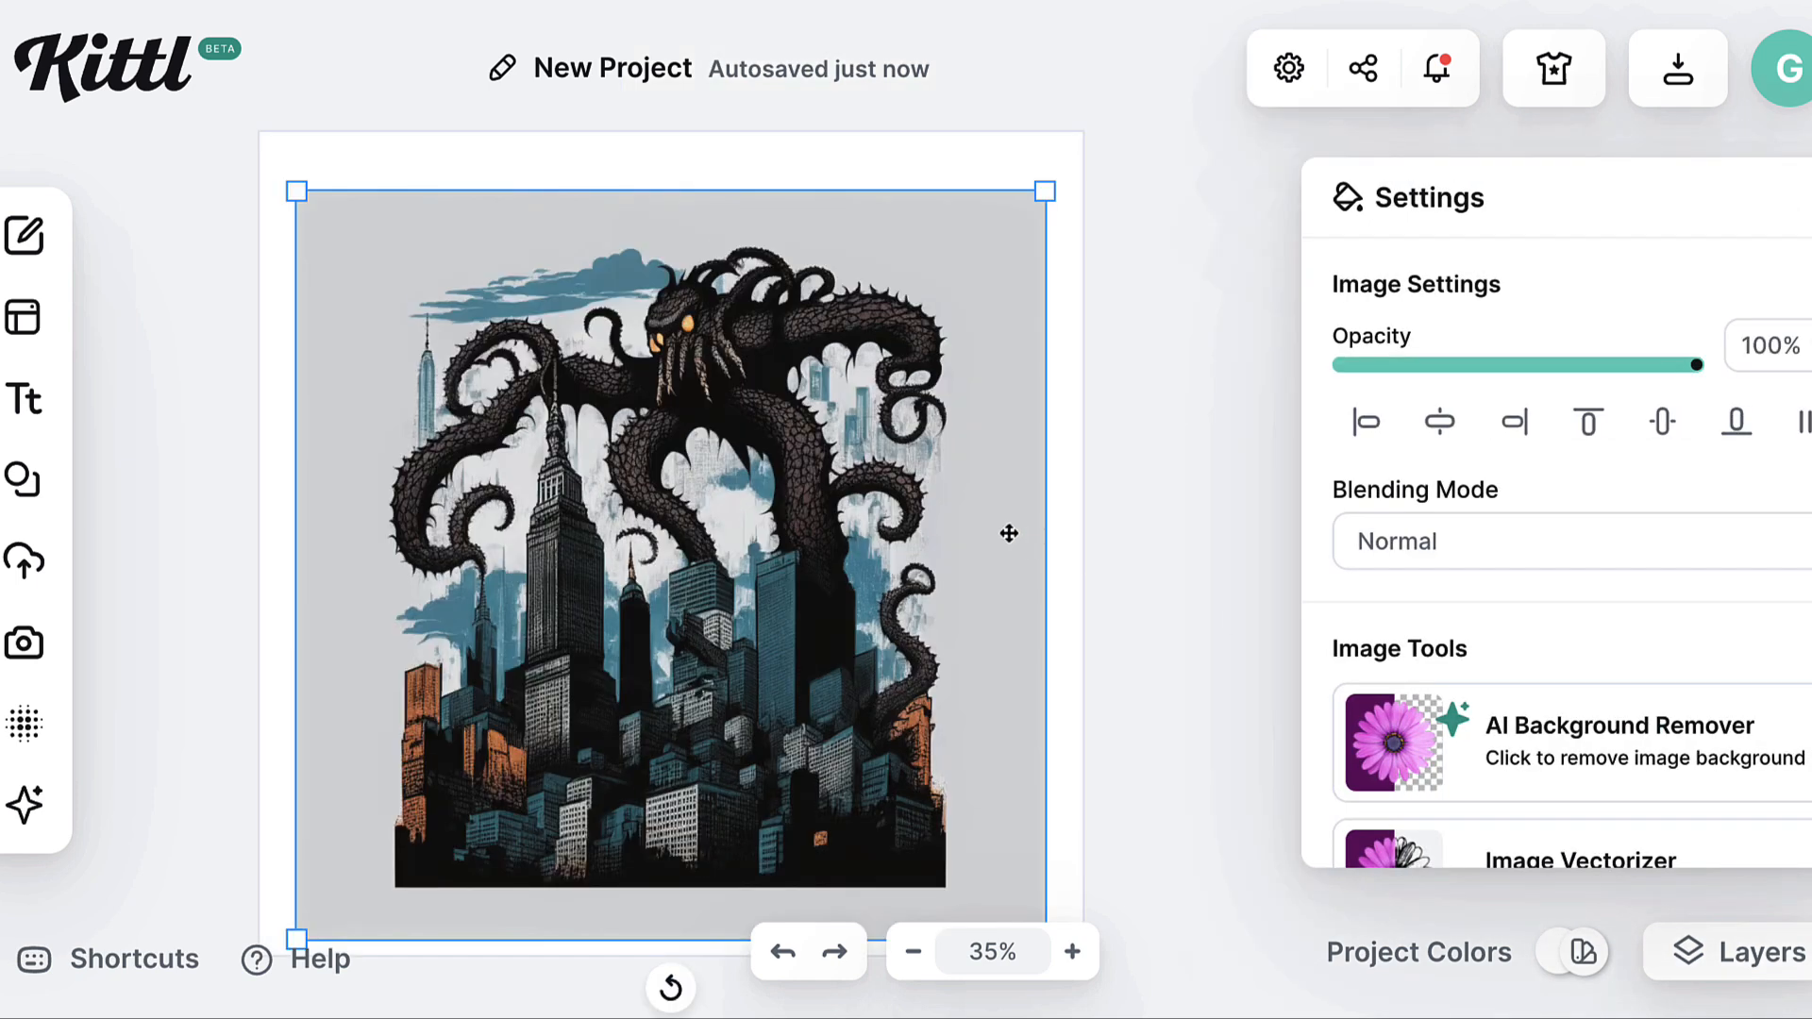
mouse_move(1632, 742)
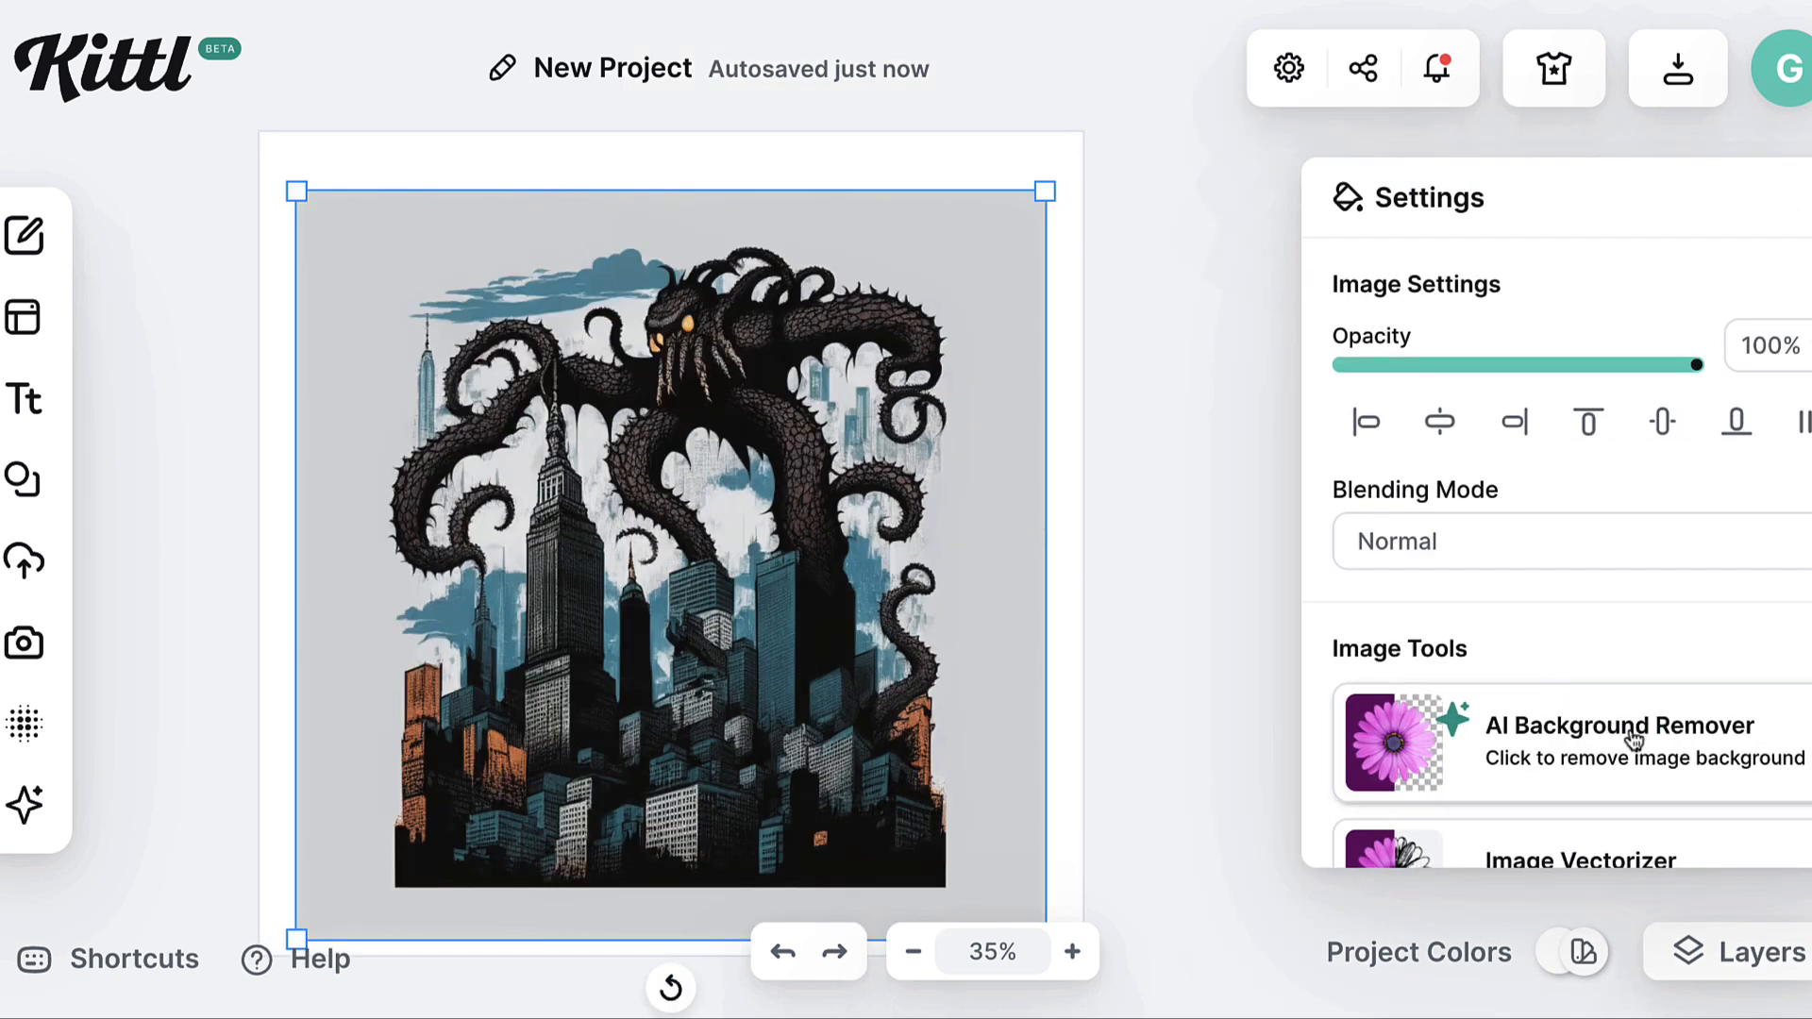
left_click(1617, 740)
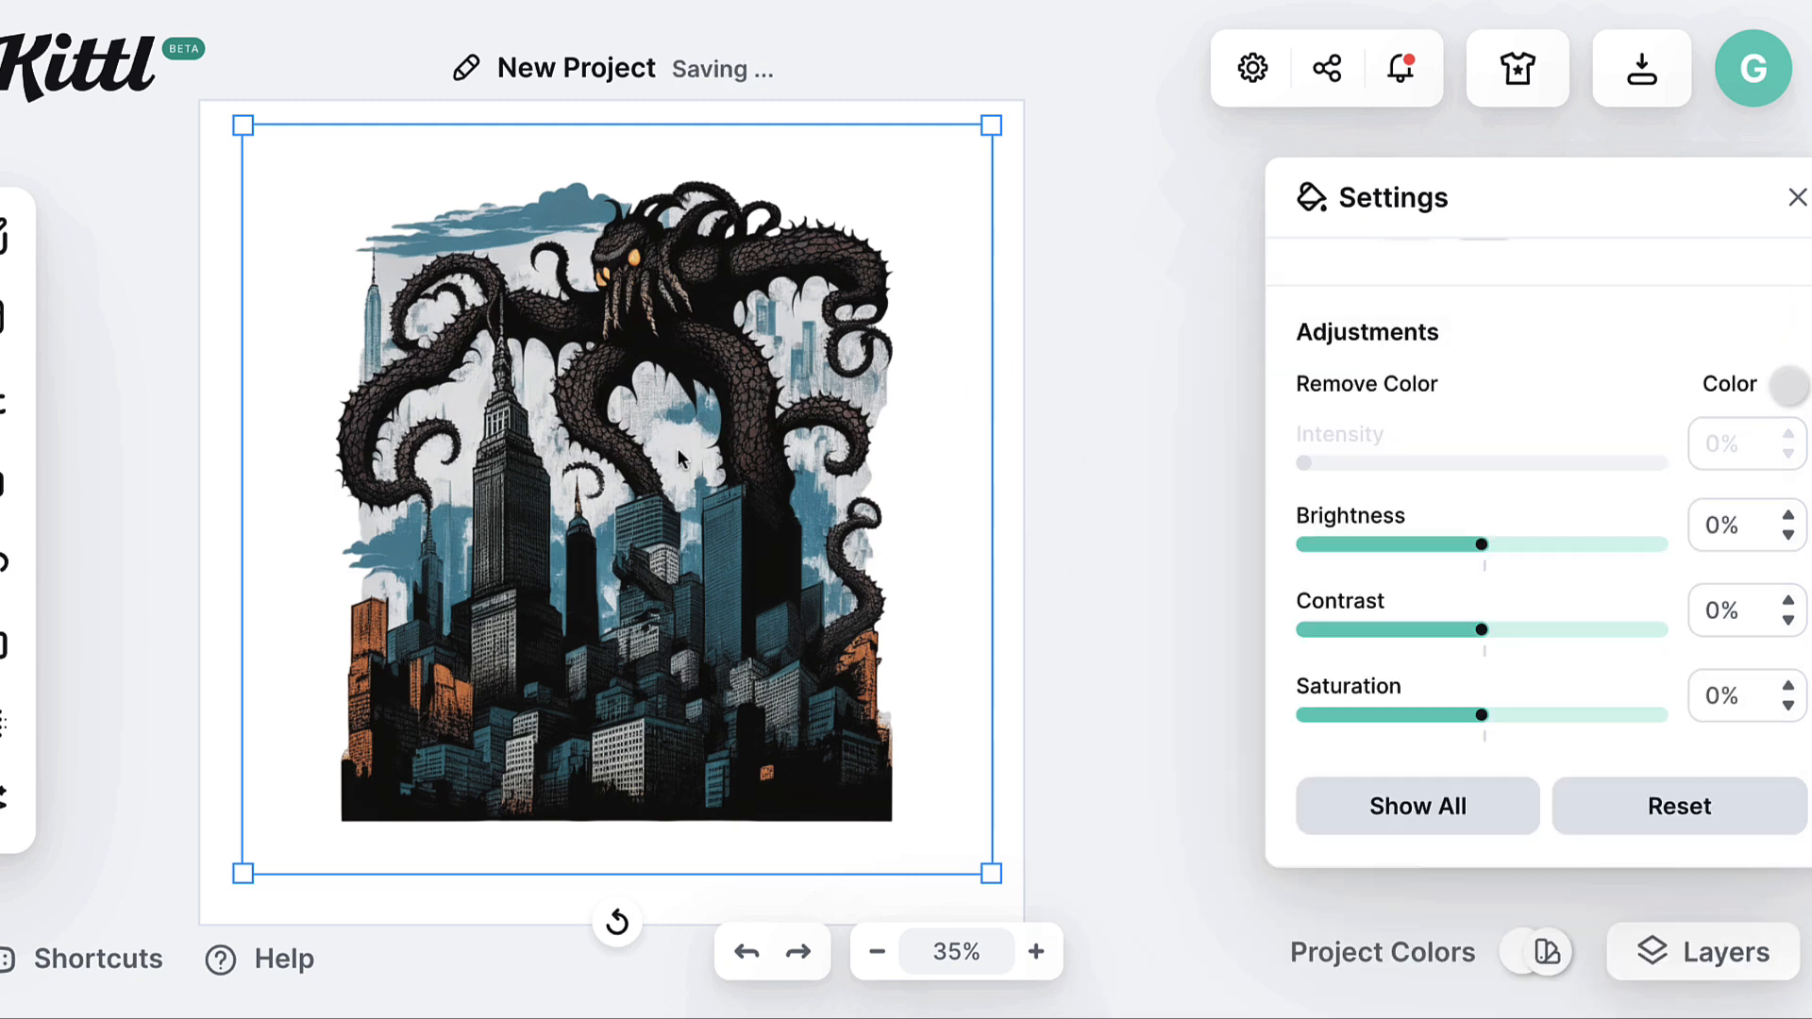
left_click_drag(1332, 464, 1364, 463)
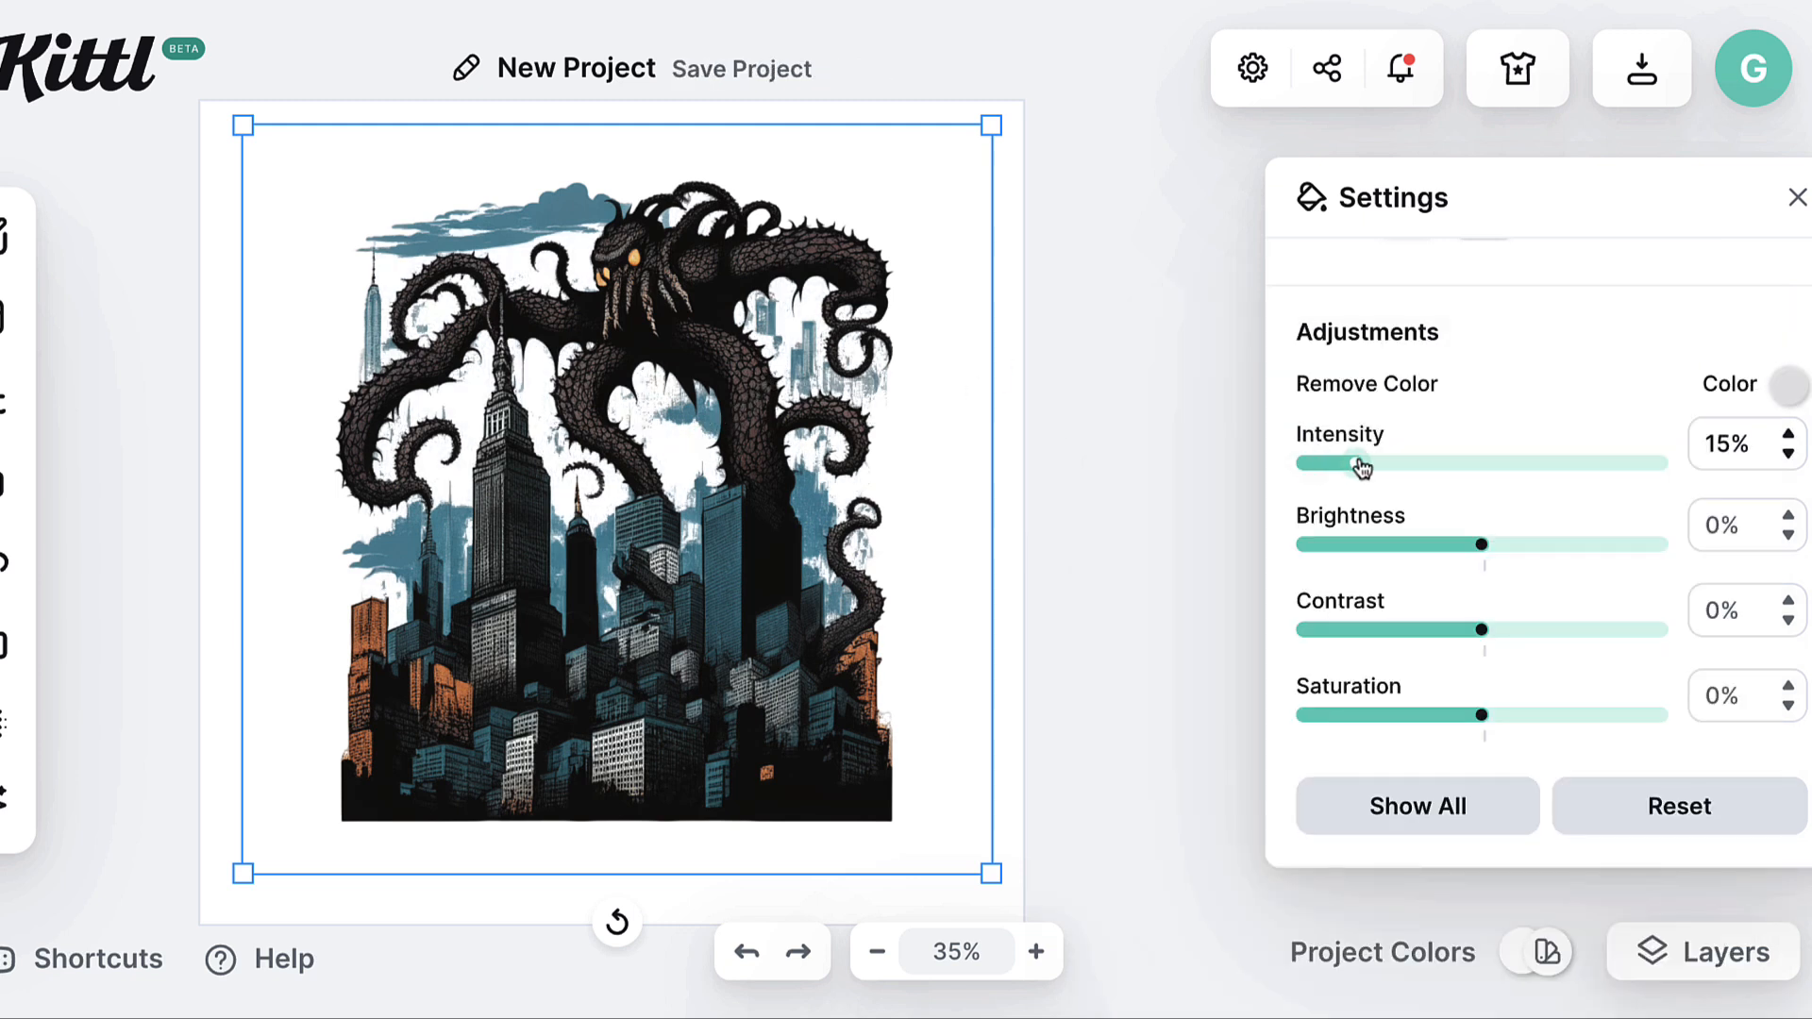
left_click_drag(1361, 465, 1375, 464)
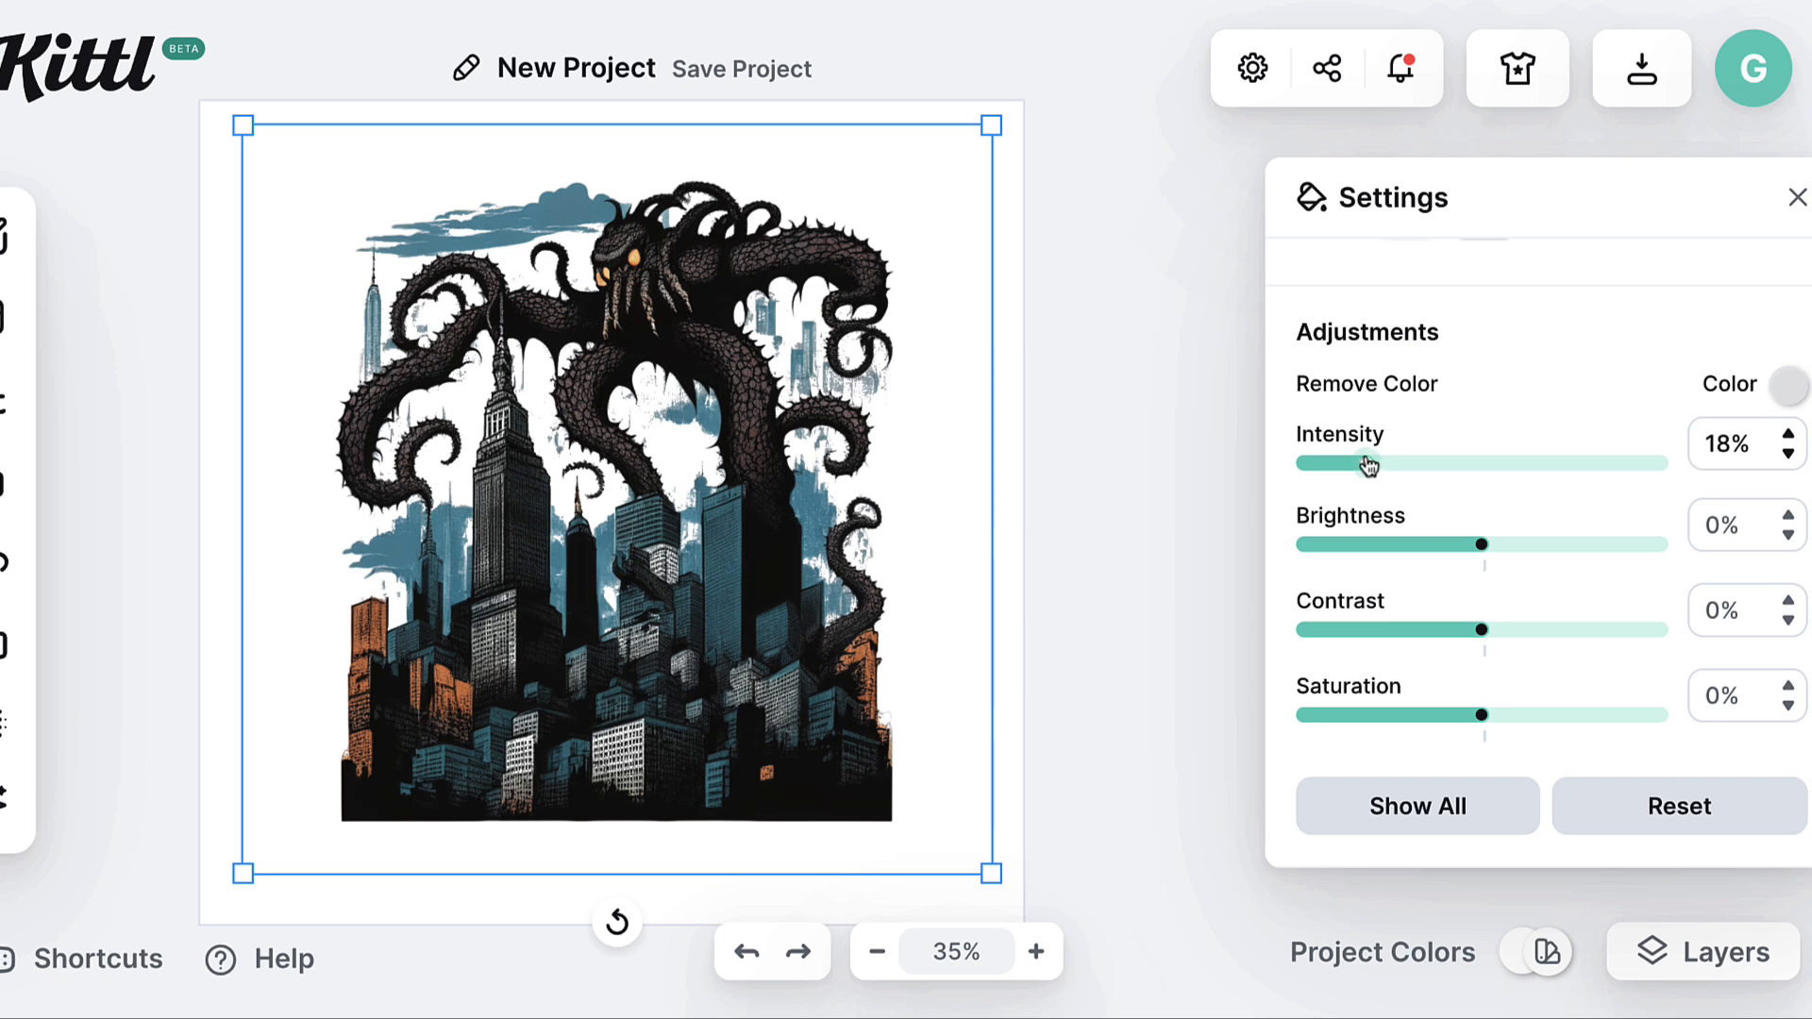
left_click_drag(1364, 464, 1386, 463)
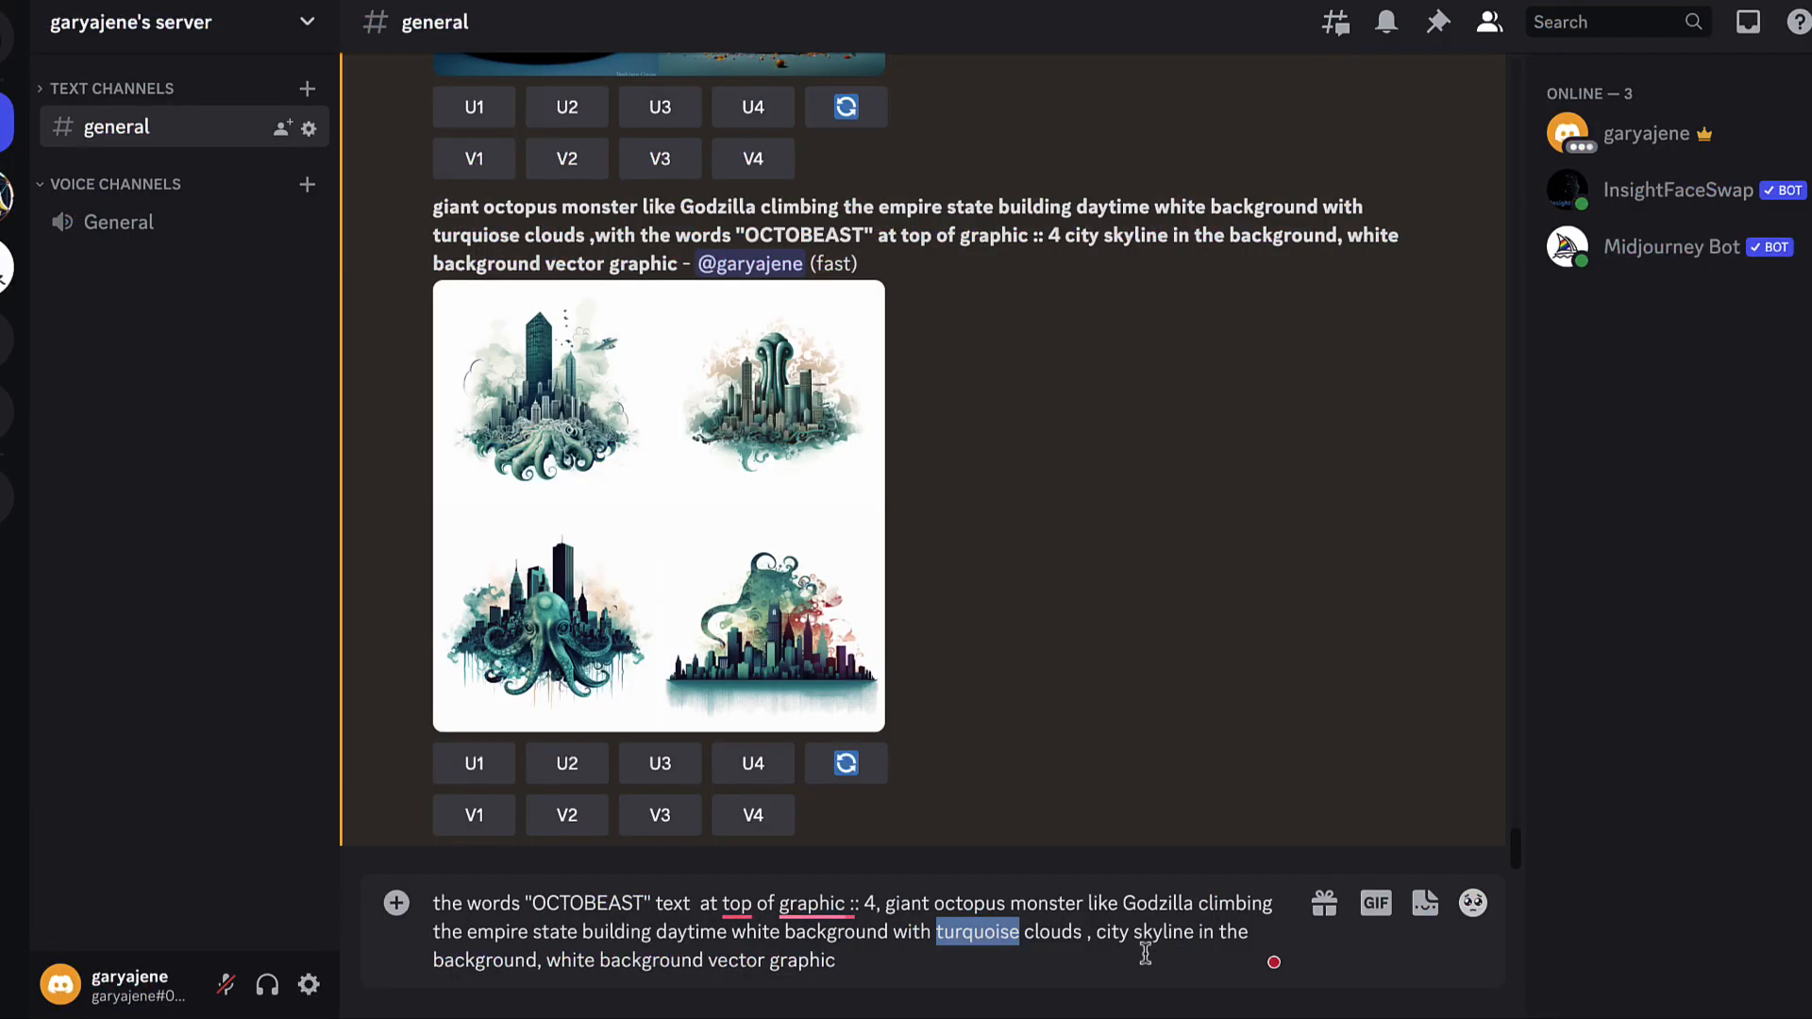
mouse_move(1115, 772)
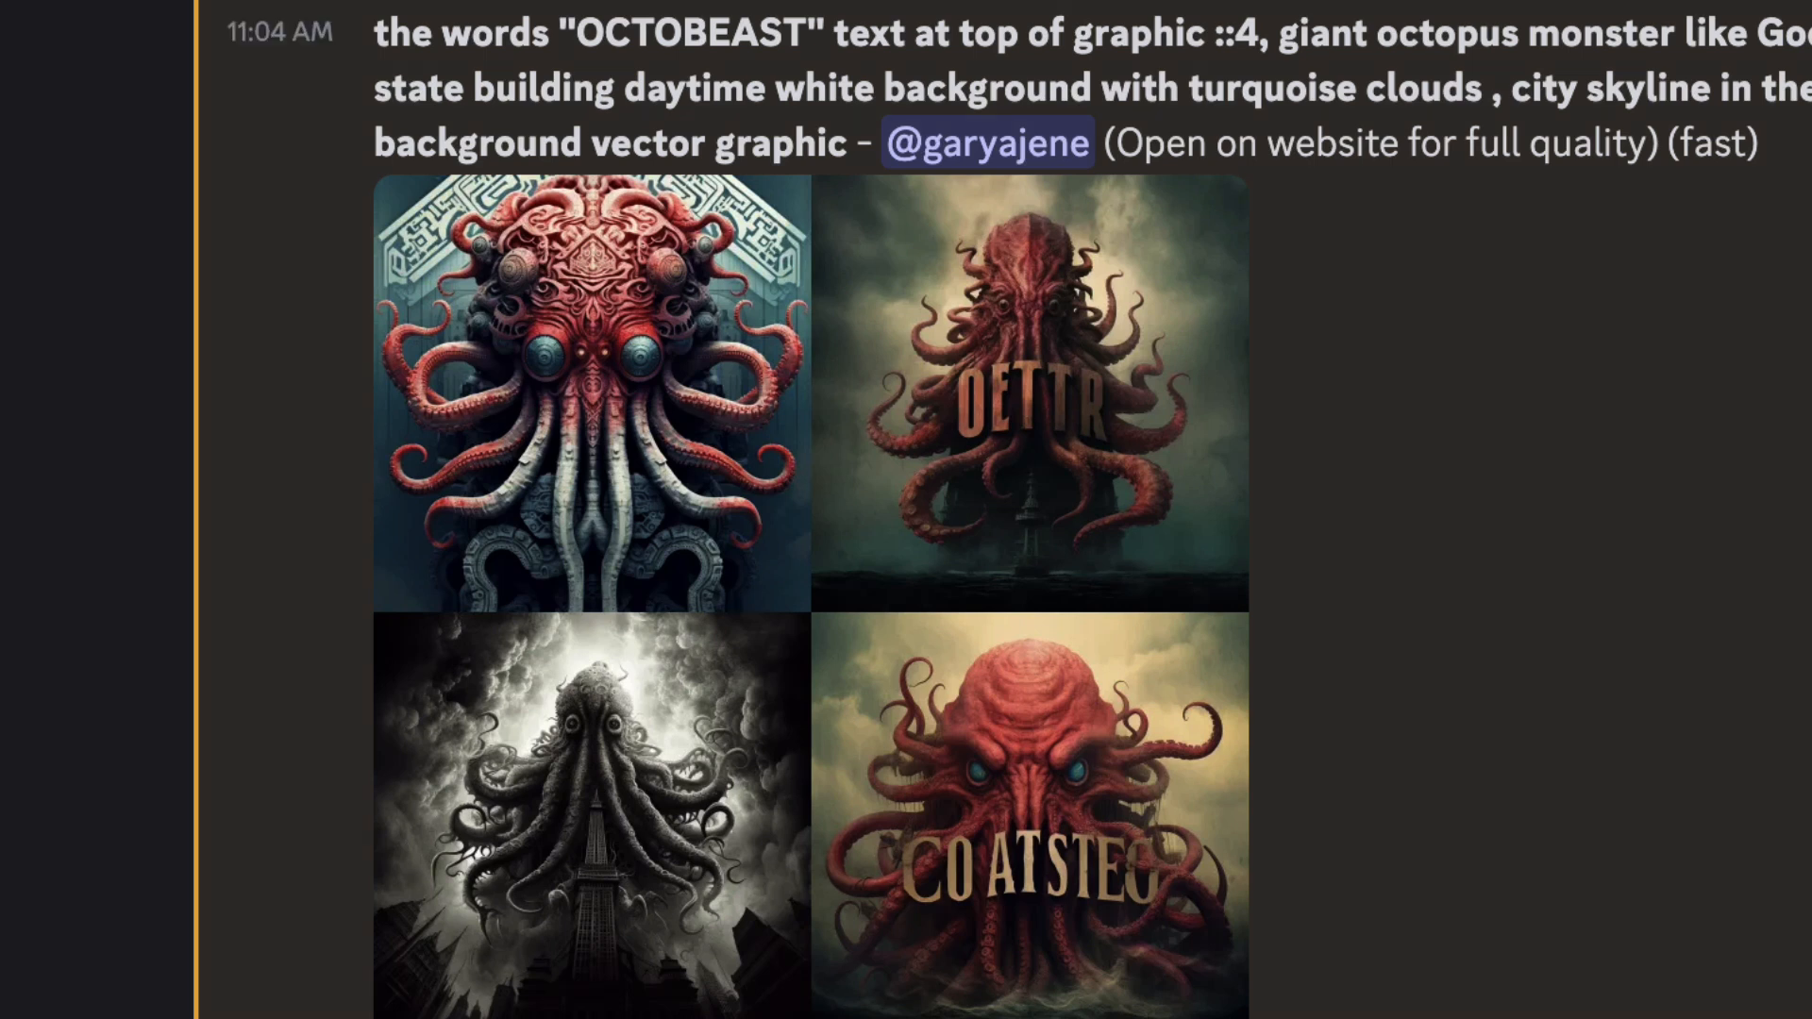
mouse_move(1151, 526)
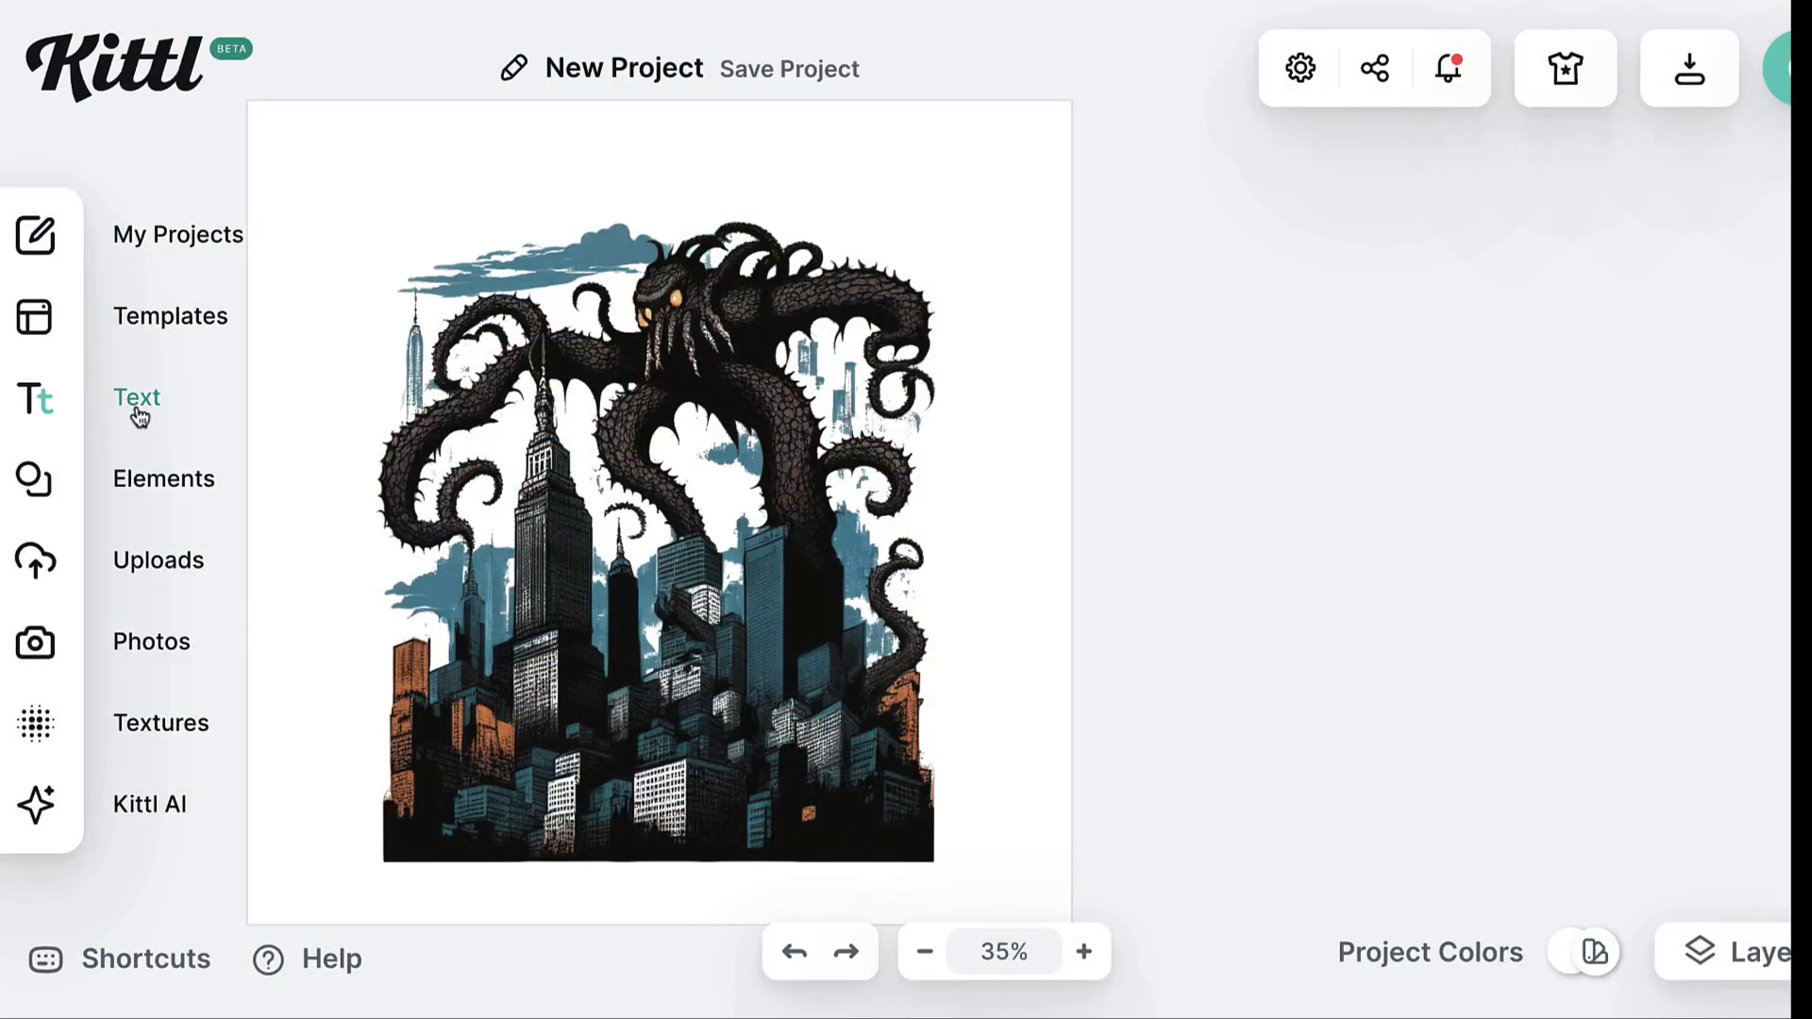
Add the Block Buster, Spooky Fog and Monster decorated headline styles from the Text panel
left_click(136, 396)
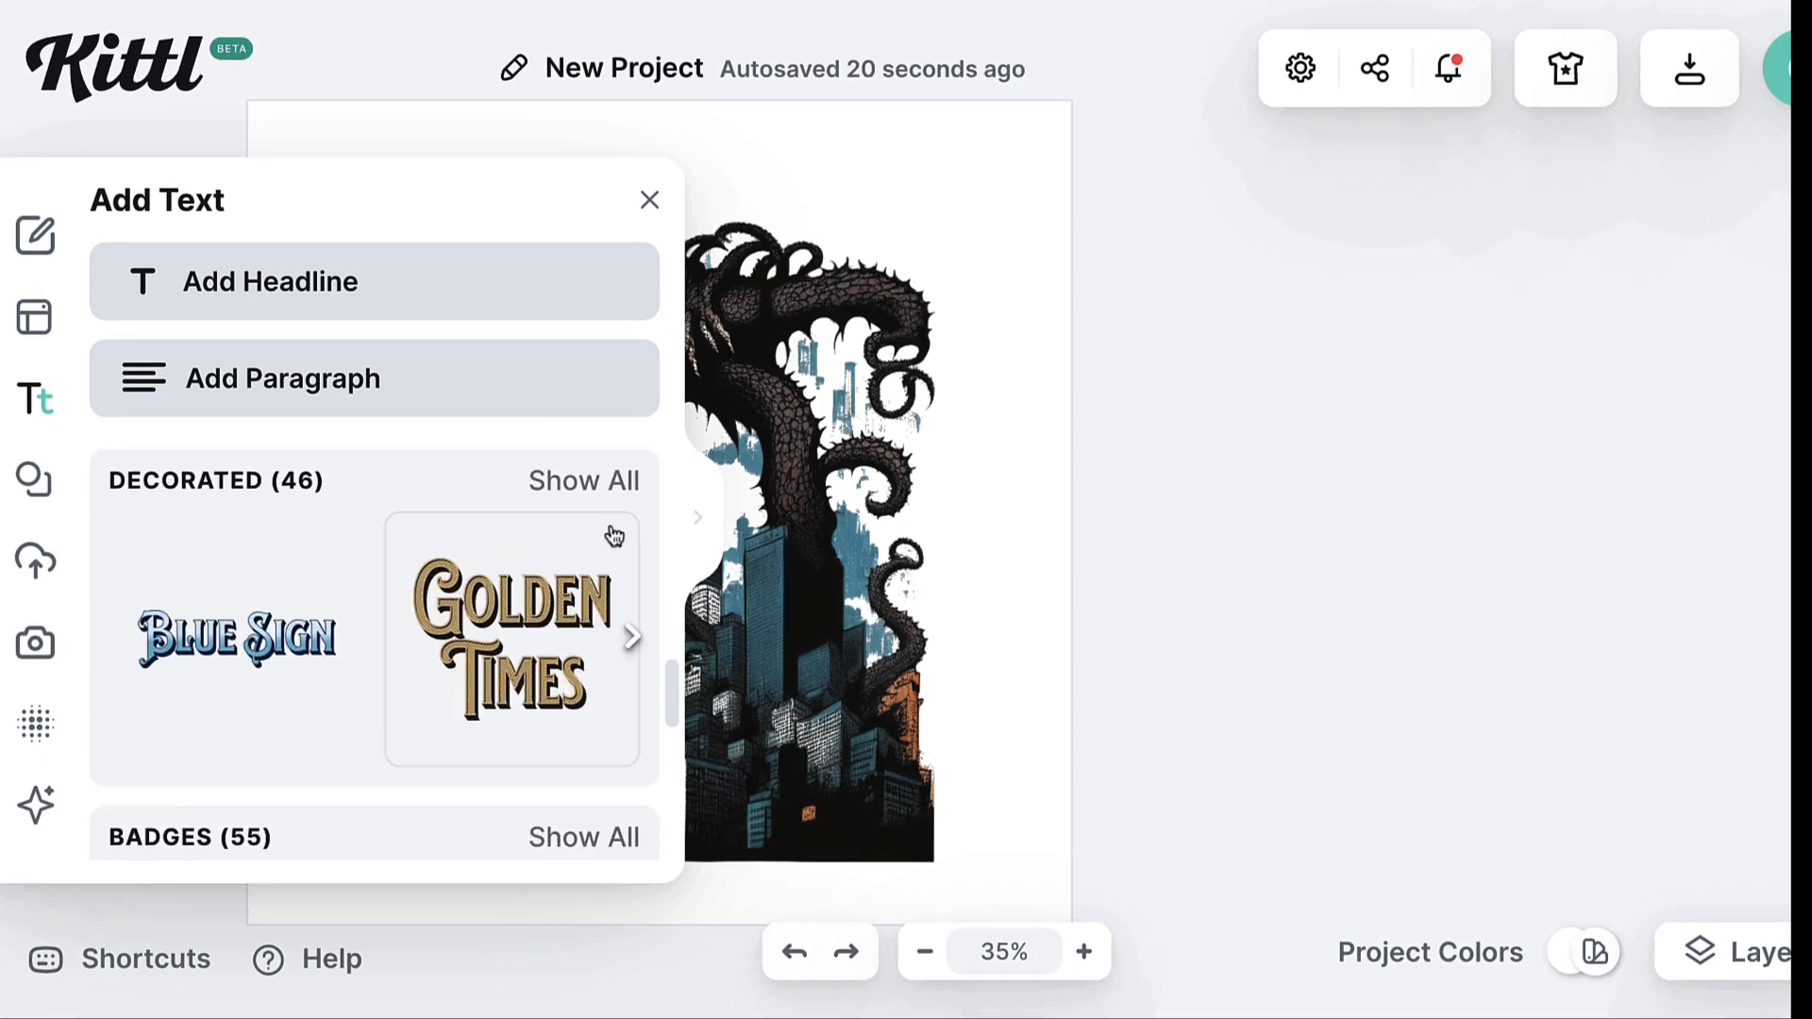
left_click(583, 480)
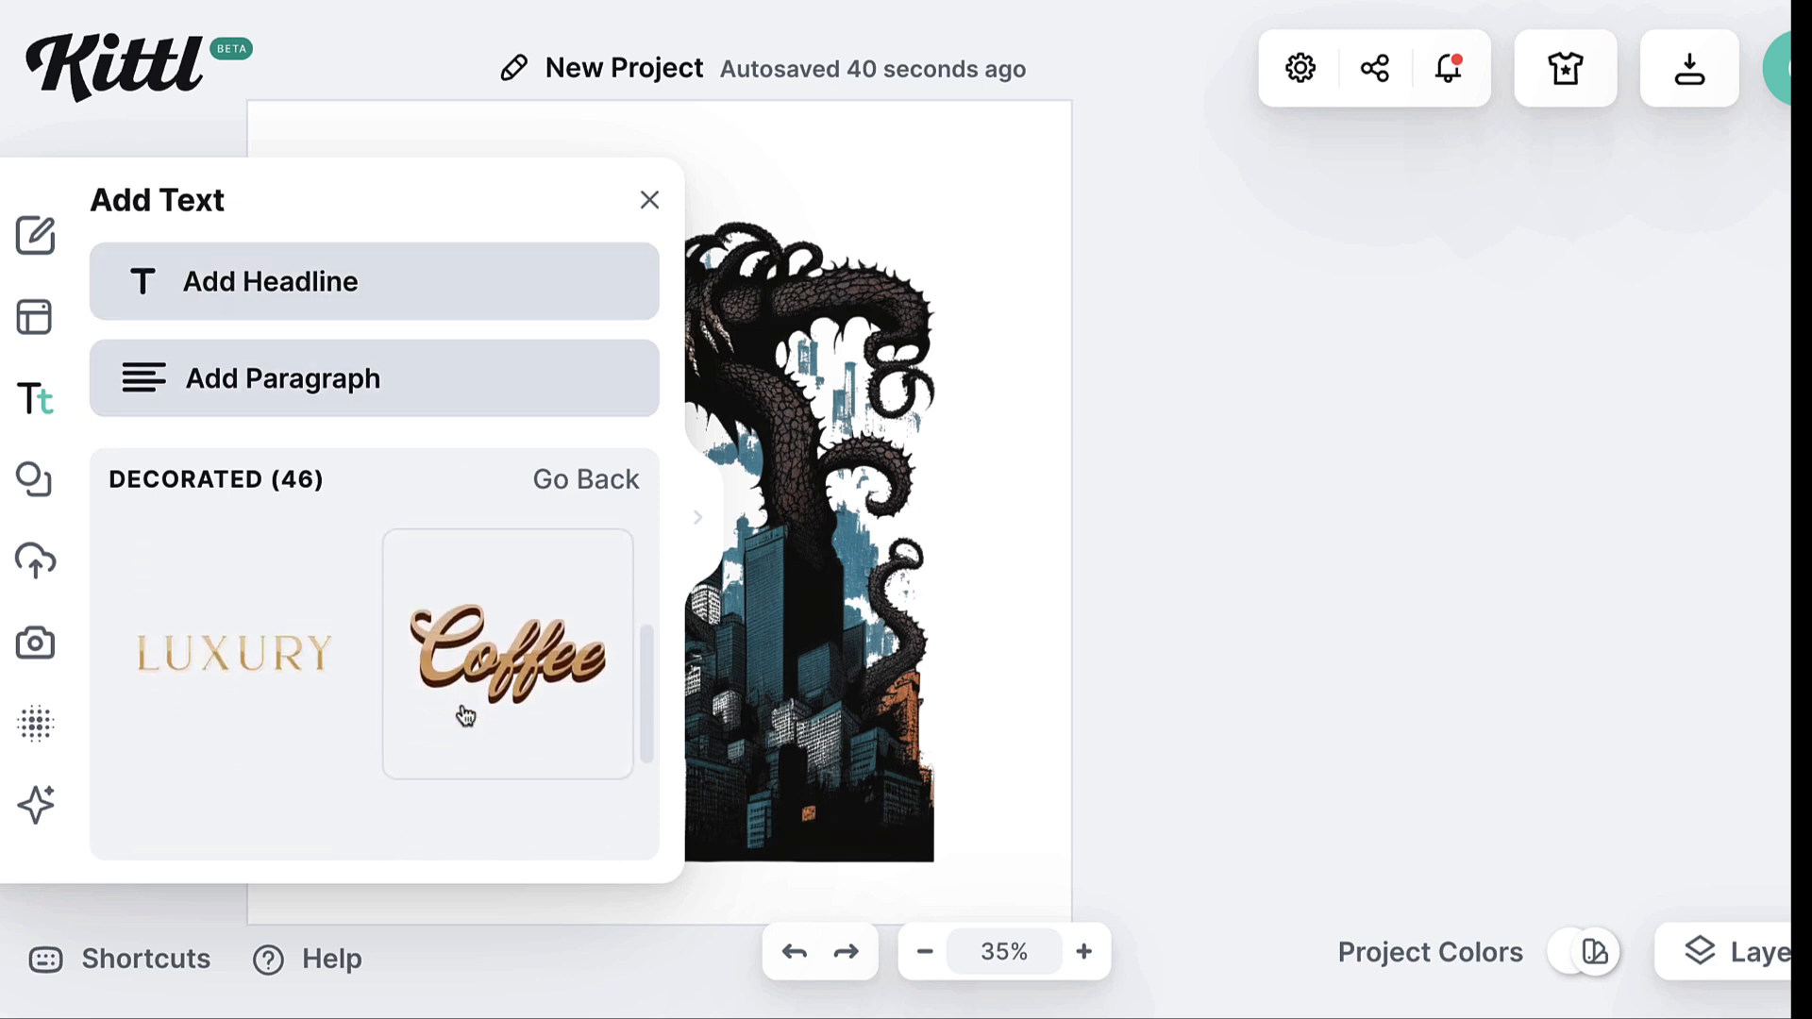
scroll("down", 3)
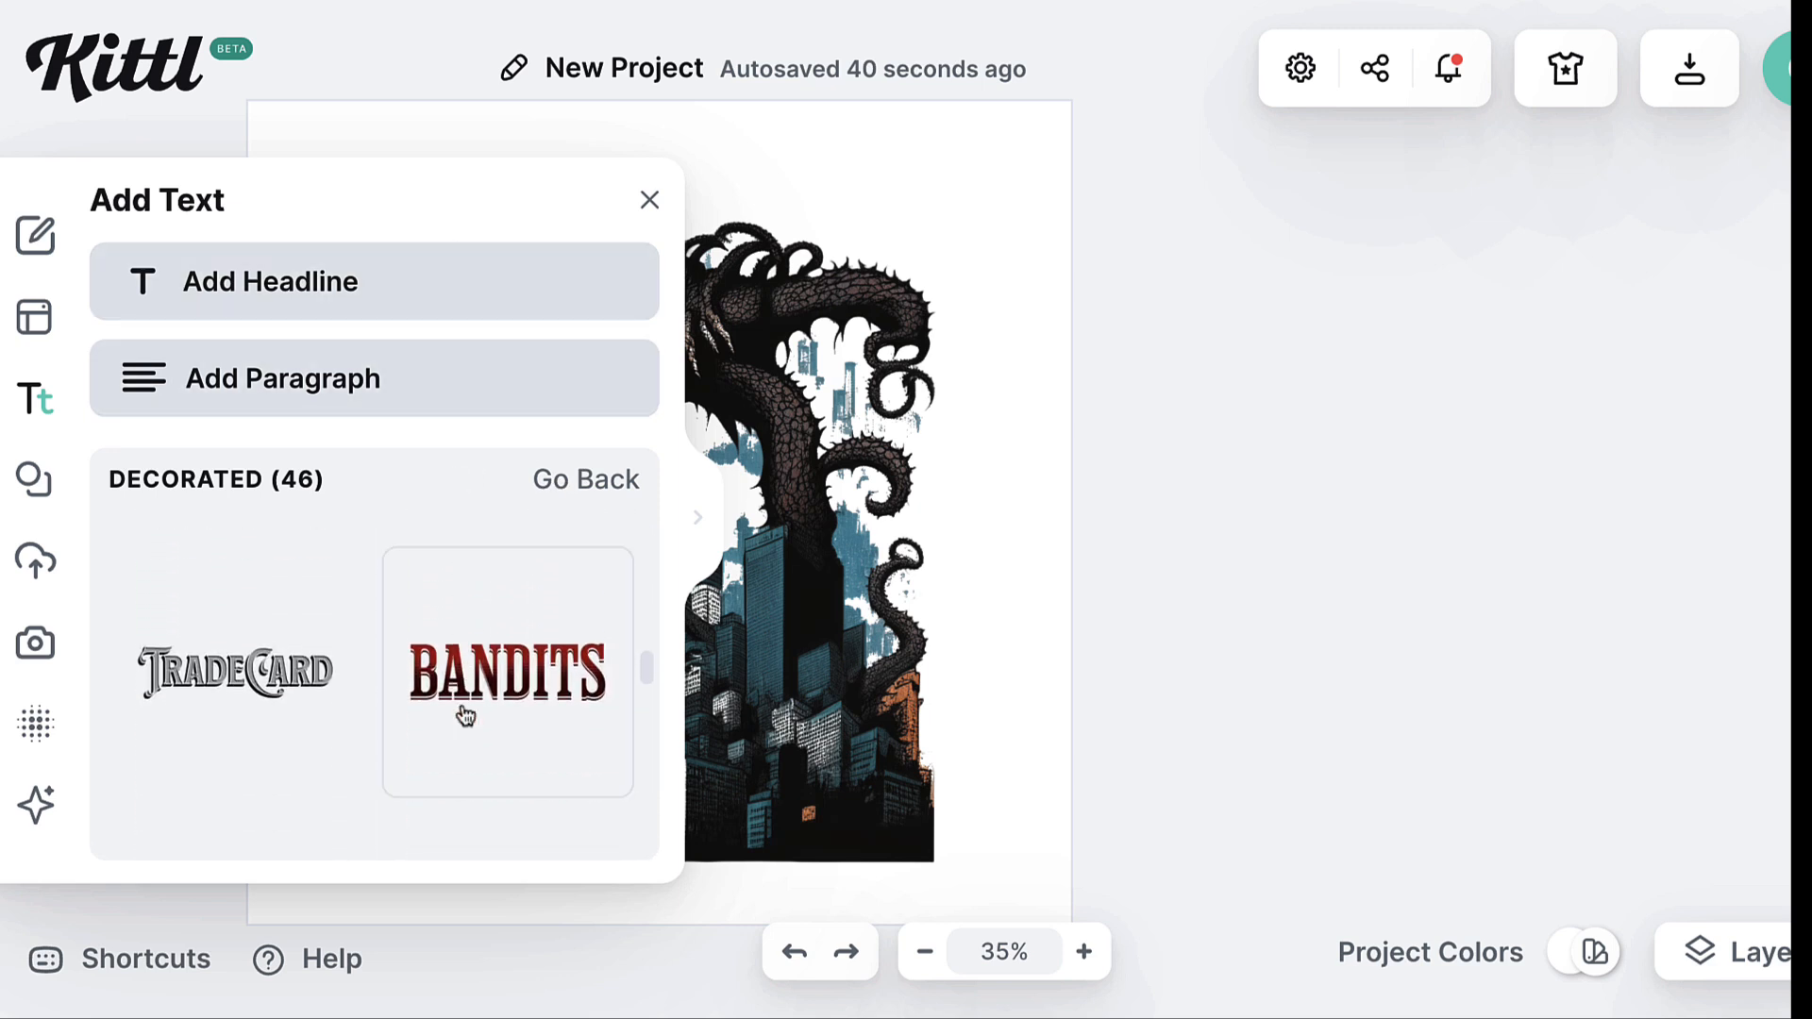
scroll("down", 3)
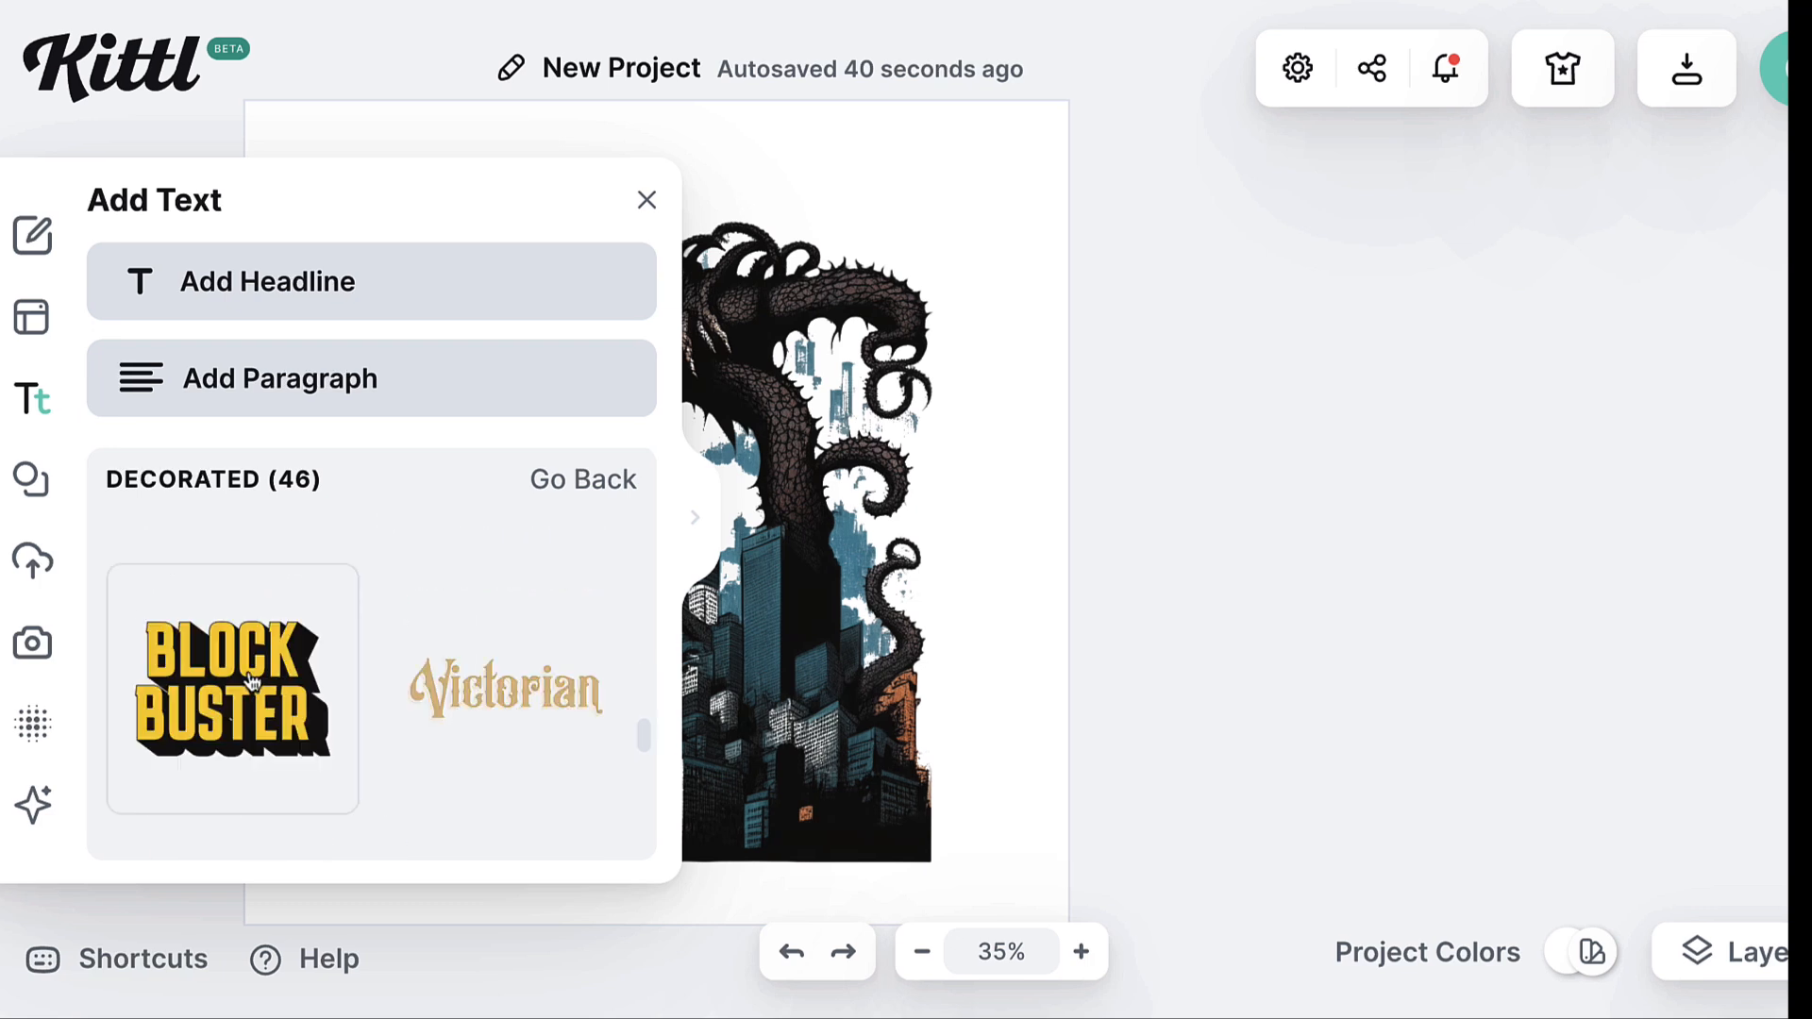
left_click(231, 690)
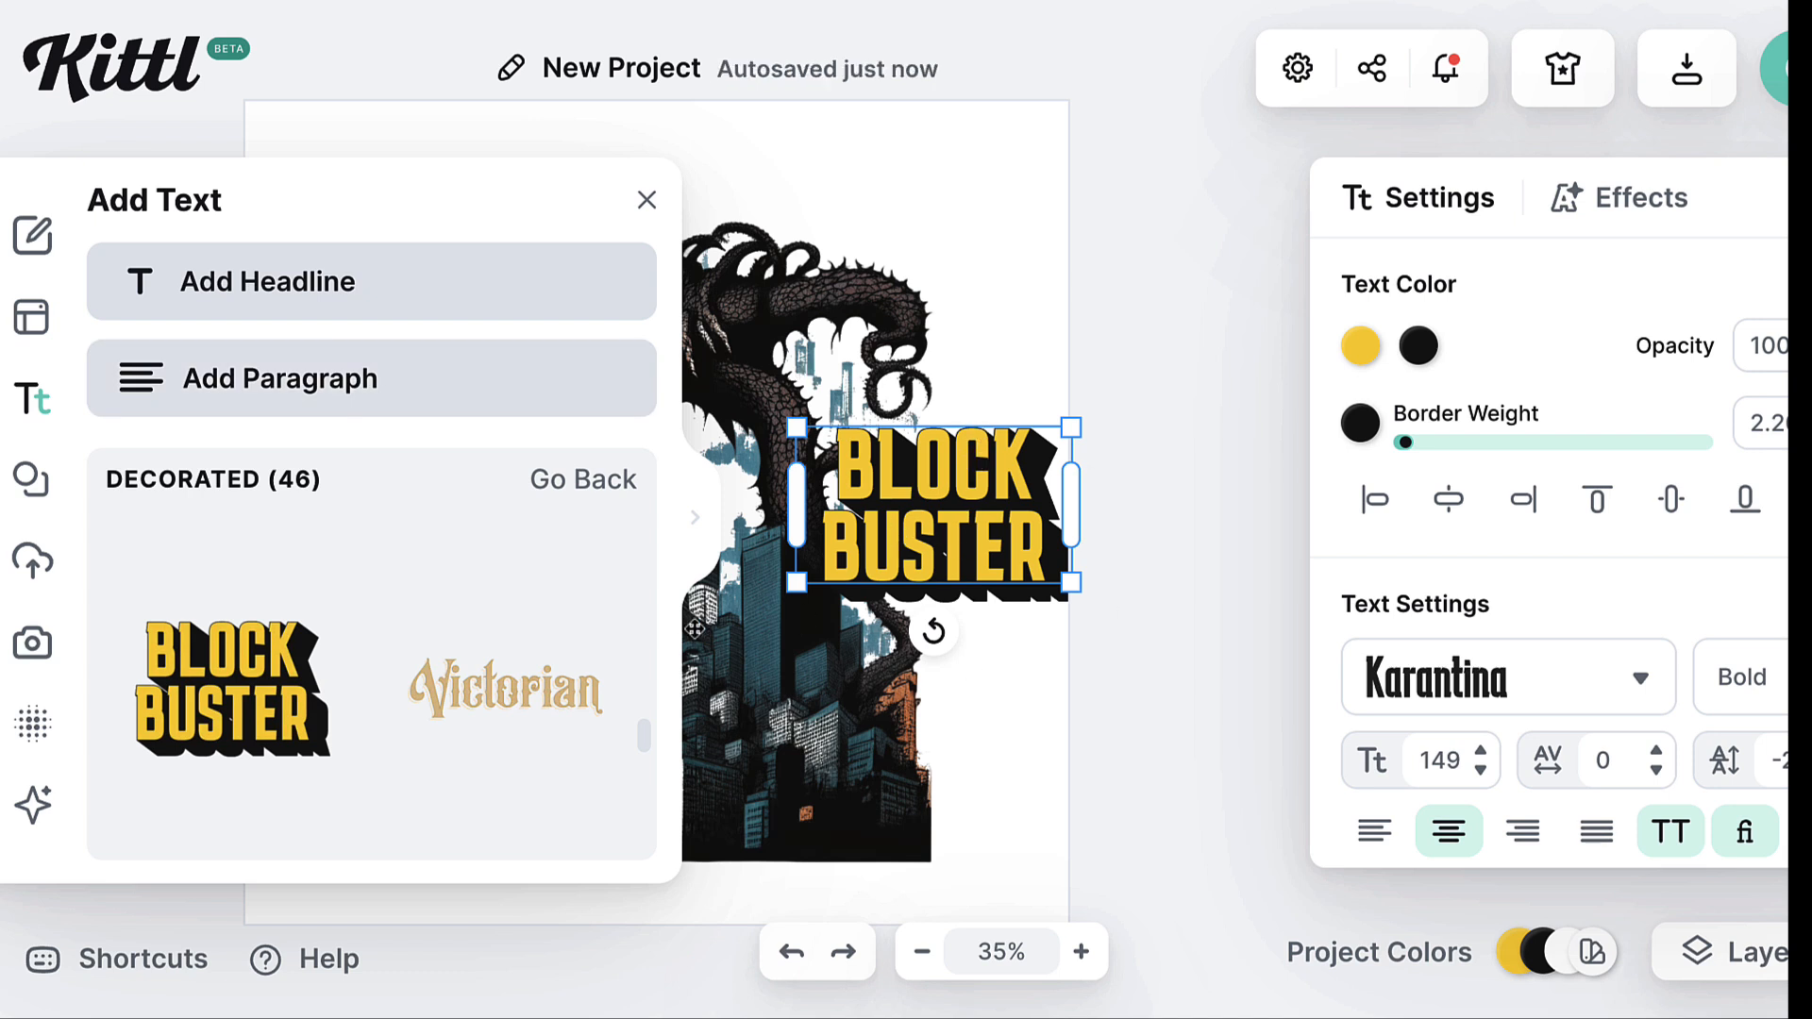
scroll("down", 3)
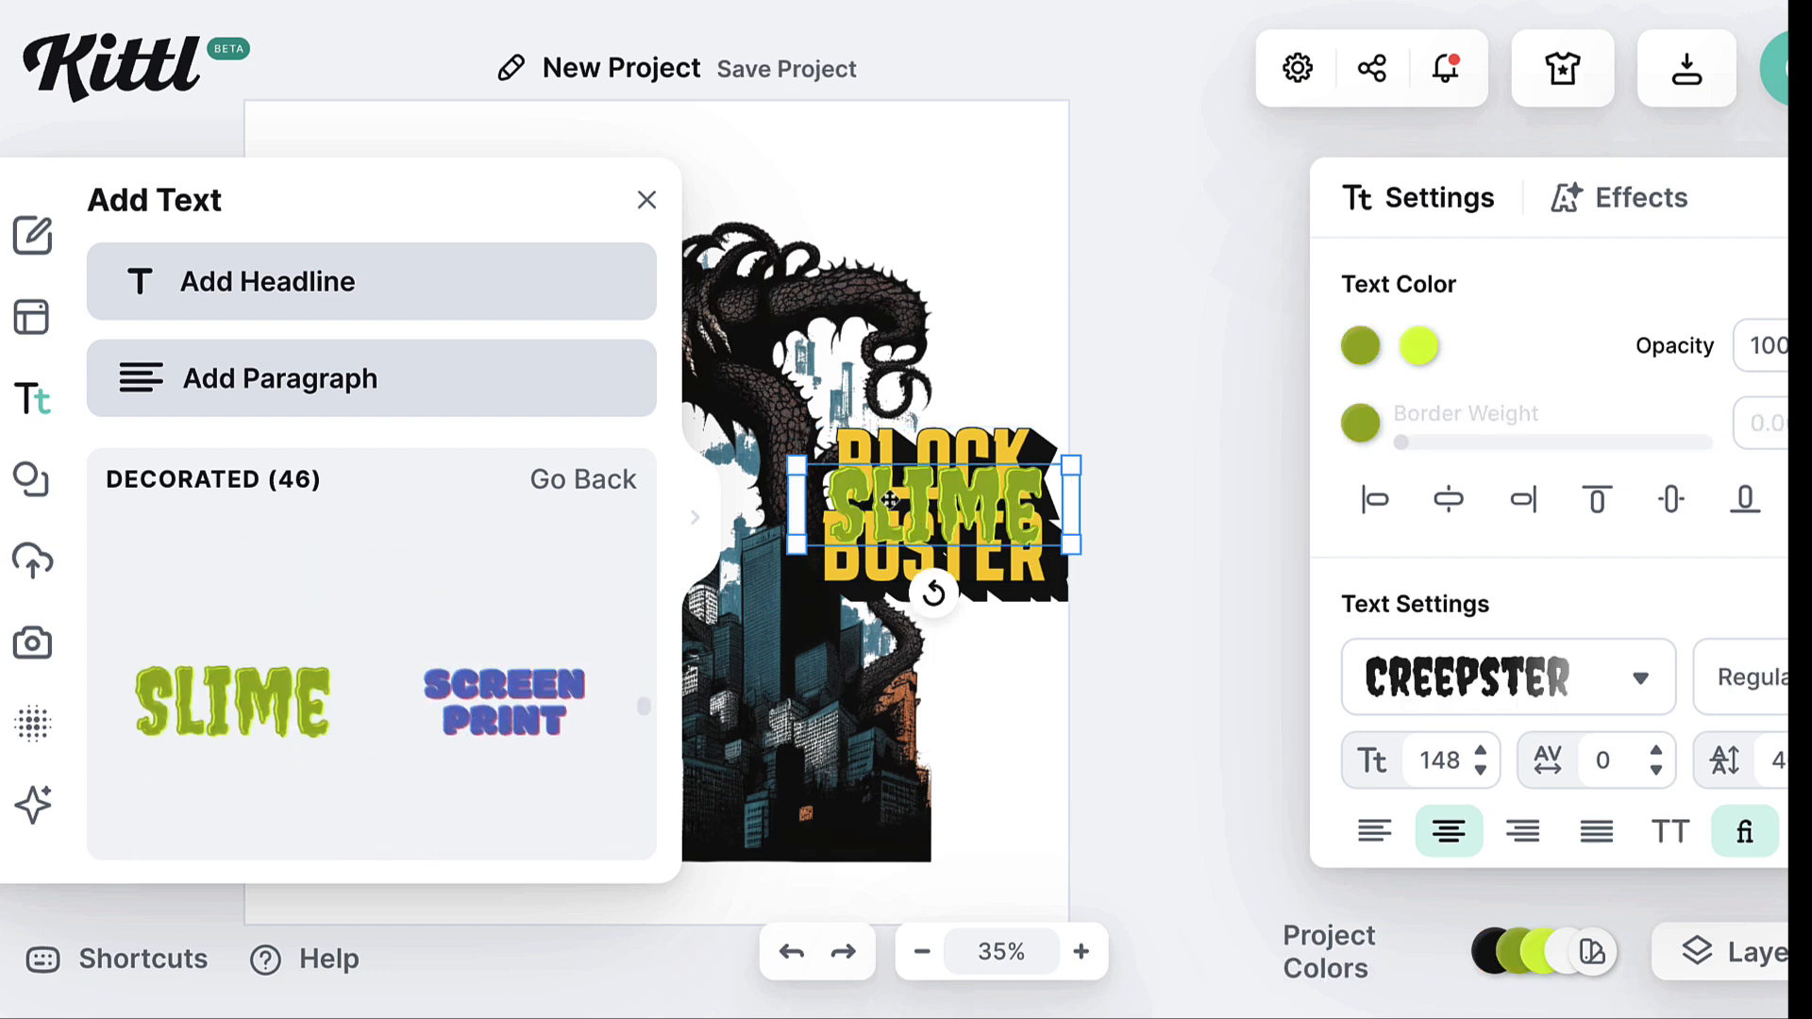
left_click(501, 755)
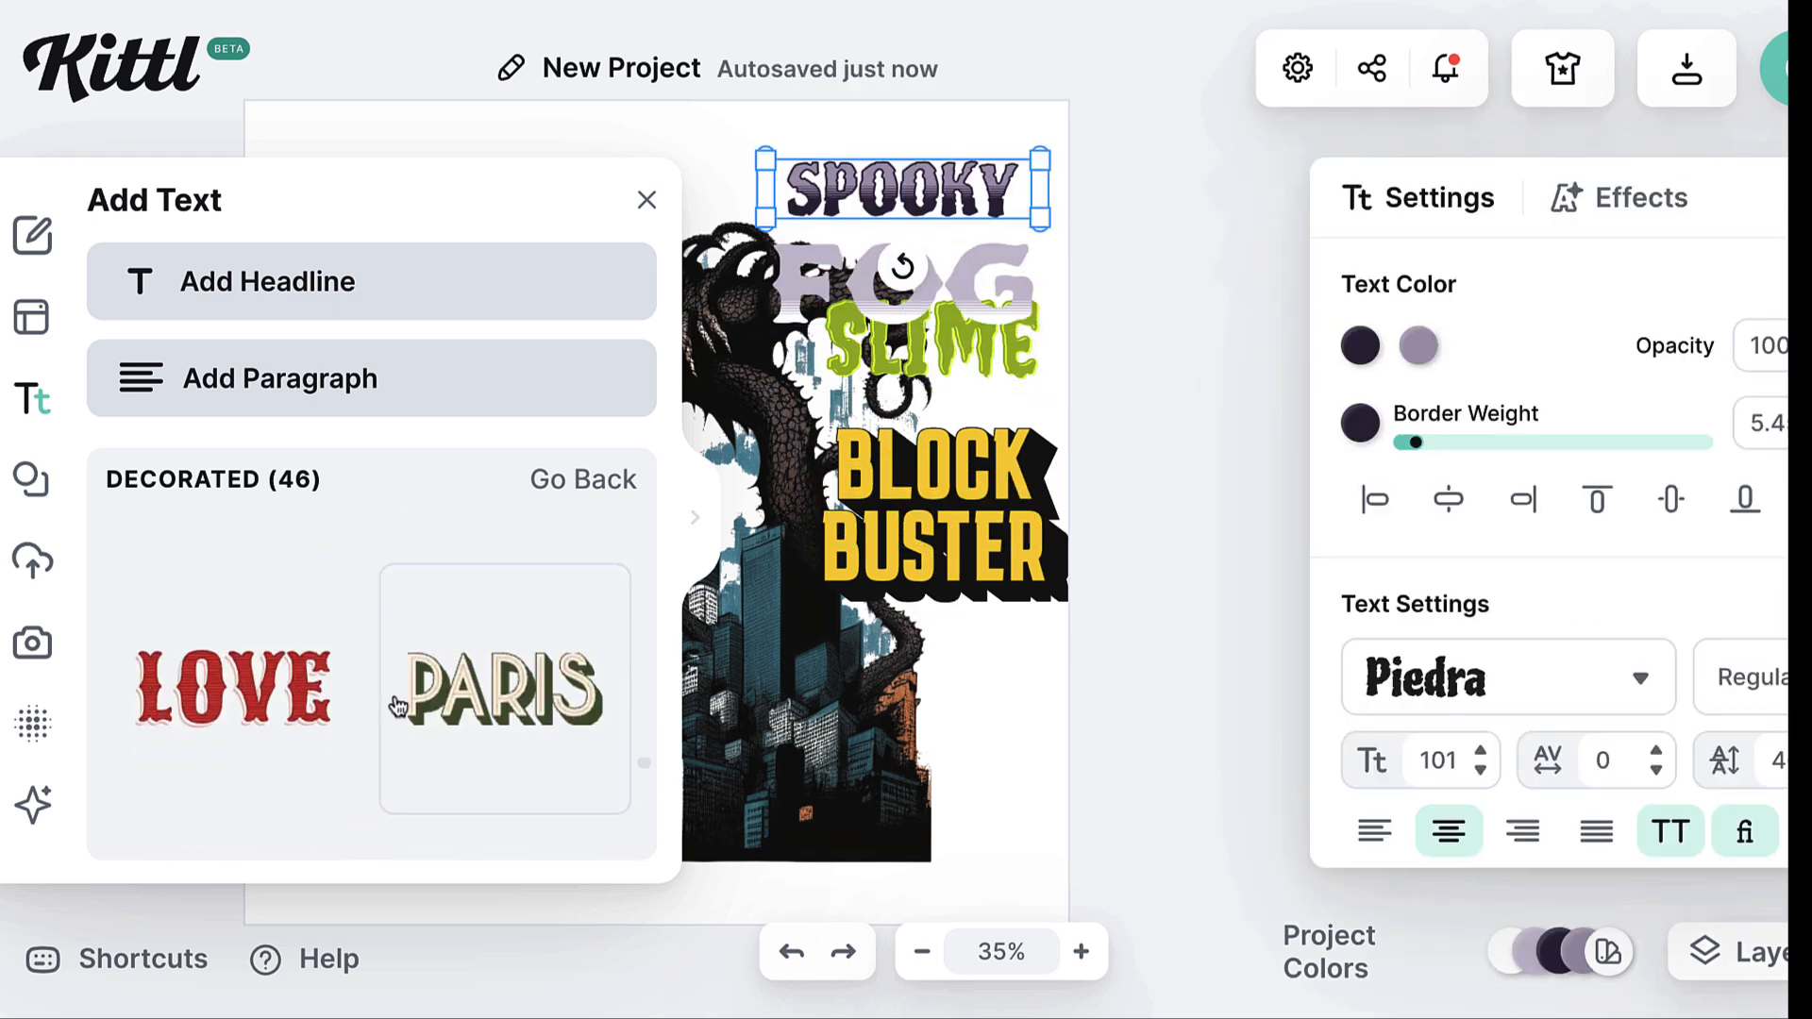
scroll("down", 3)
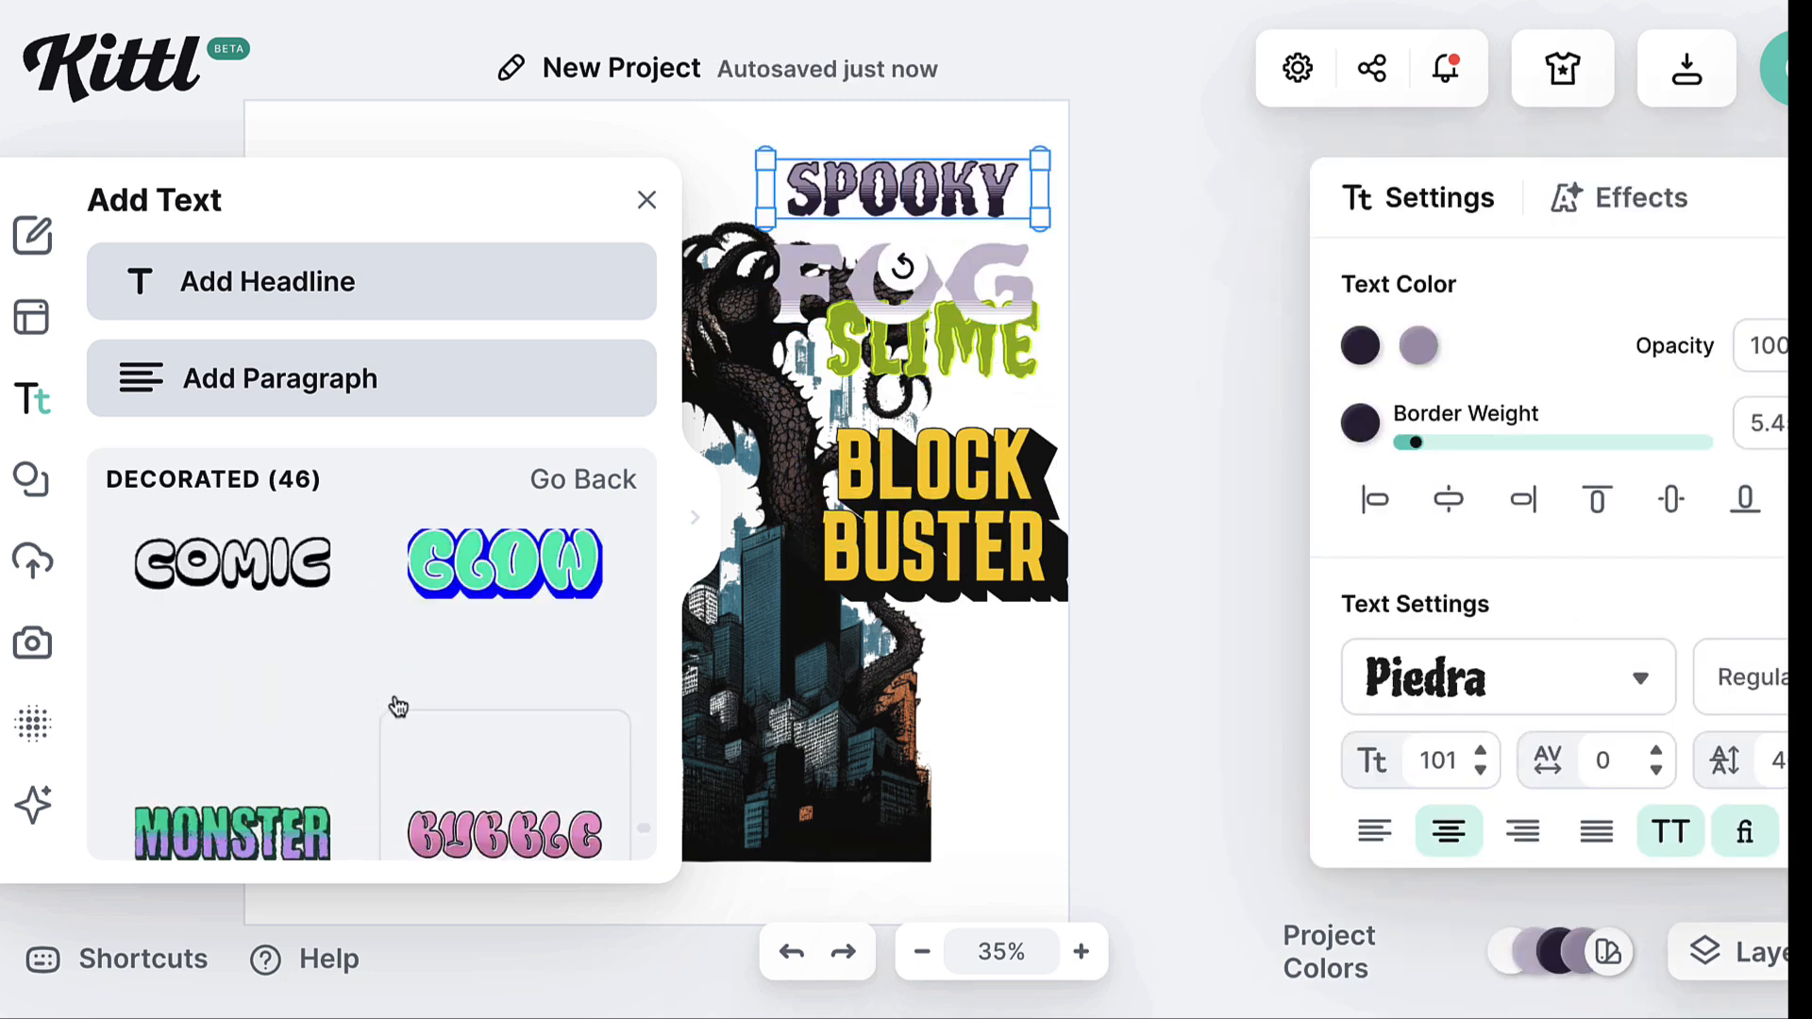
left_click(231, 820)
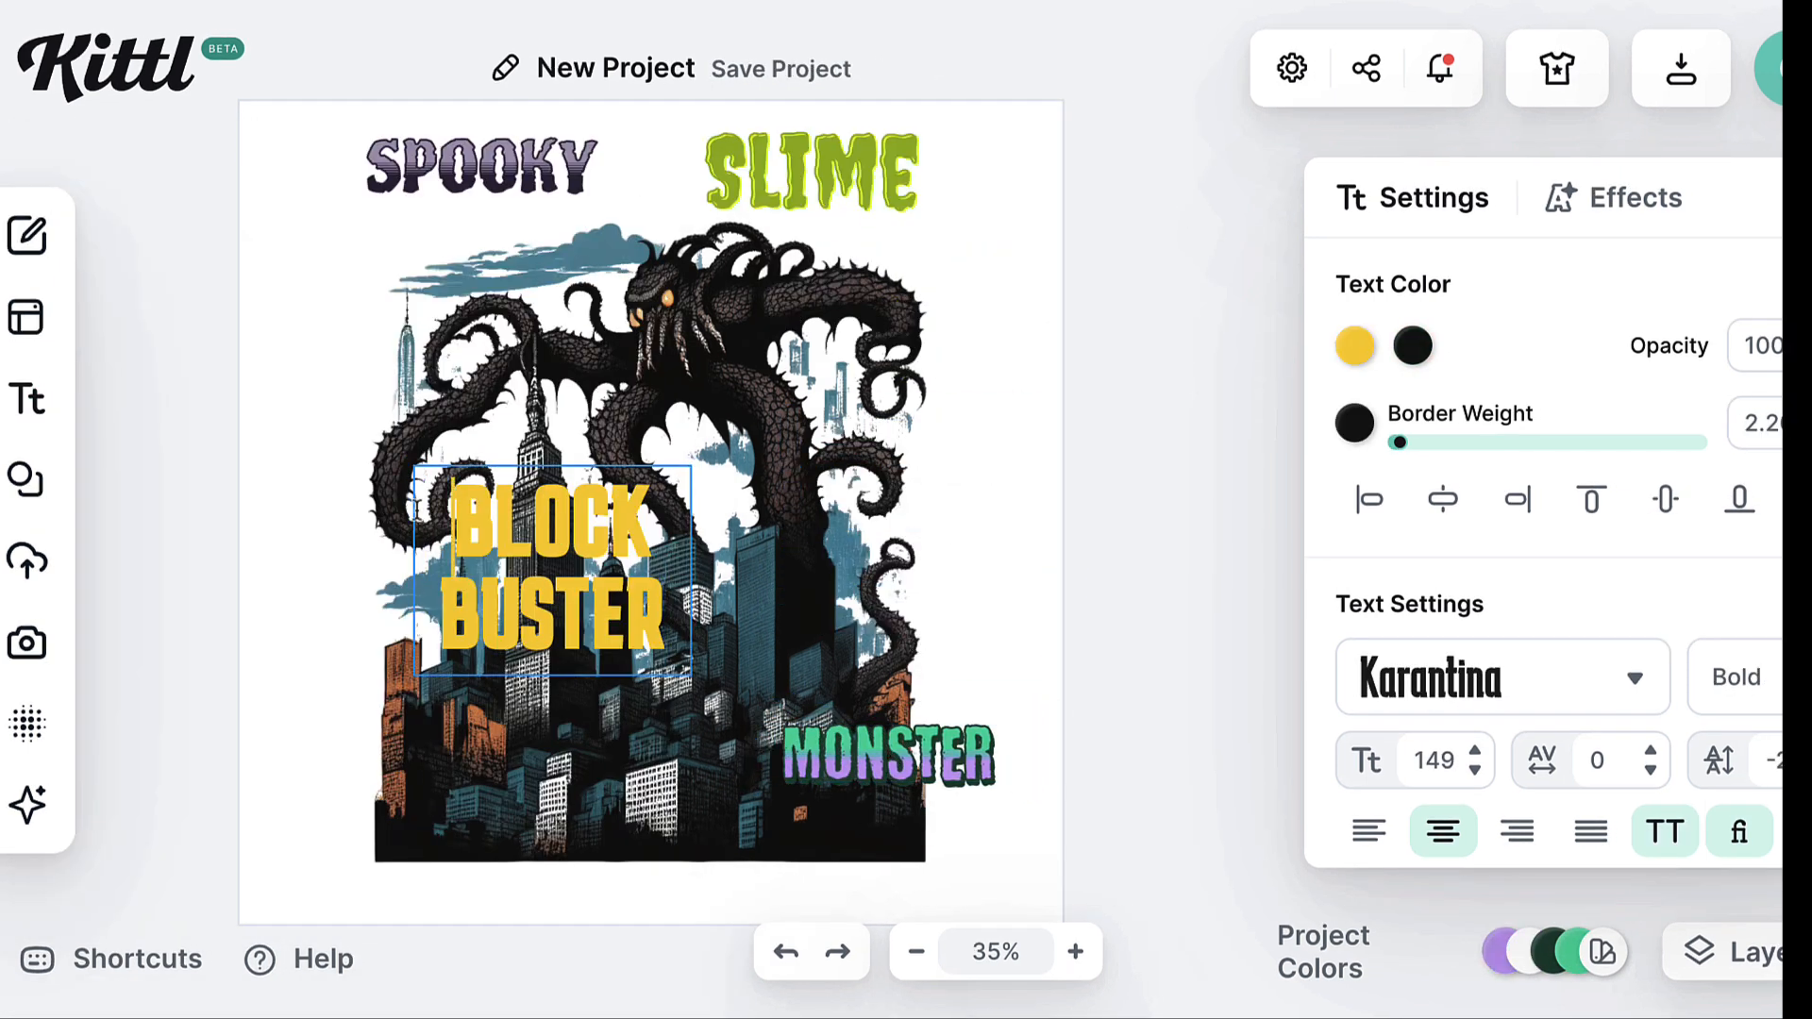
Retype the Block Buster headline as OCTOBEAST, colour it steel blue and move it to the top
type("O")
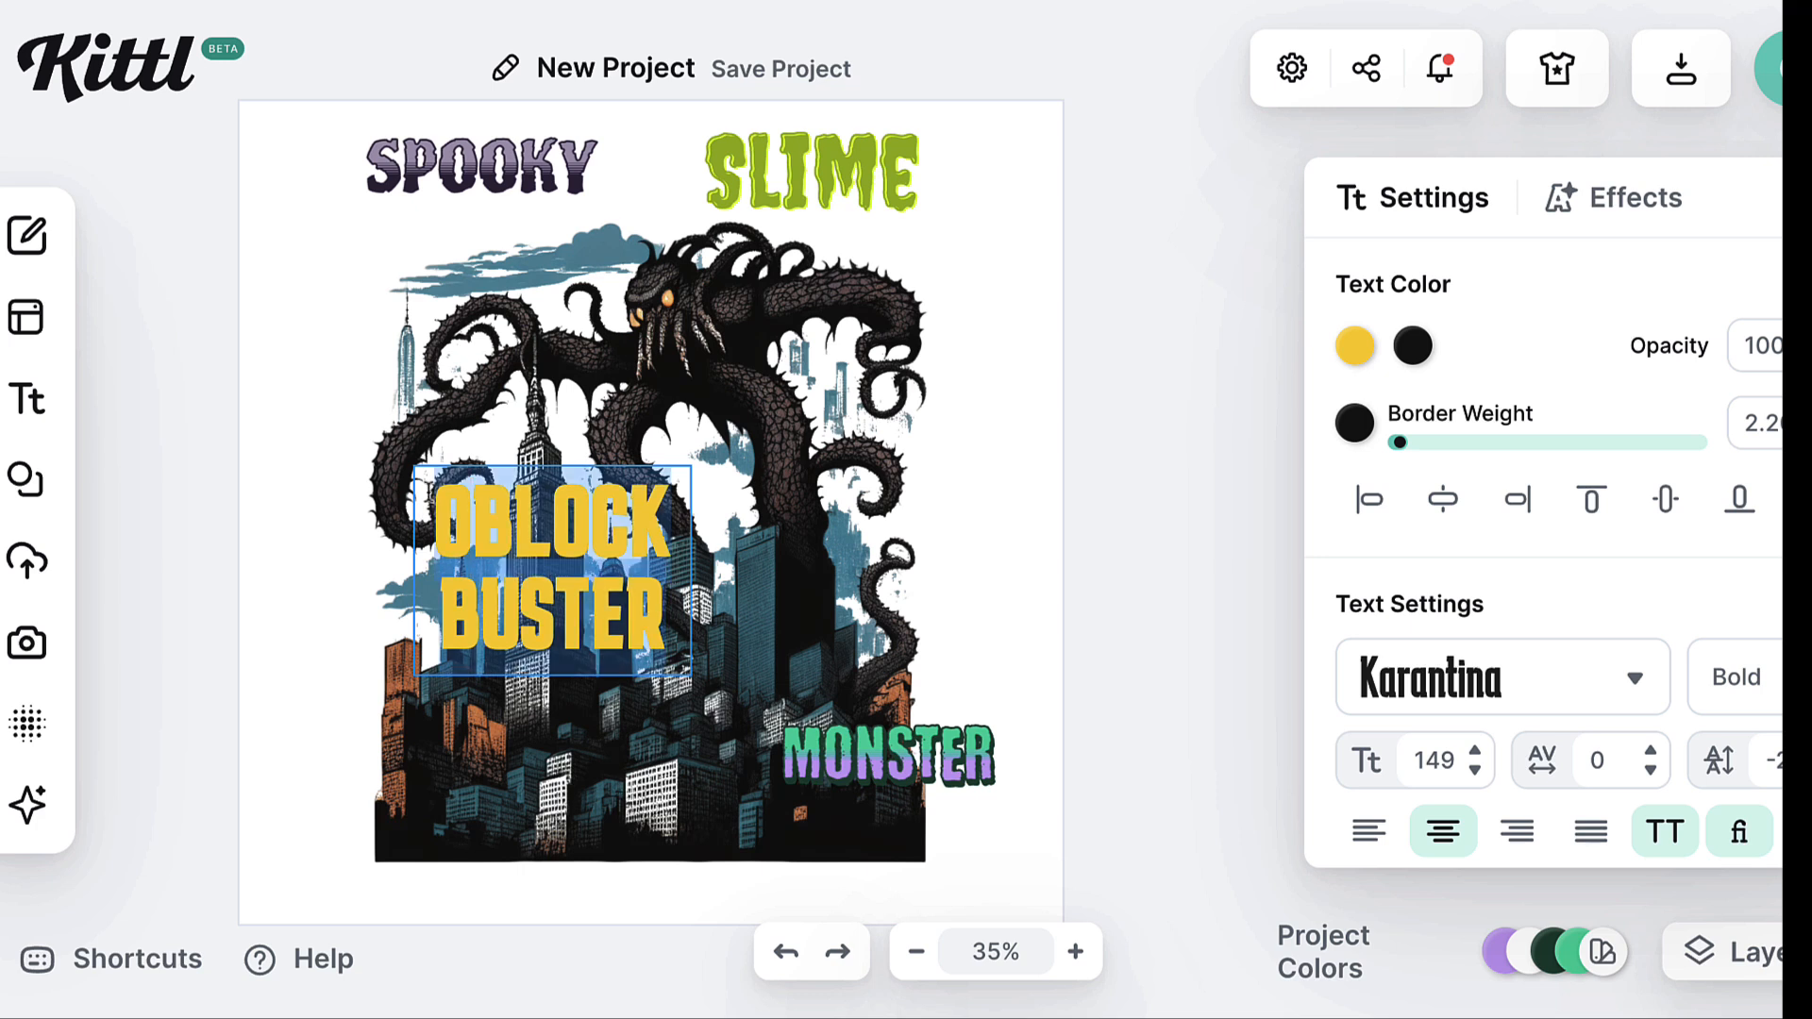
type("OCTOB")
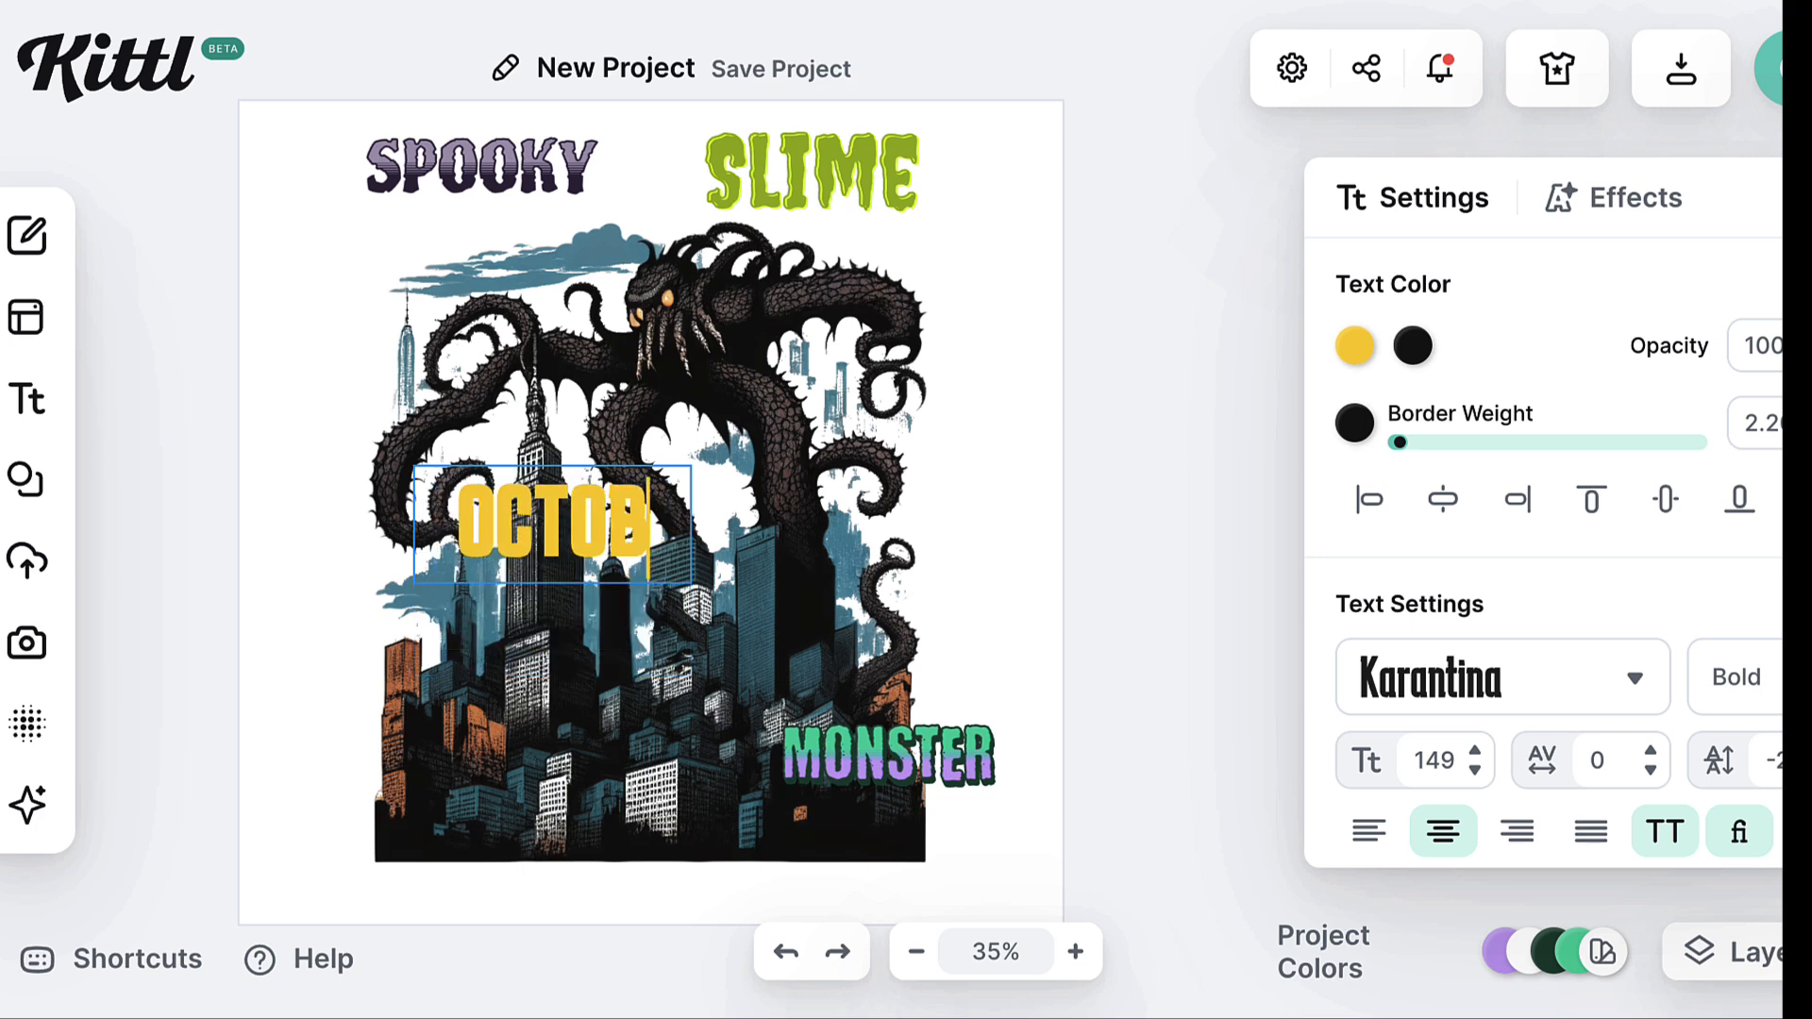
type("EA ST")
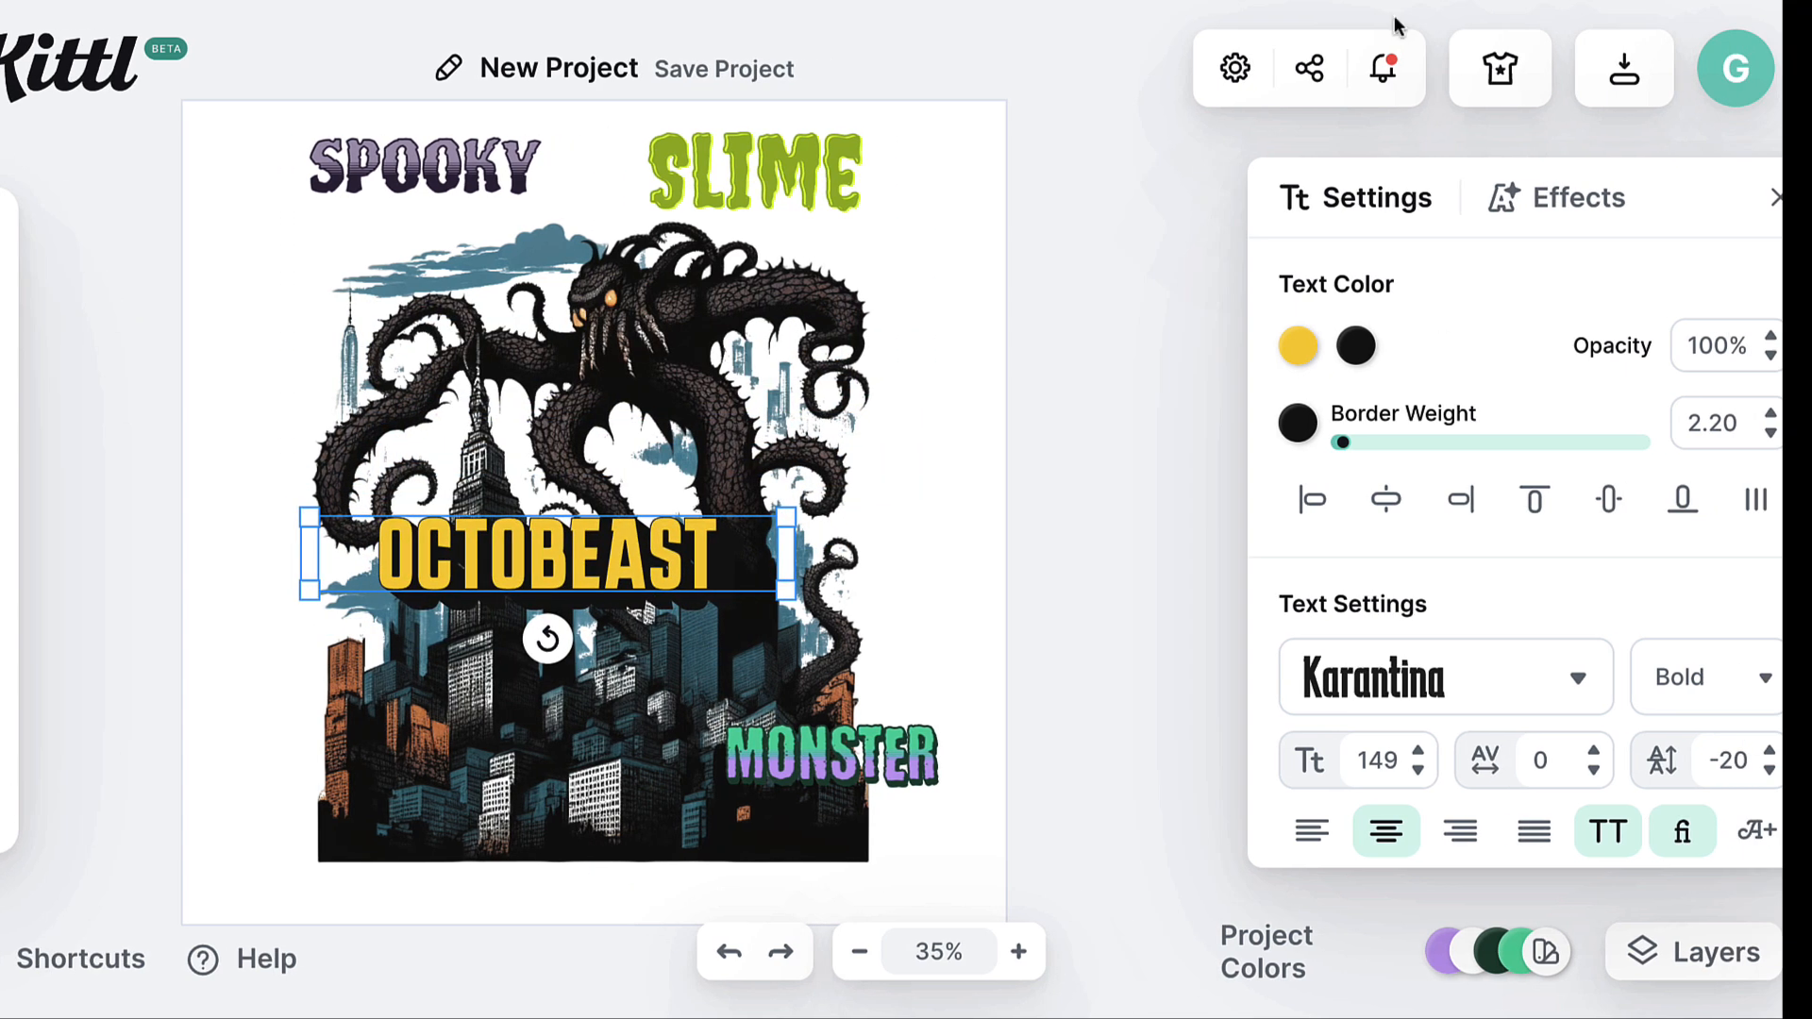
left_click(1296, 345)
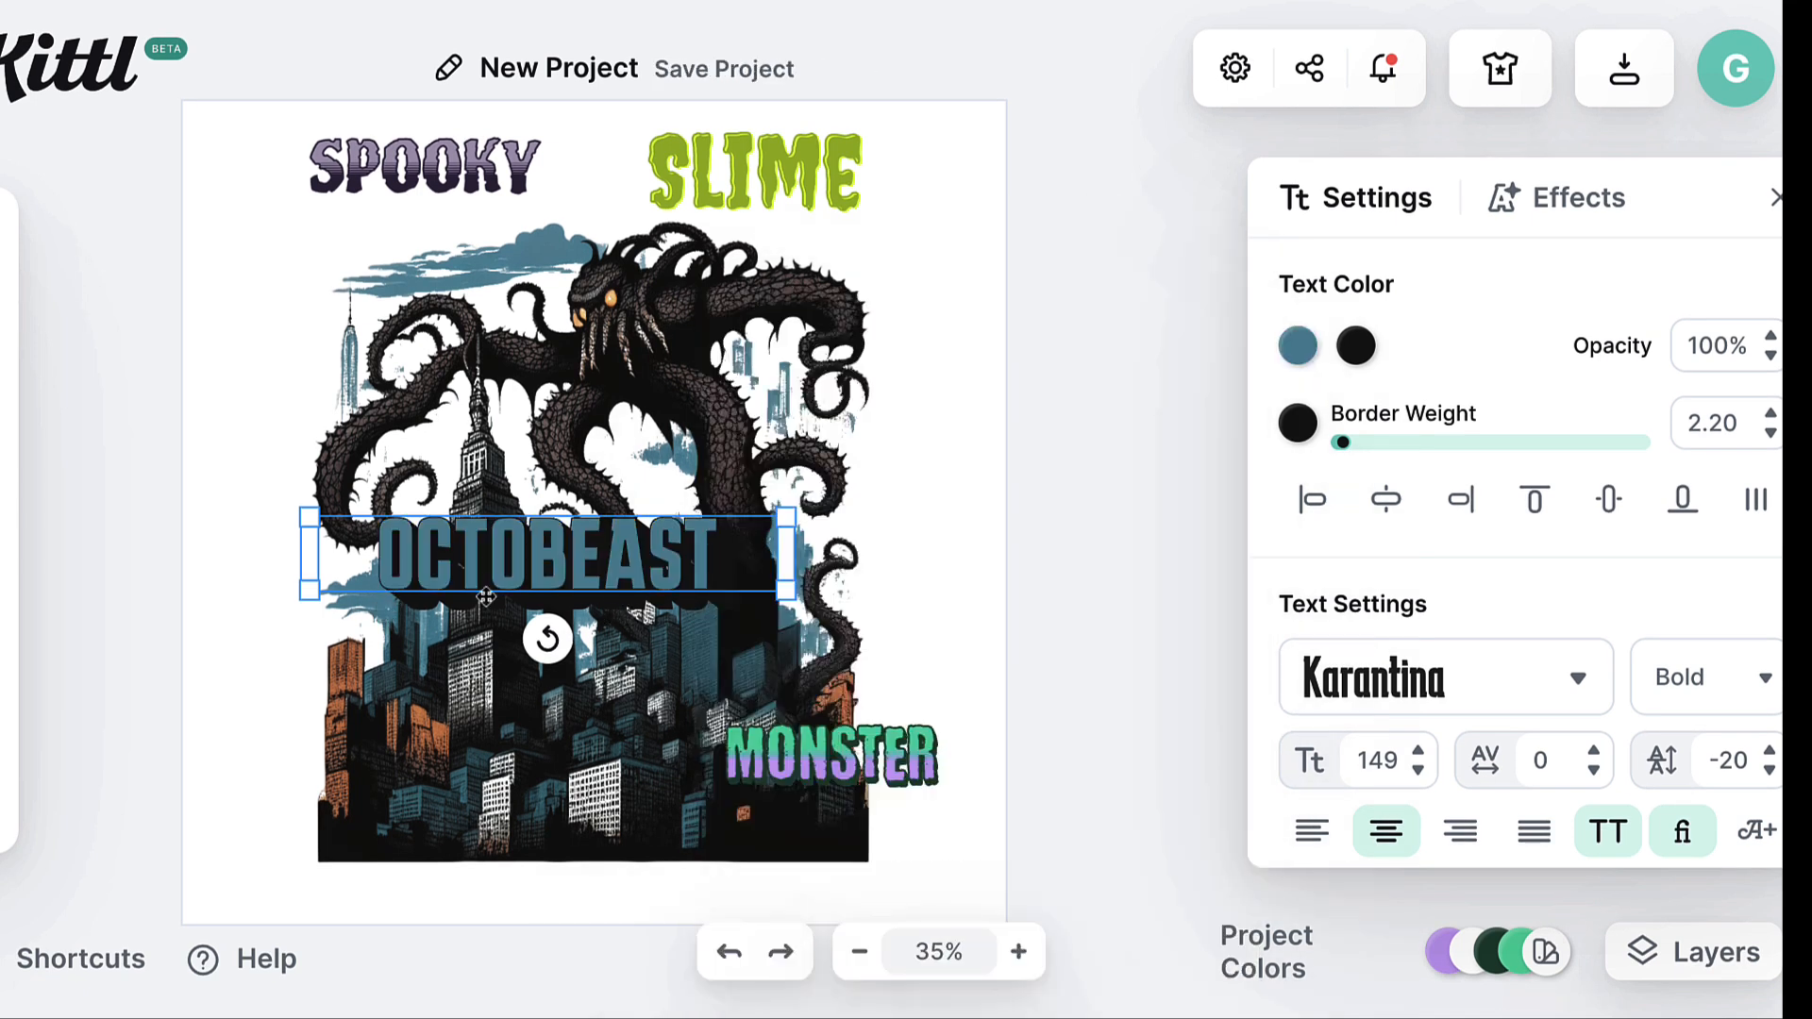
left_click_drag(549, 552, 566, 174)
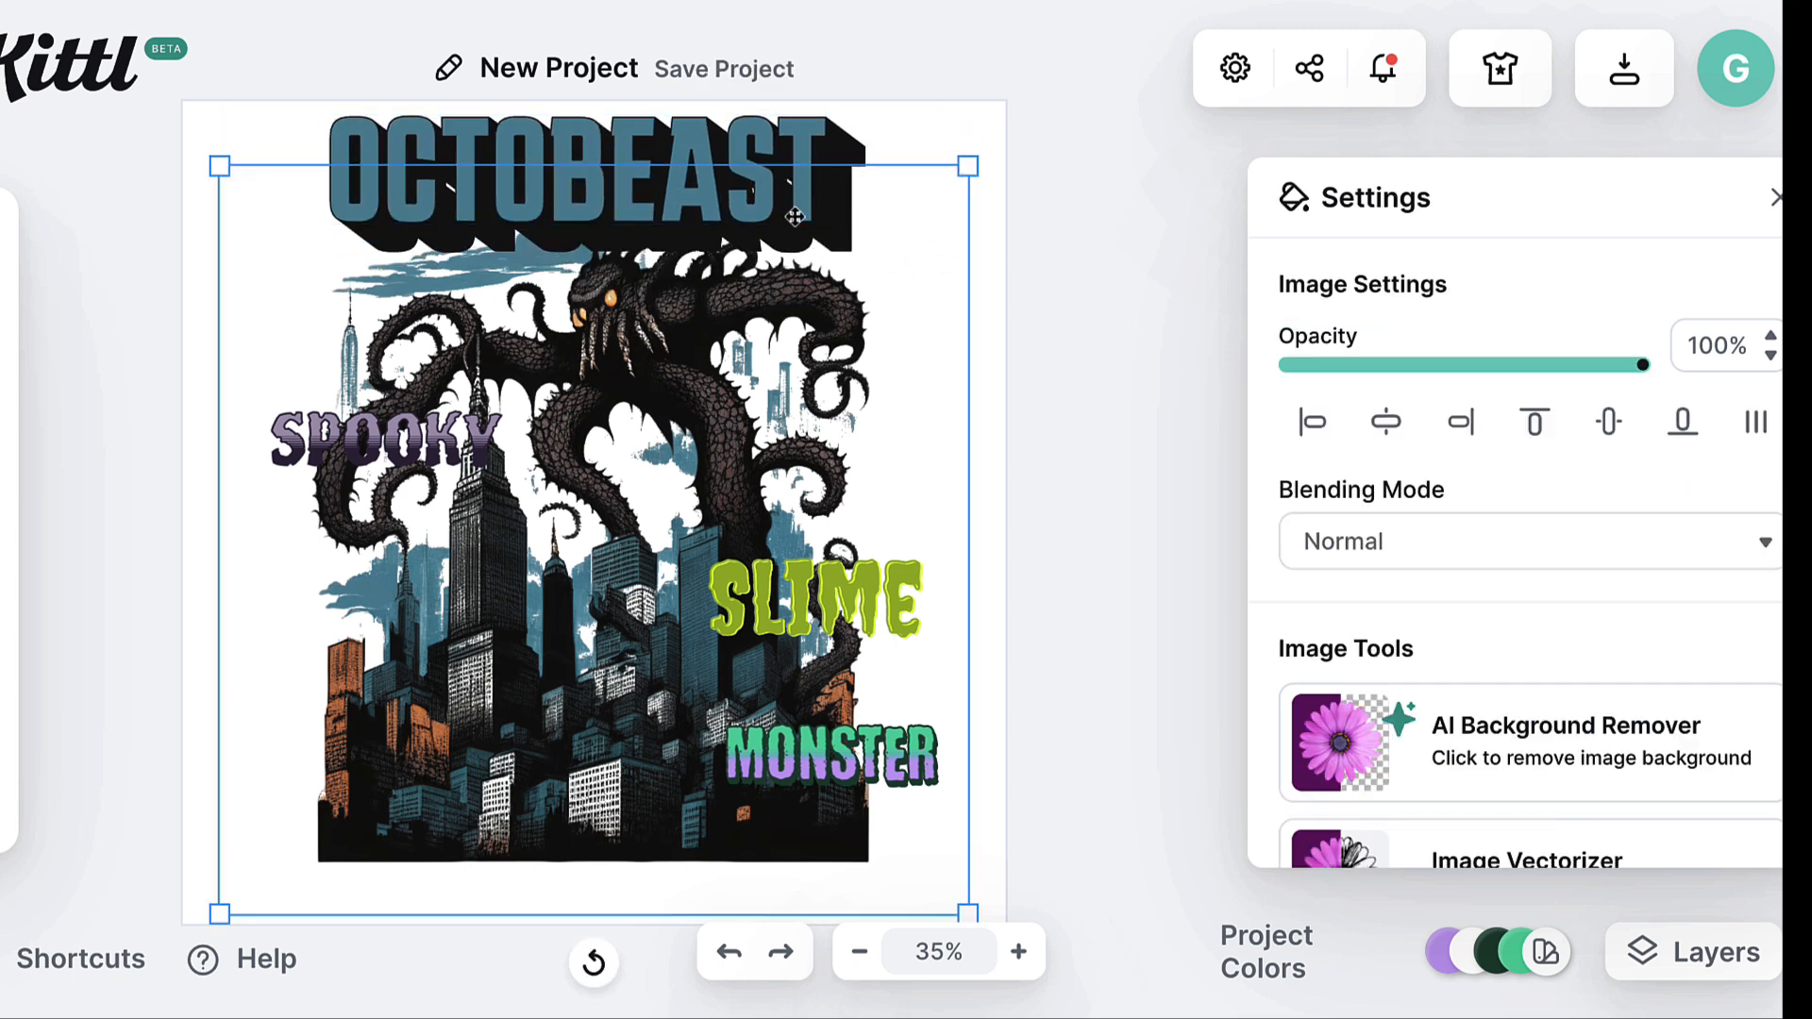
left_click(589, 180)
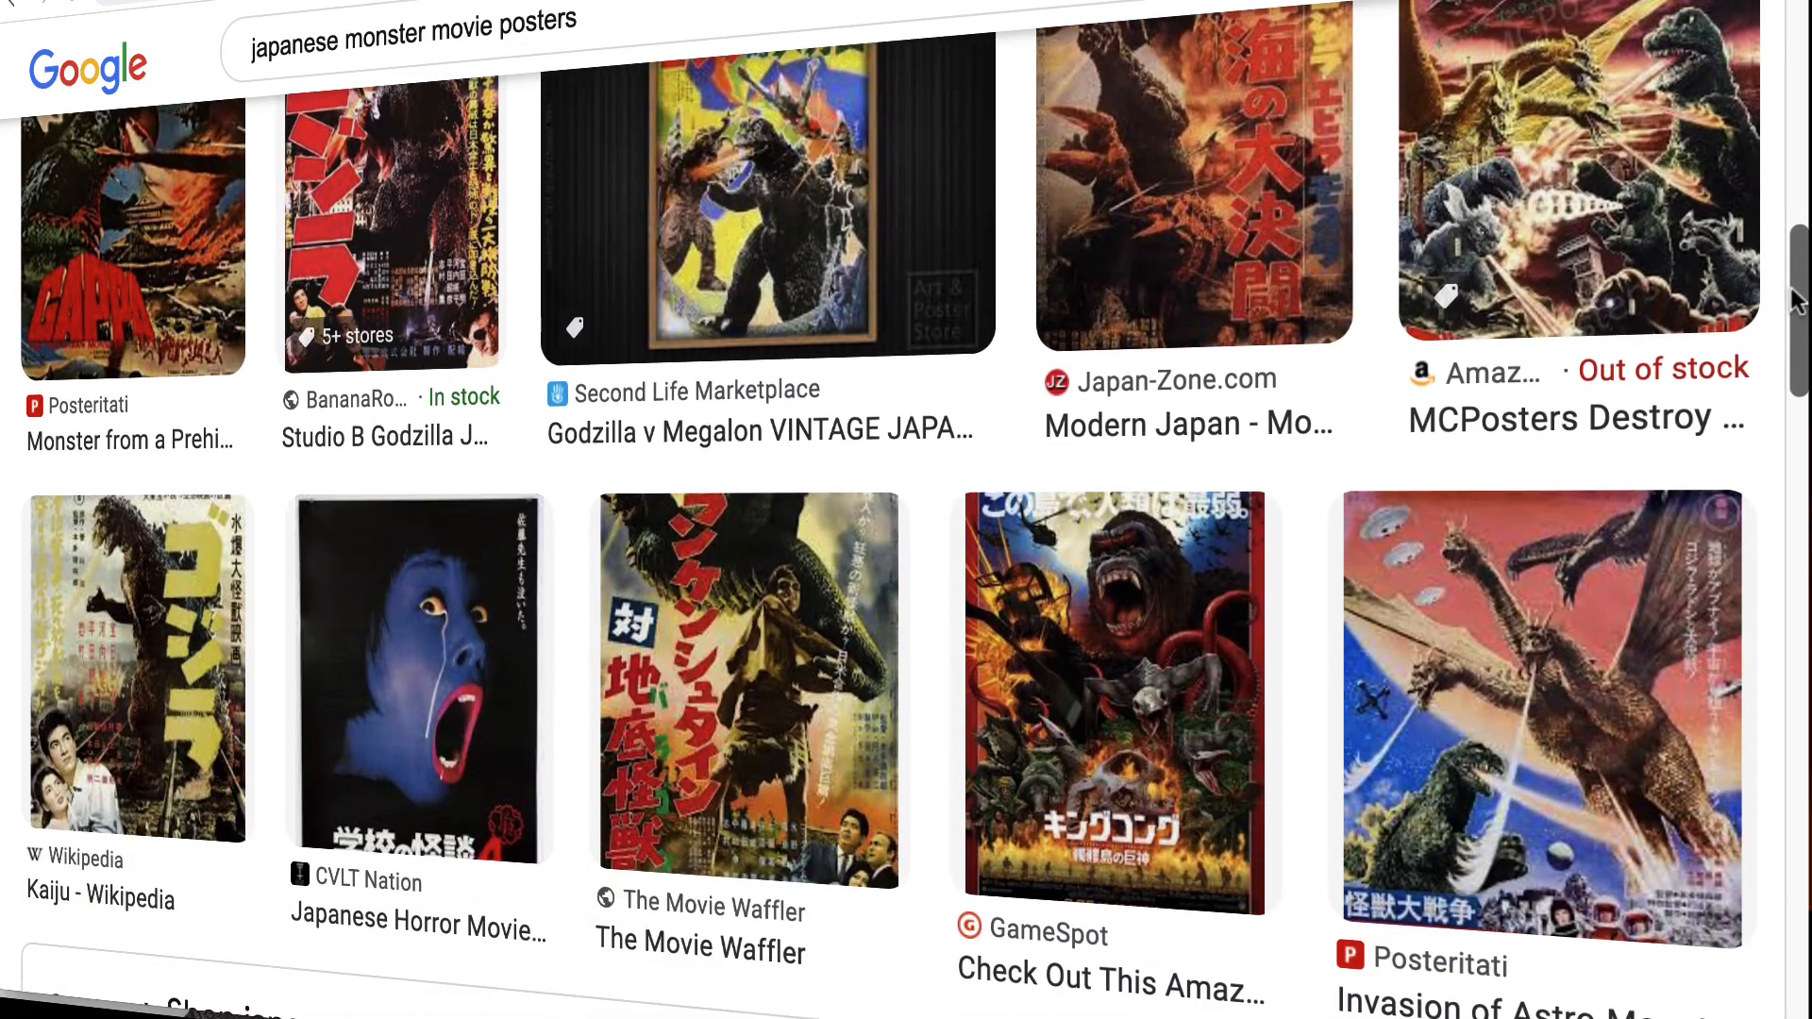
Scroll through the Japanese monster movie poster image results
scroll("down", 3)
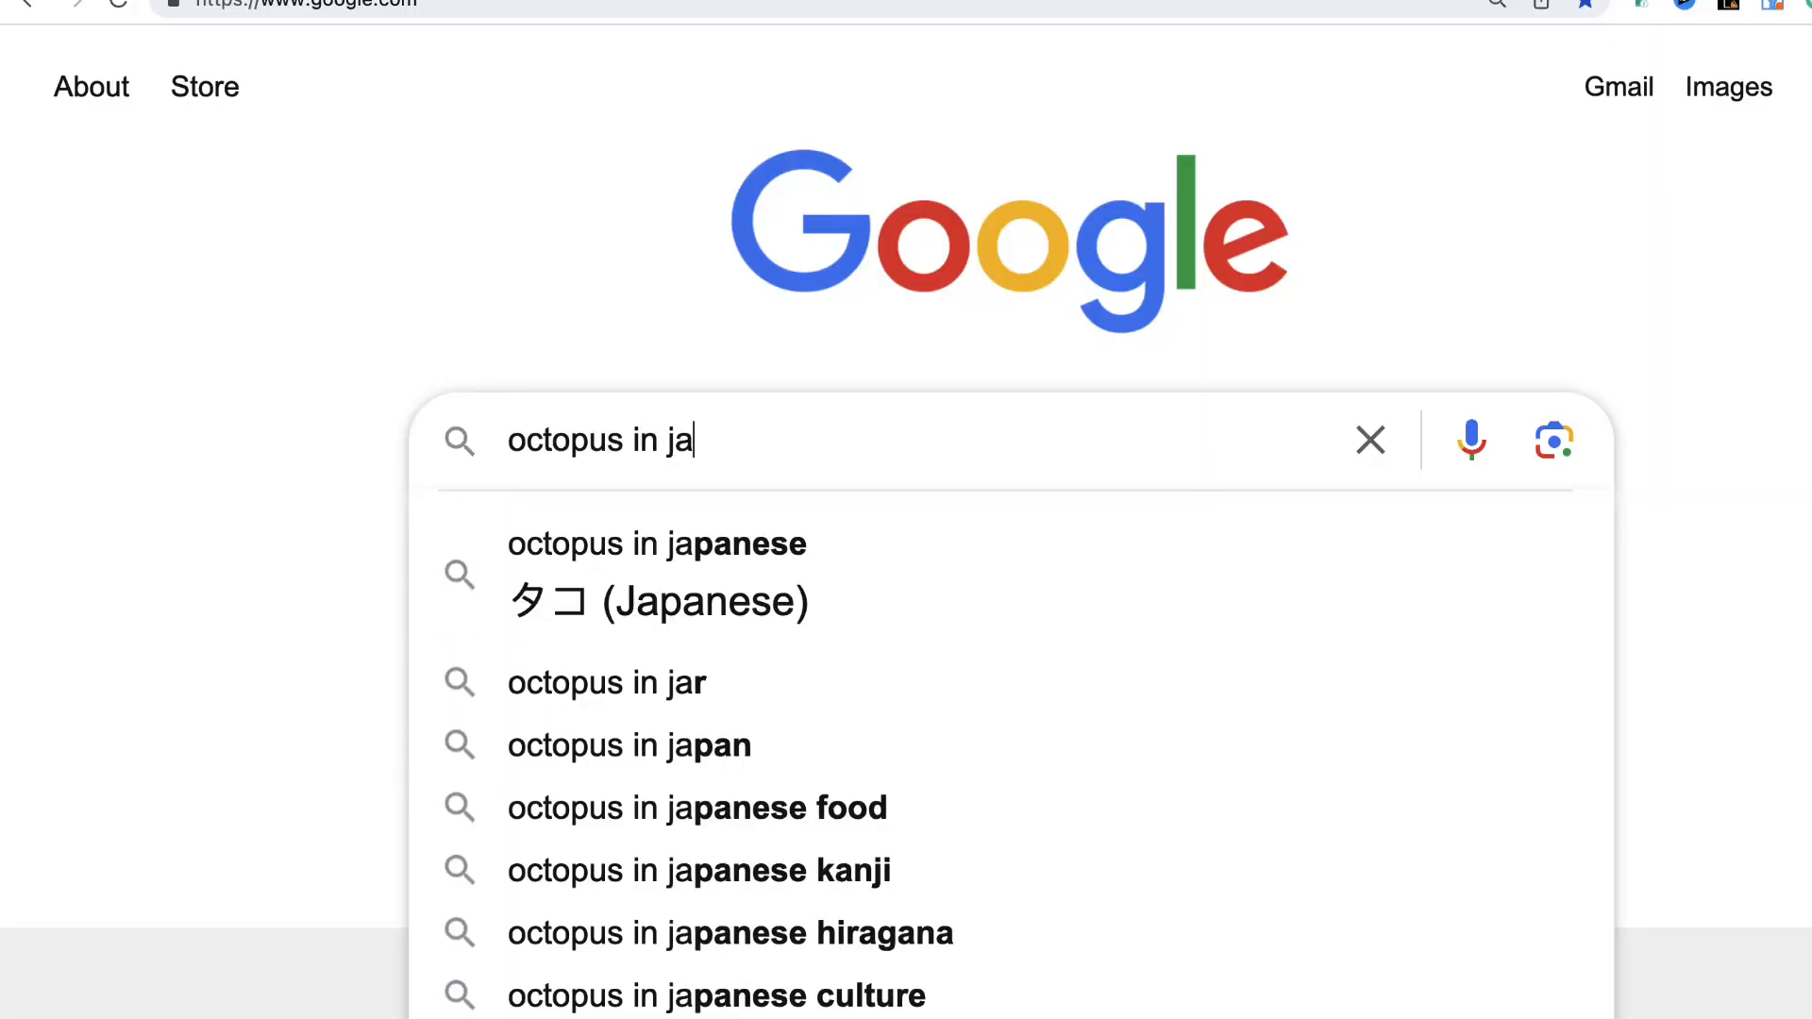
Look up octopus in Japanese, change the phrase to 'beware the octopus', and bring it to Kittl
left_click(657, 545)
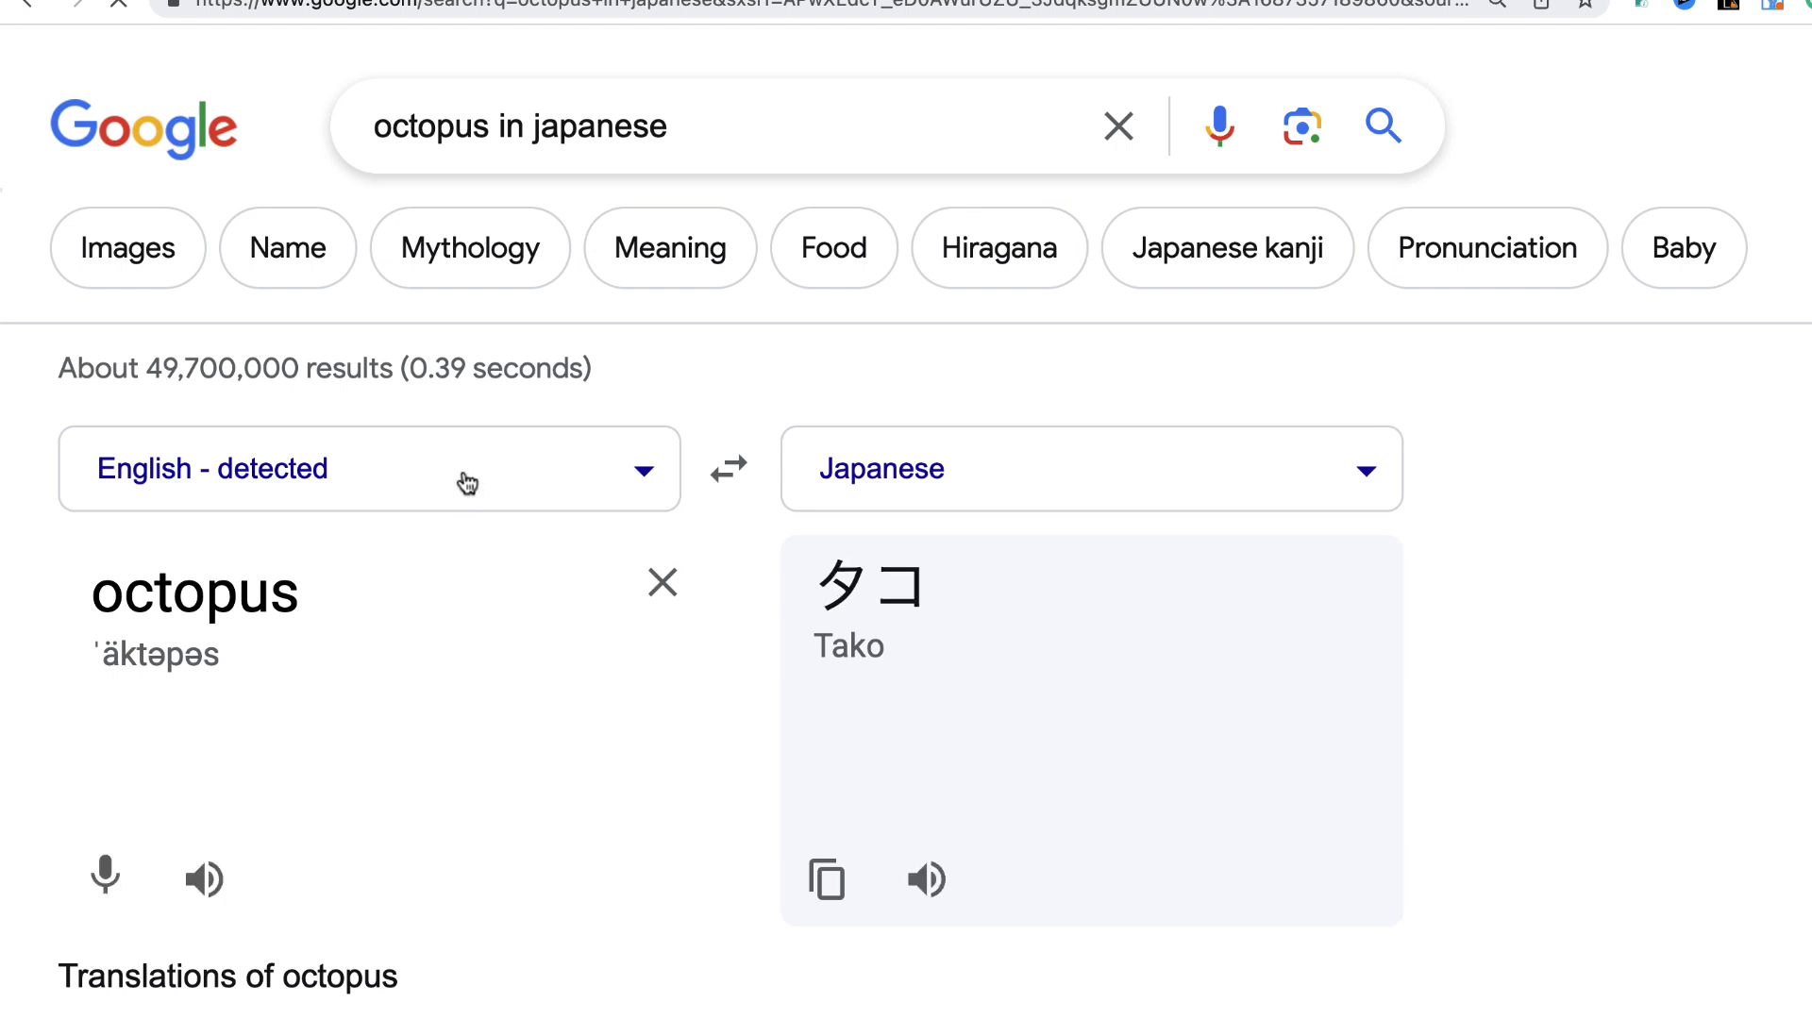
mouse_move(478, 482)
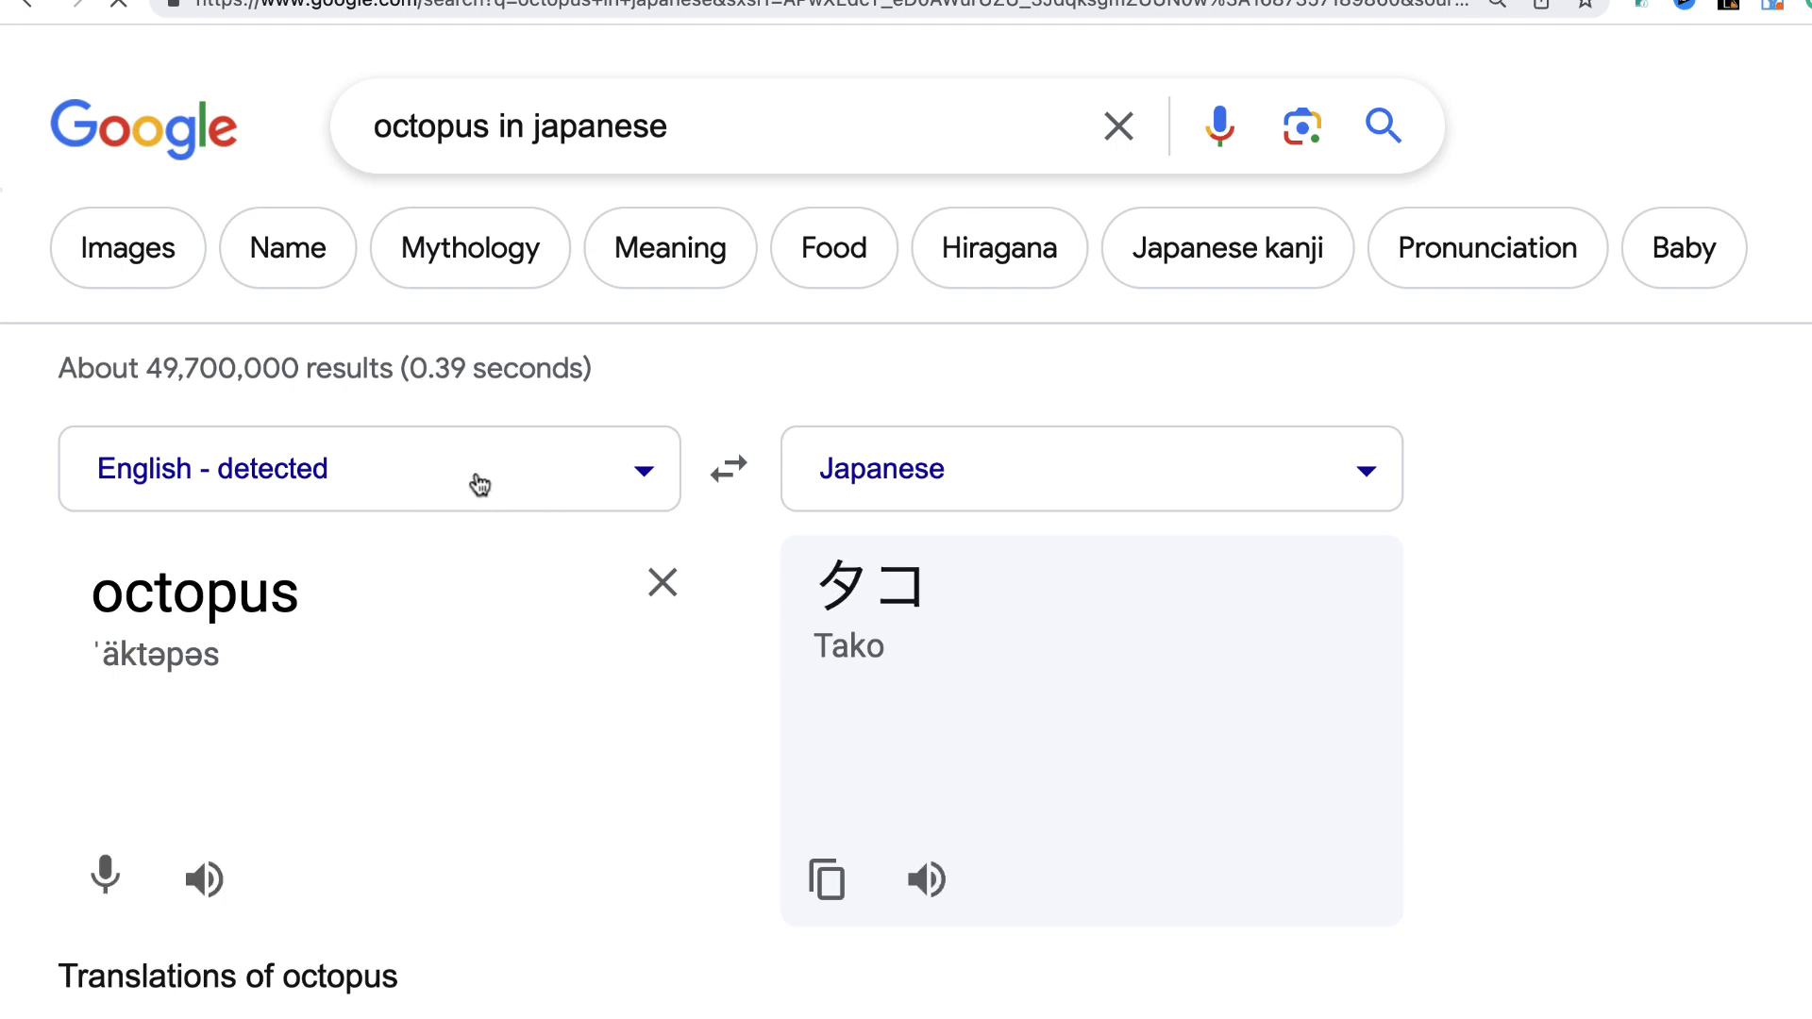
double_click(195, 592)
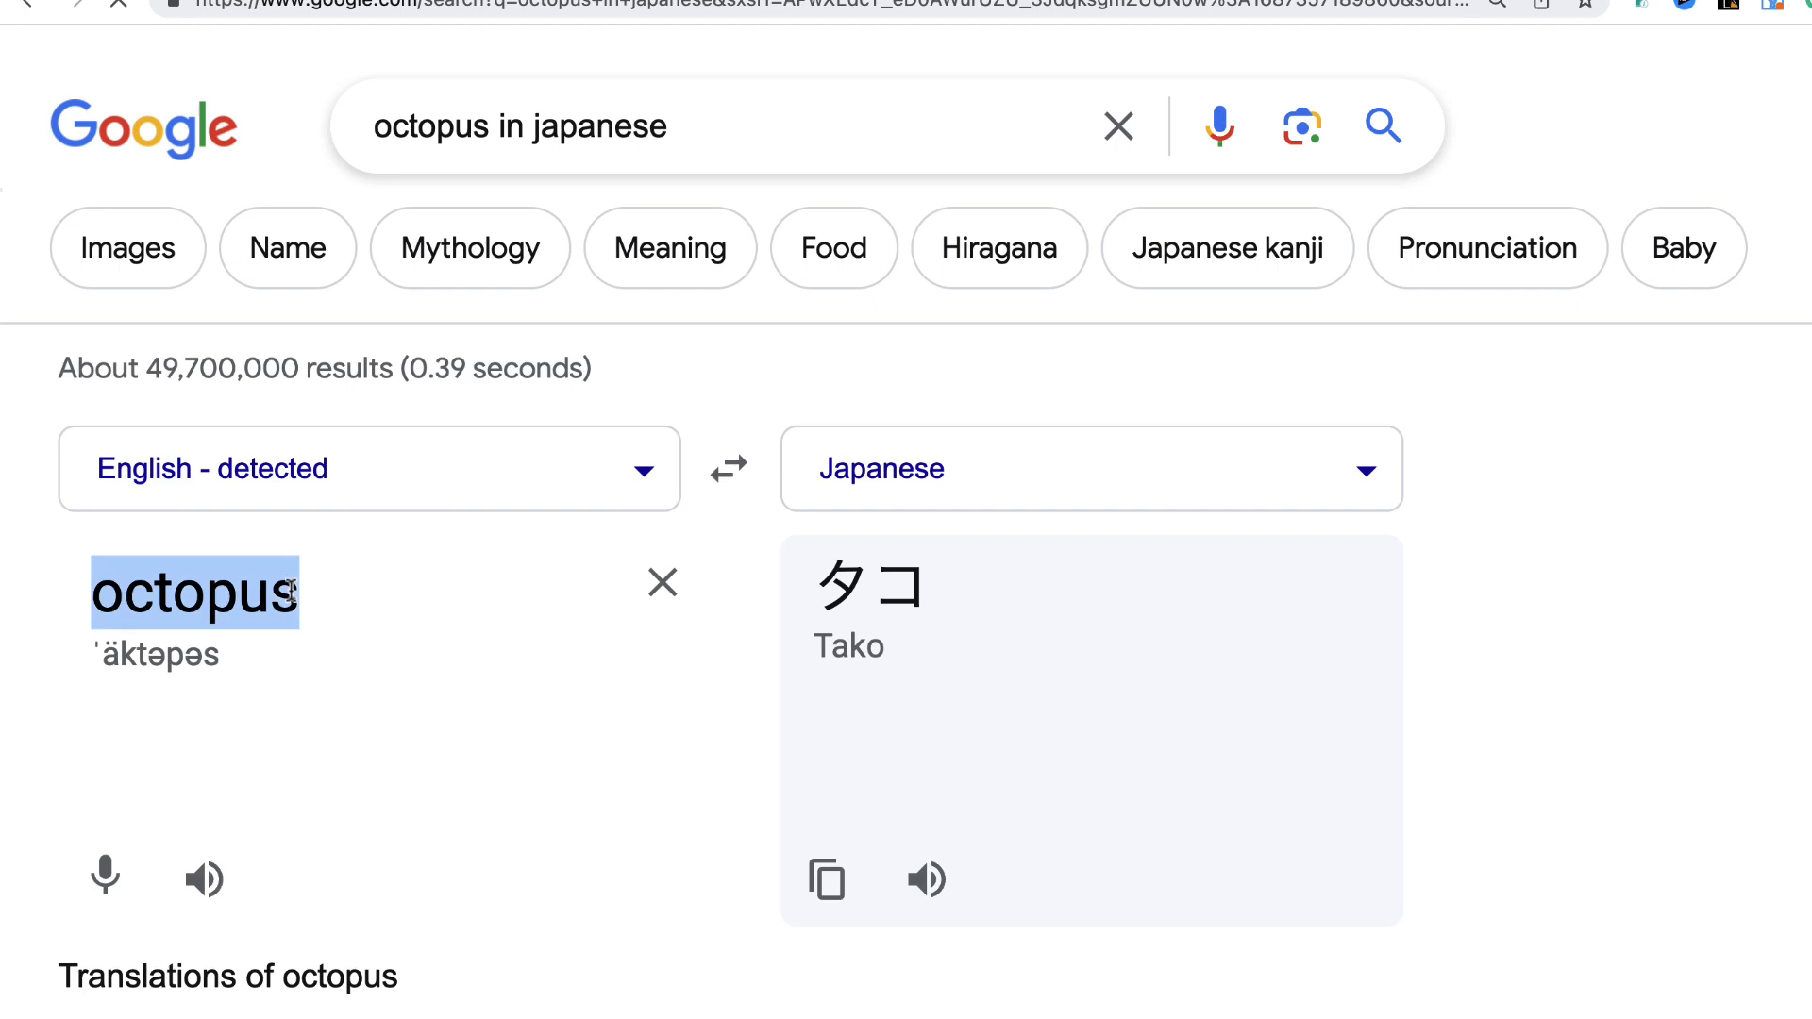
type("beware the")
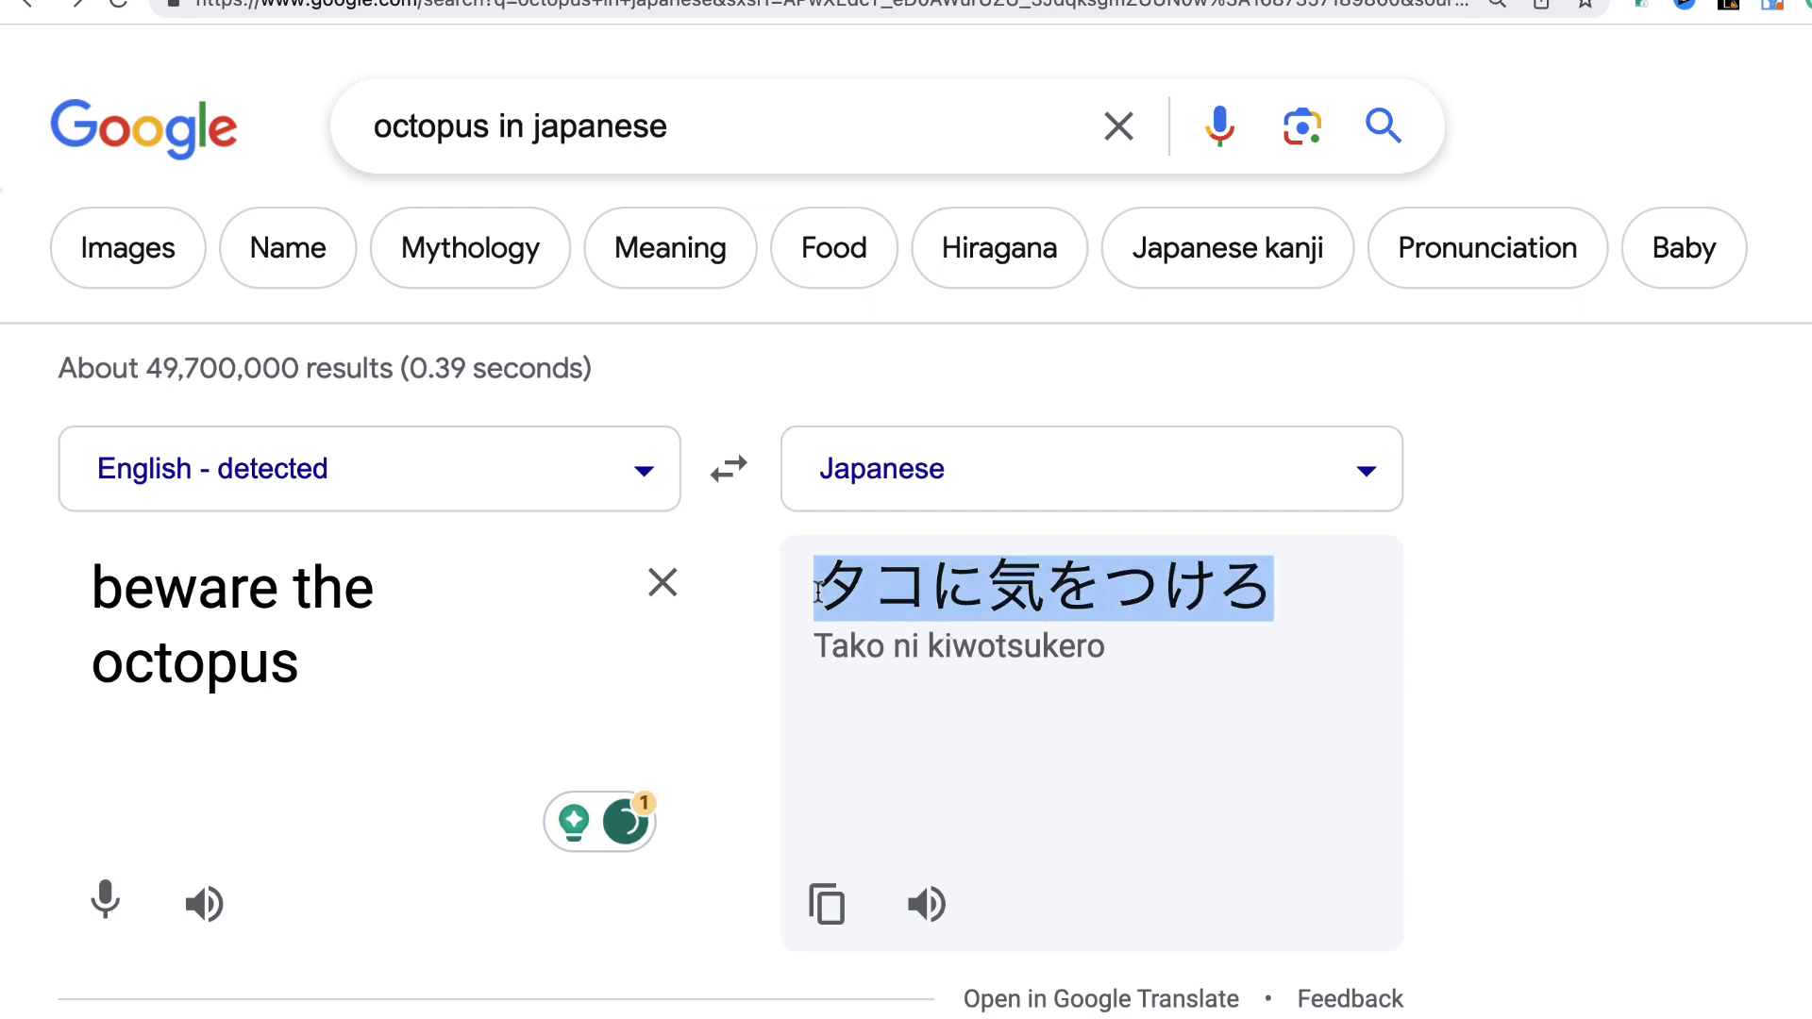
left_click(861, 64)
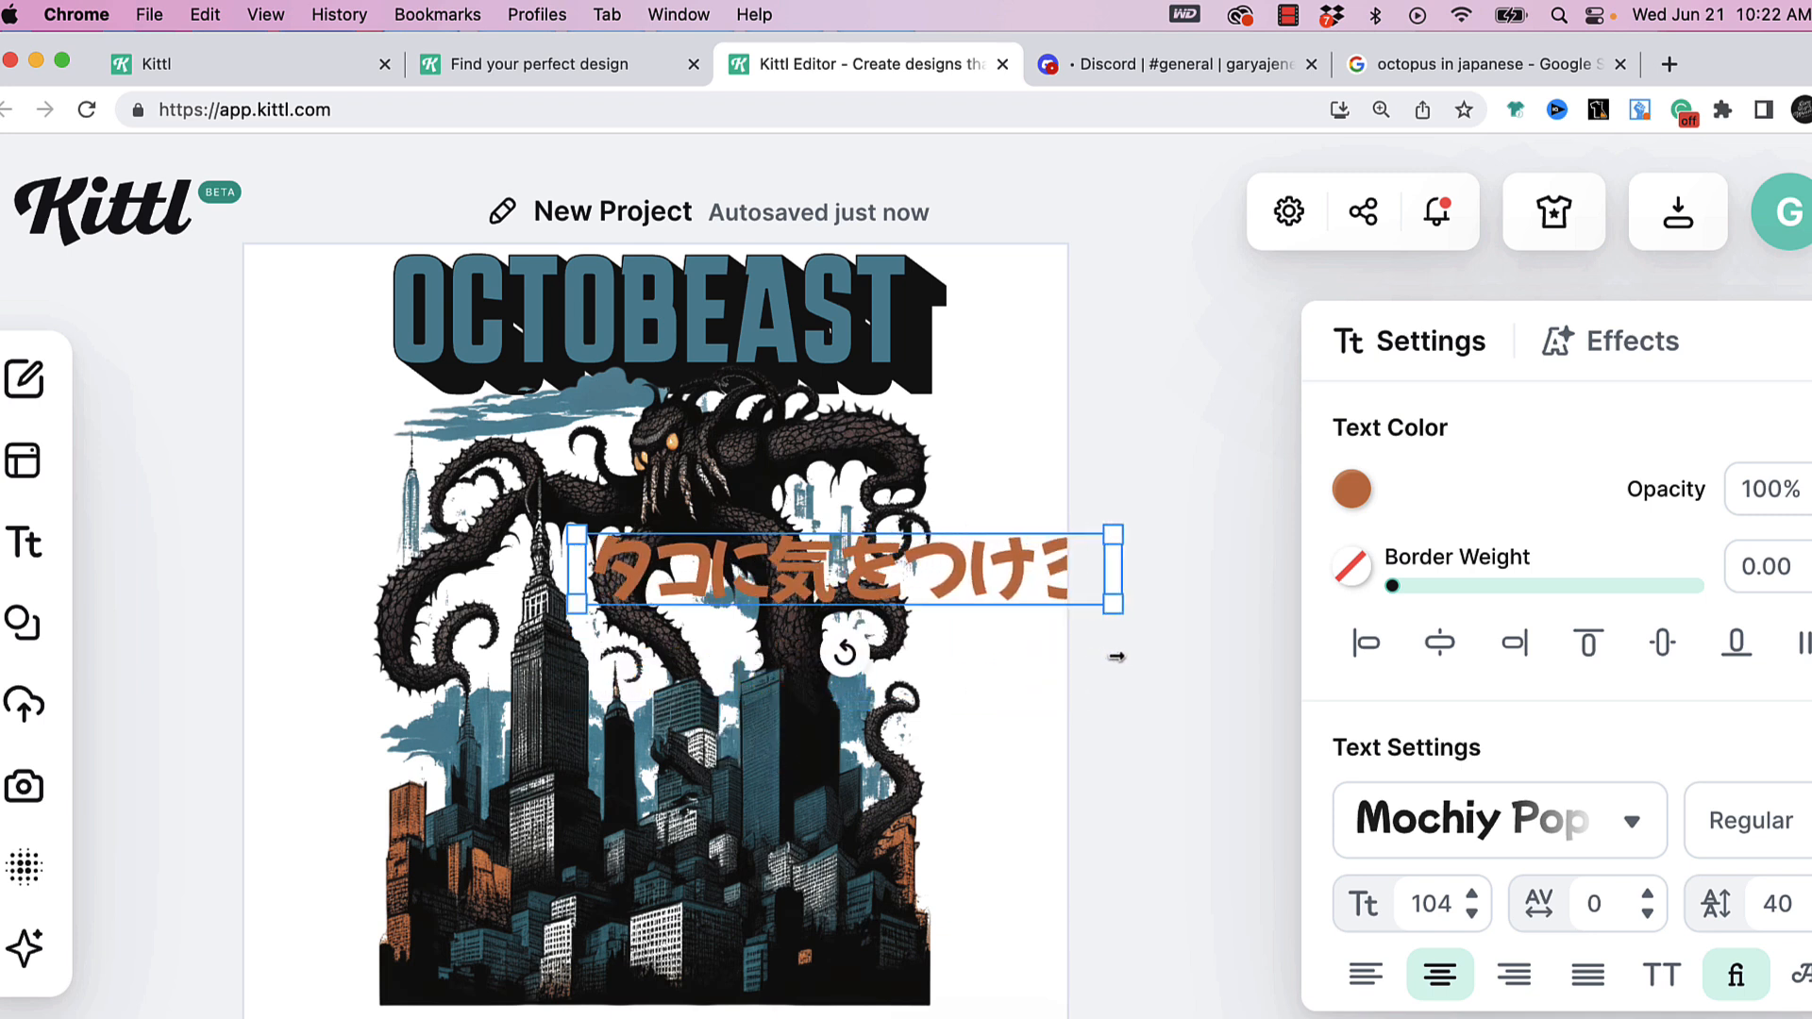
Translate 'octopus monster' and 'bad octopus', then browse the YouTube tutorial page
left_click(1491, 64)
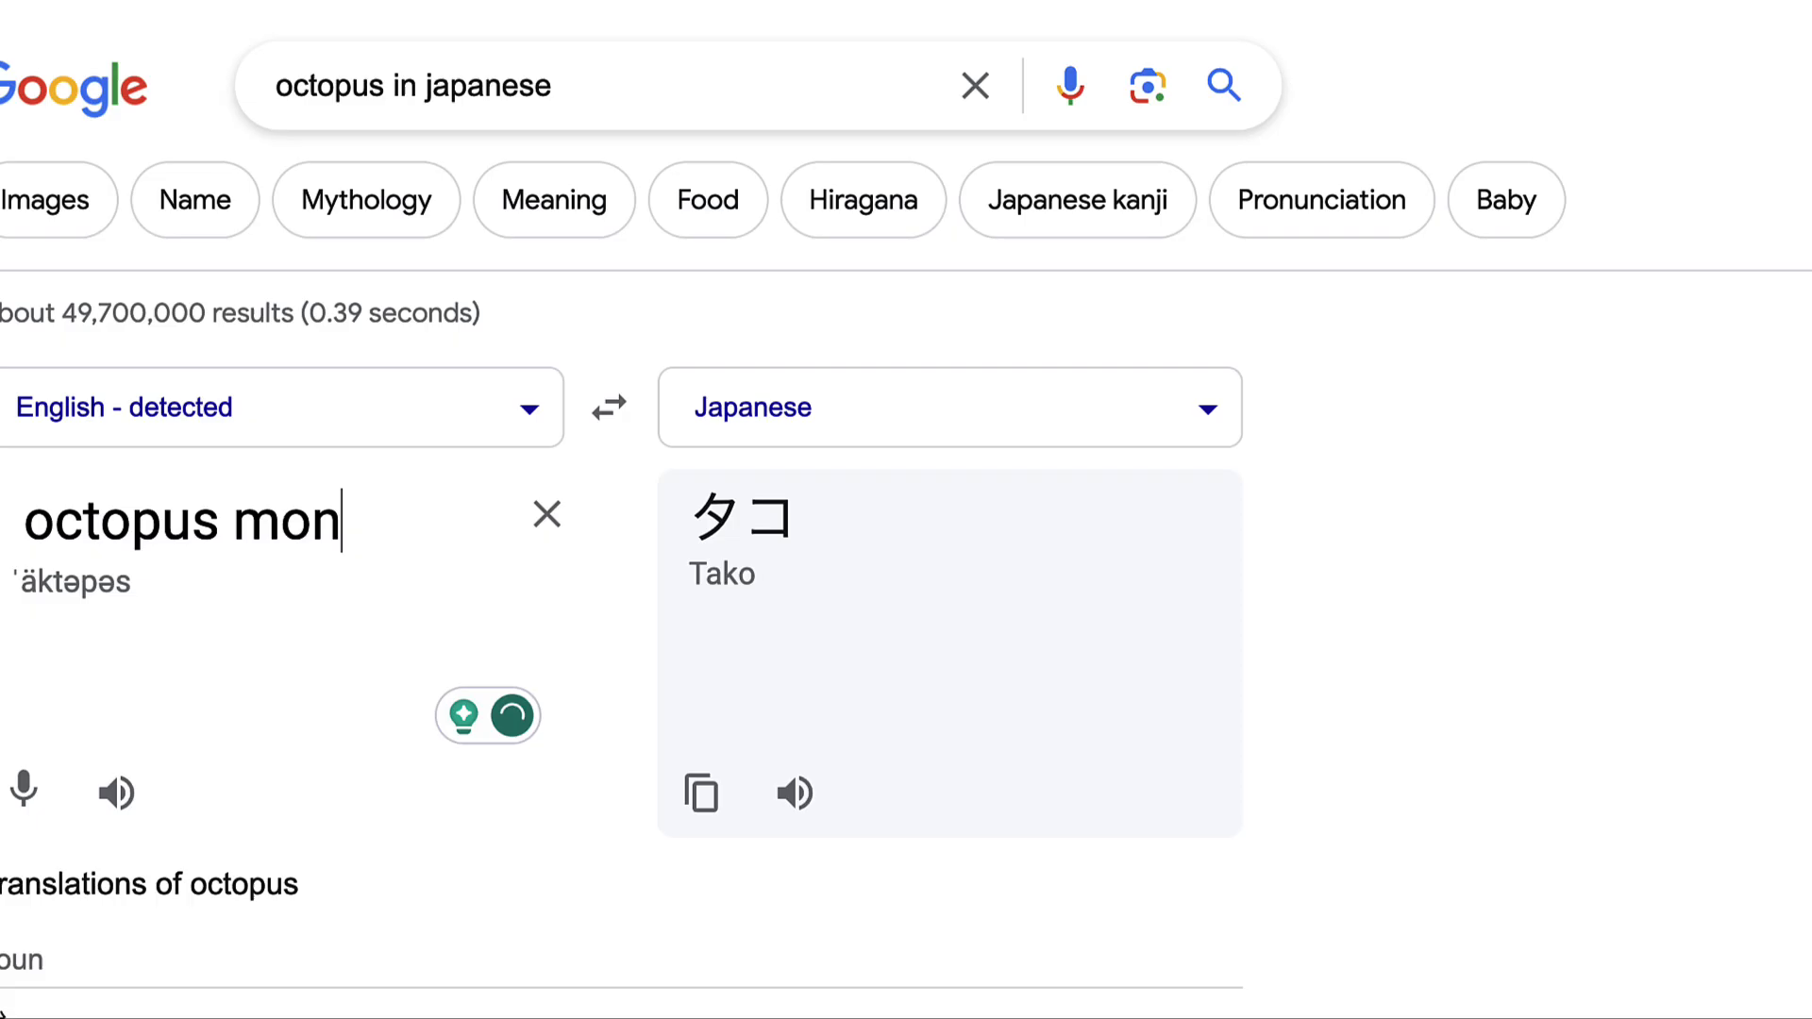
type("ster")
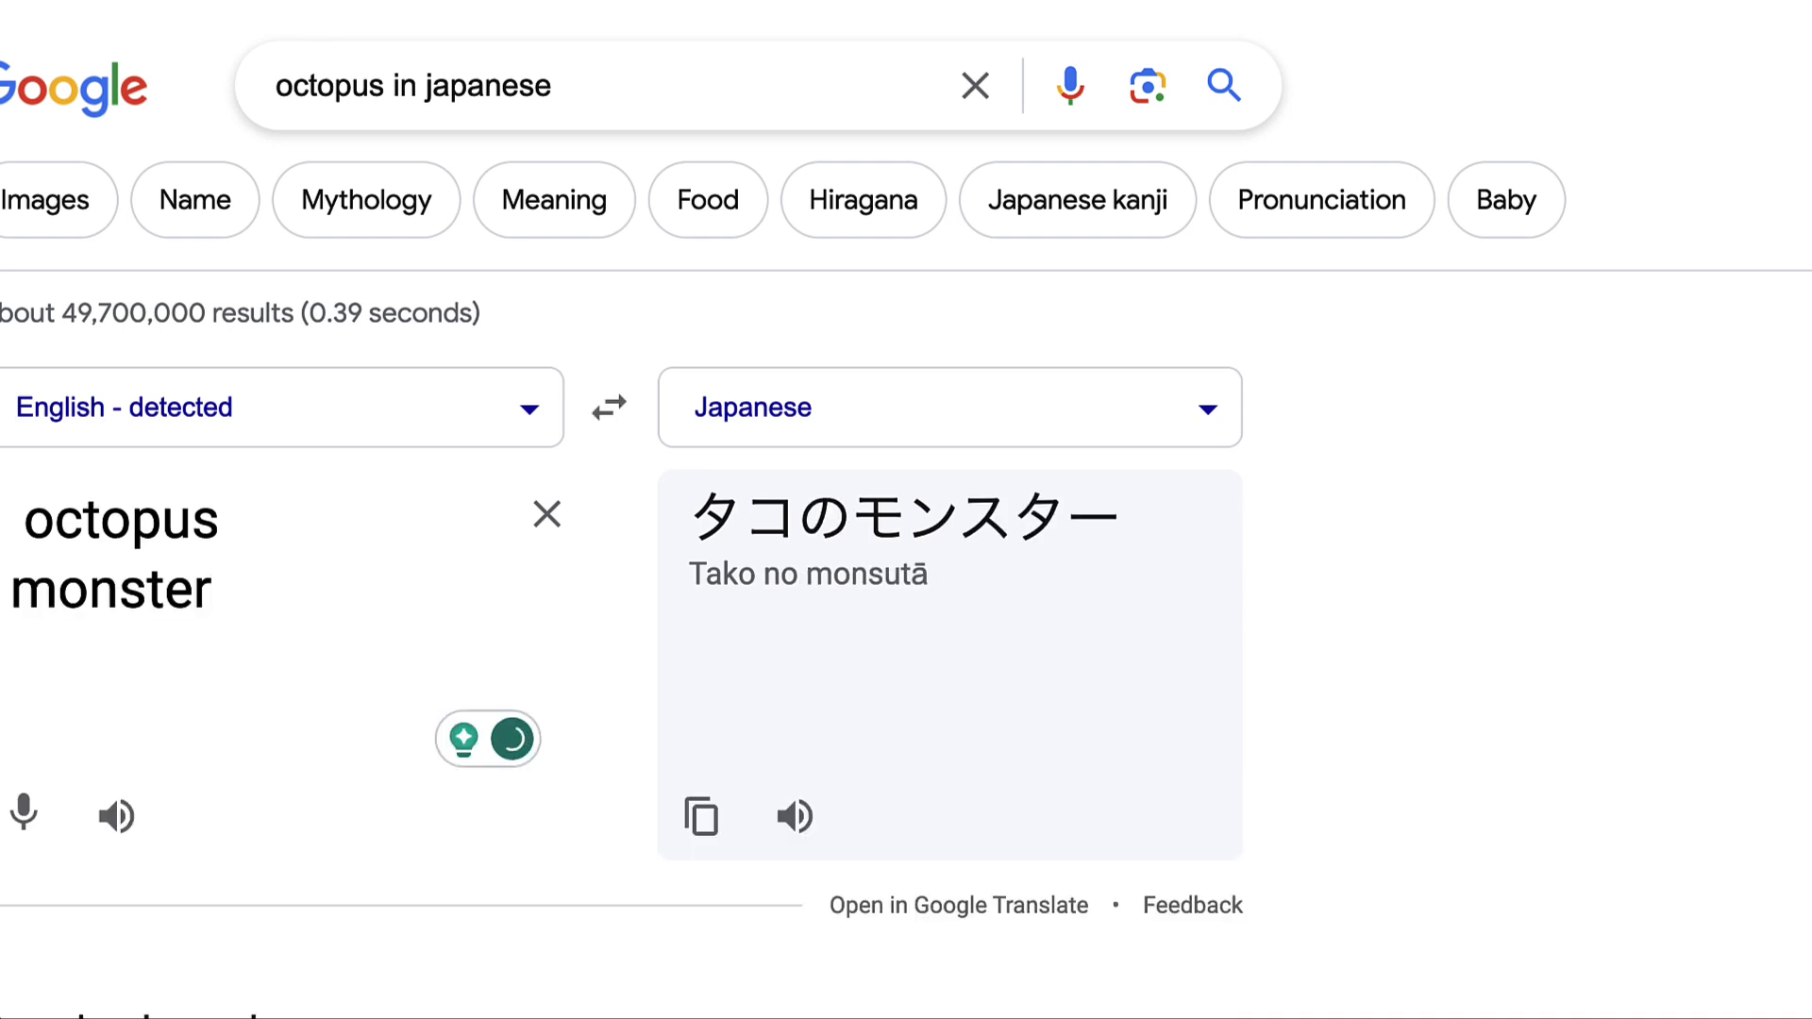
type("bad octopus")
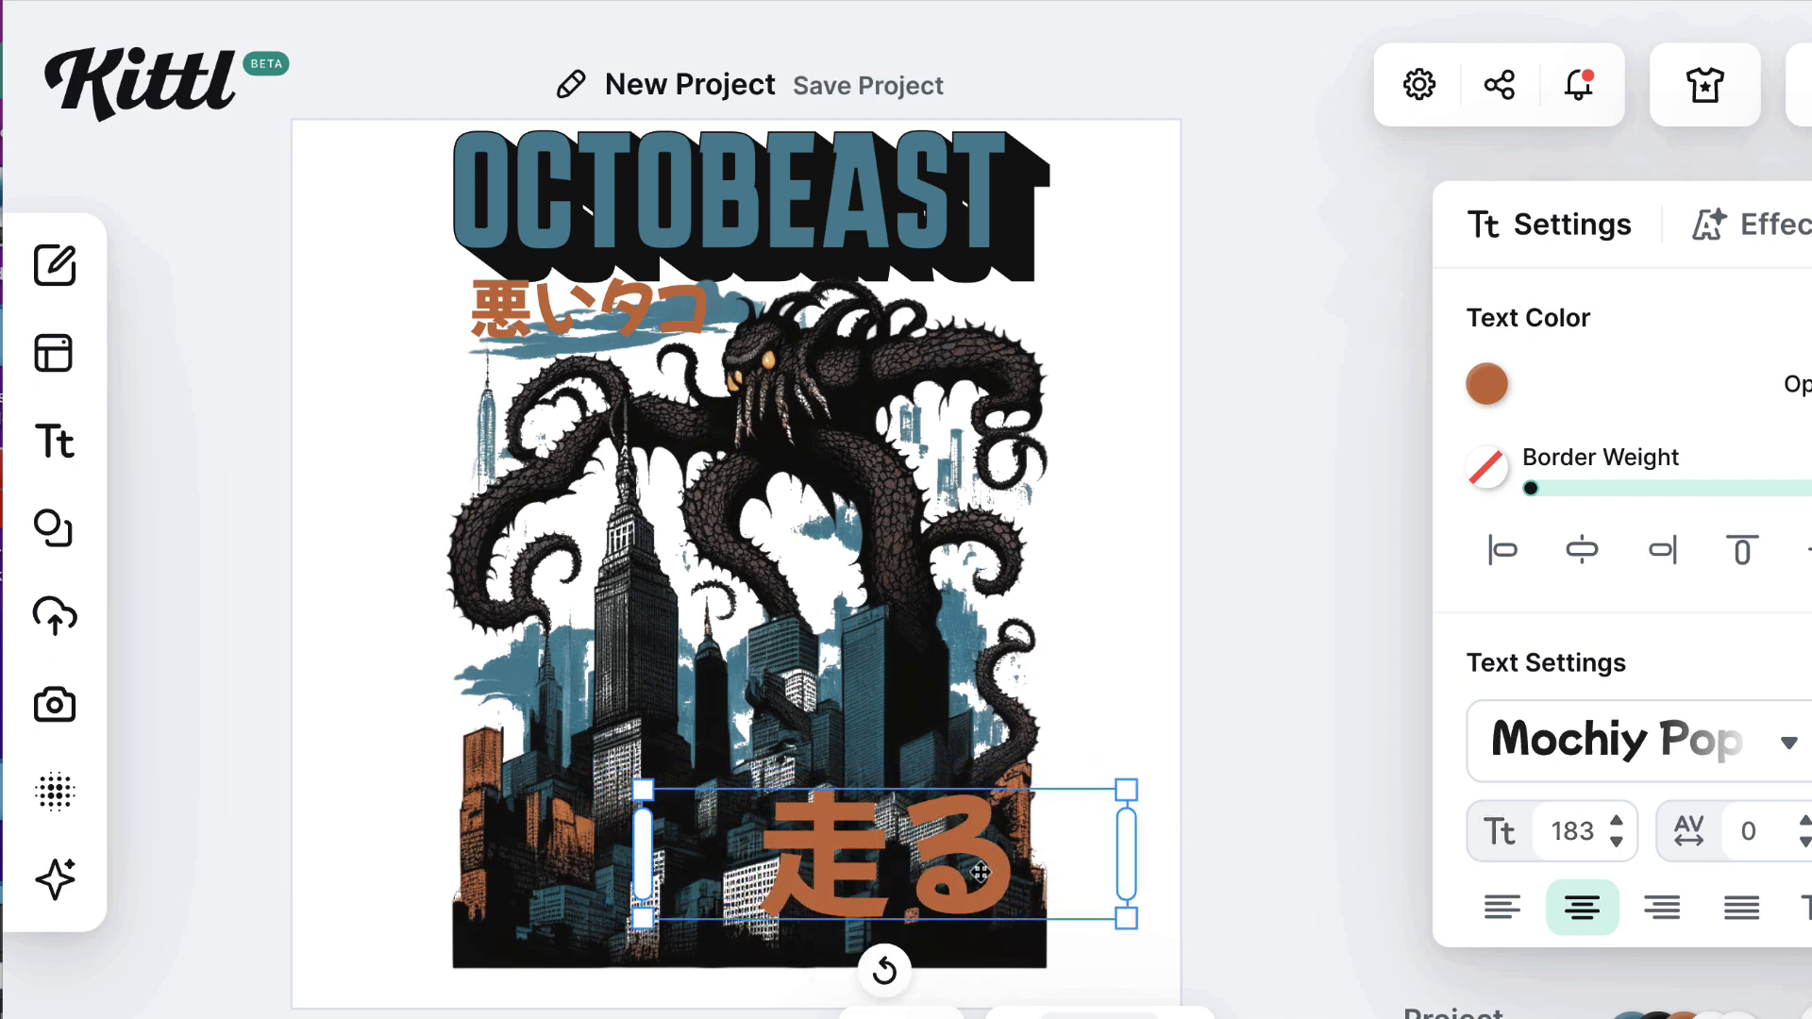
left_click(1703, 84)
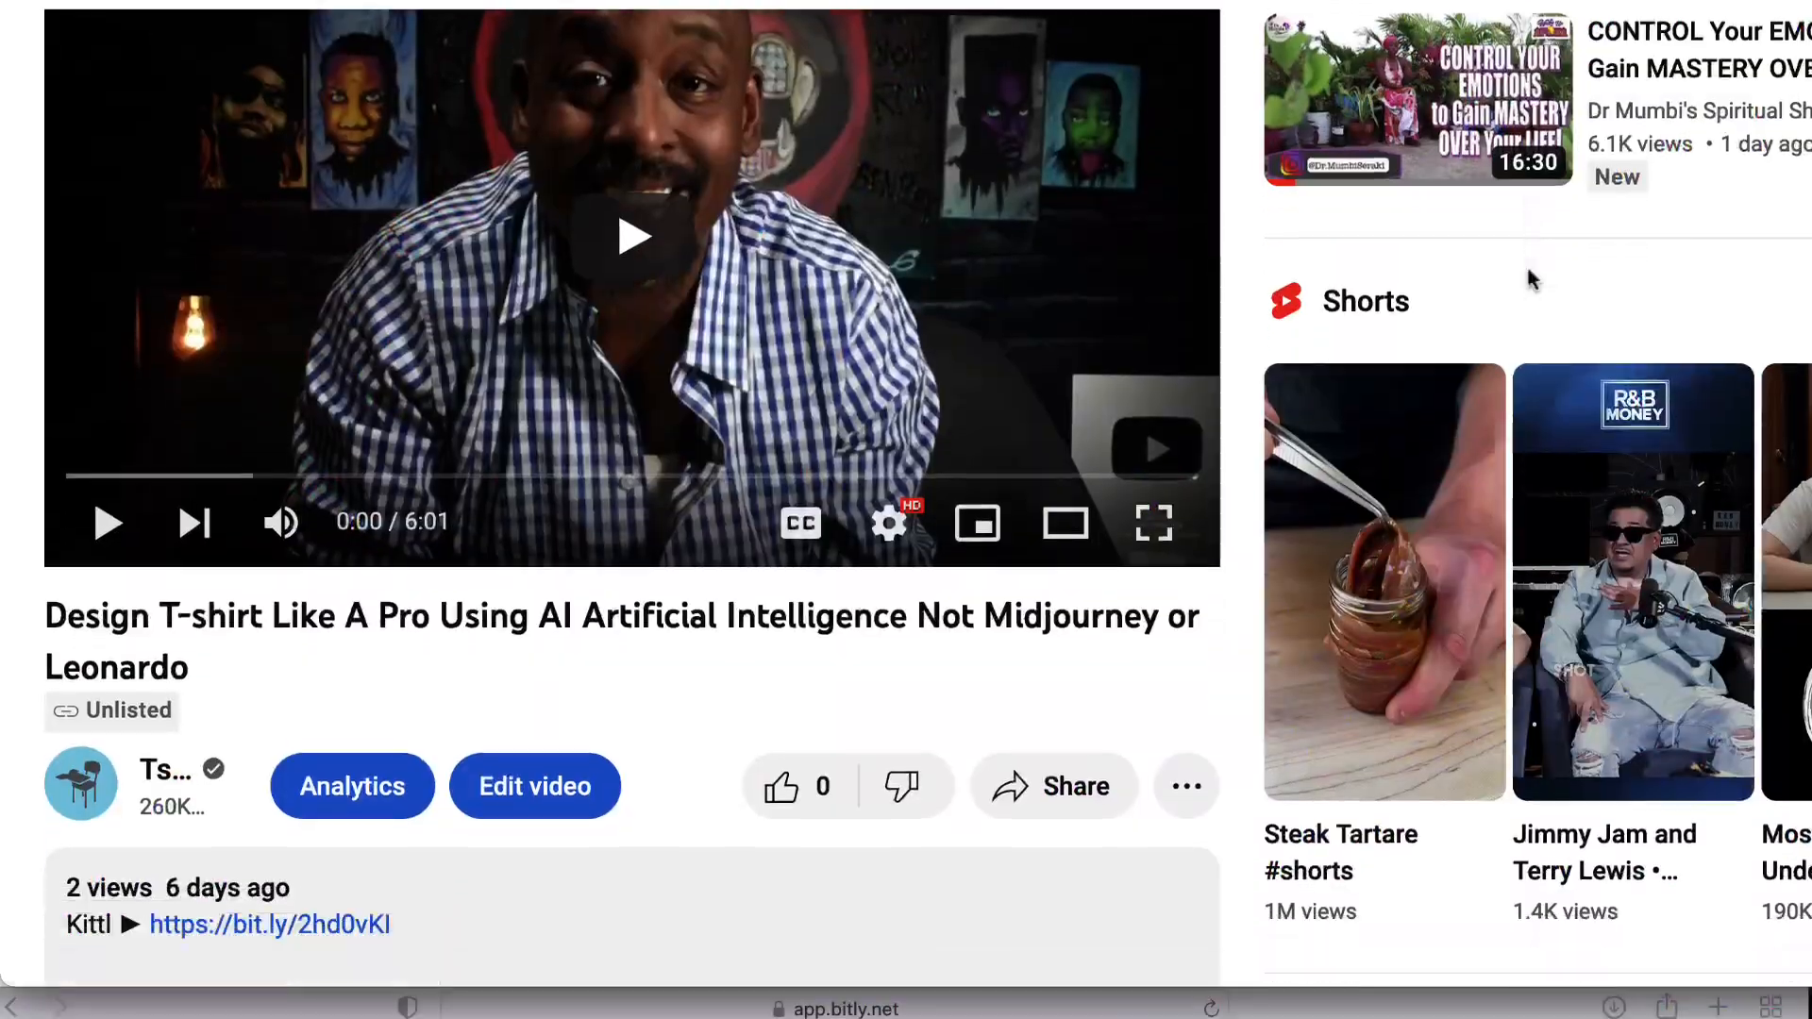
scroll("down", 3)
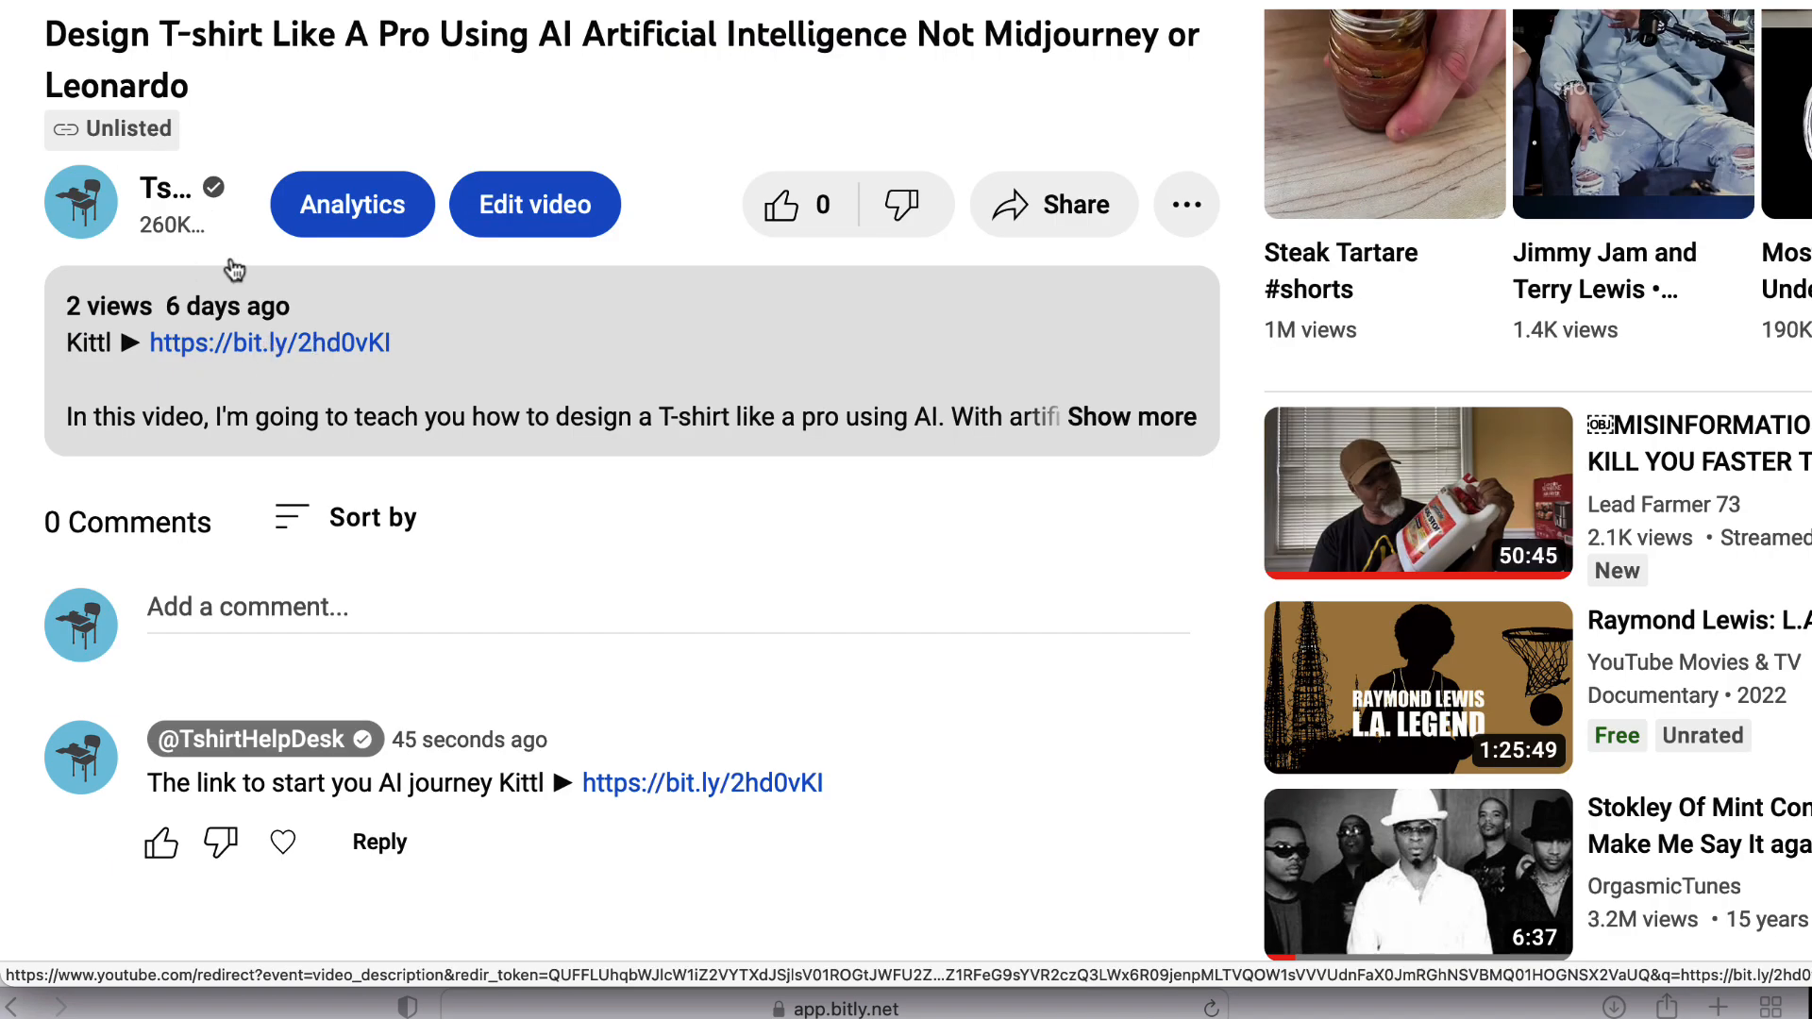